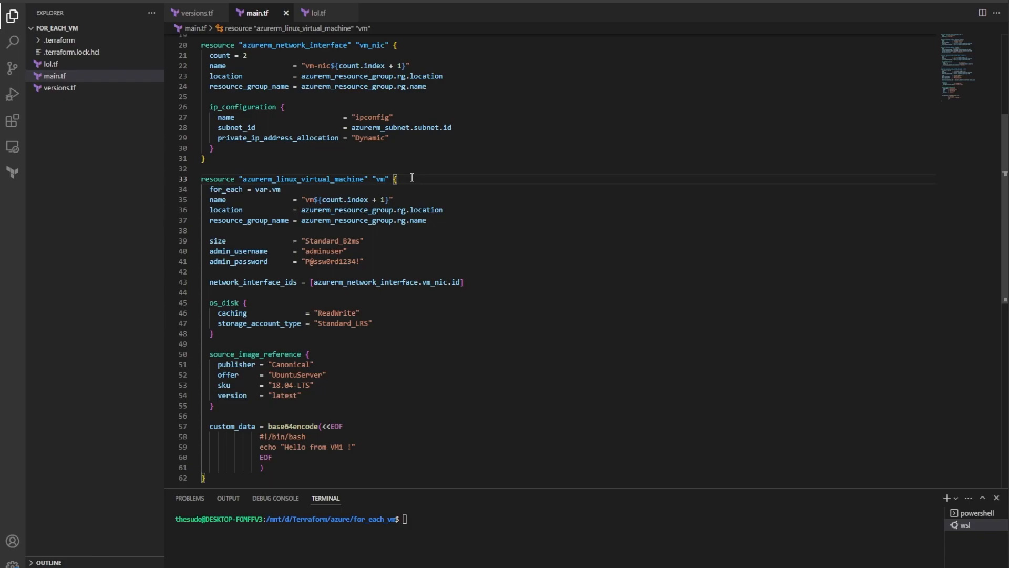
Step: Add count = 2 to the azurerm_linux_virtual_machine resource block
{"action": "left_click", "coordinate": [317, 12]}
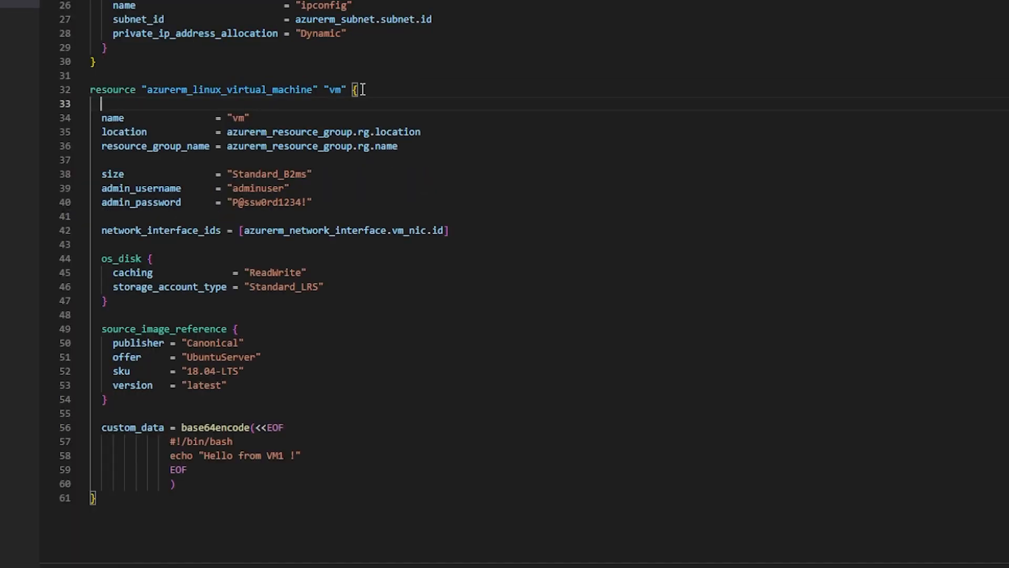
{"action": "type", "text": "count"}
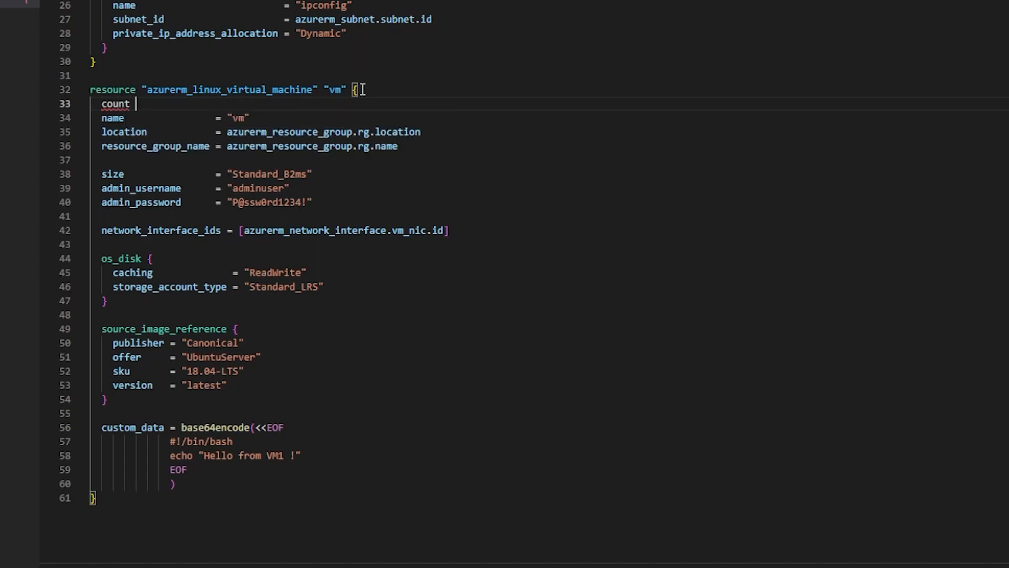
{"action": "type", "text": "= 2"}
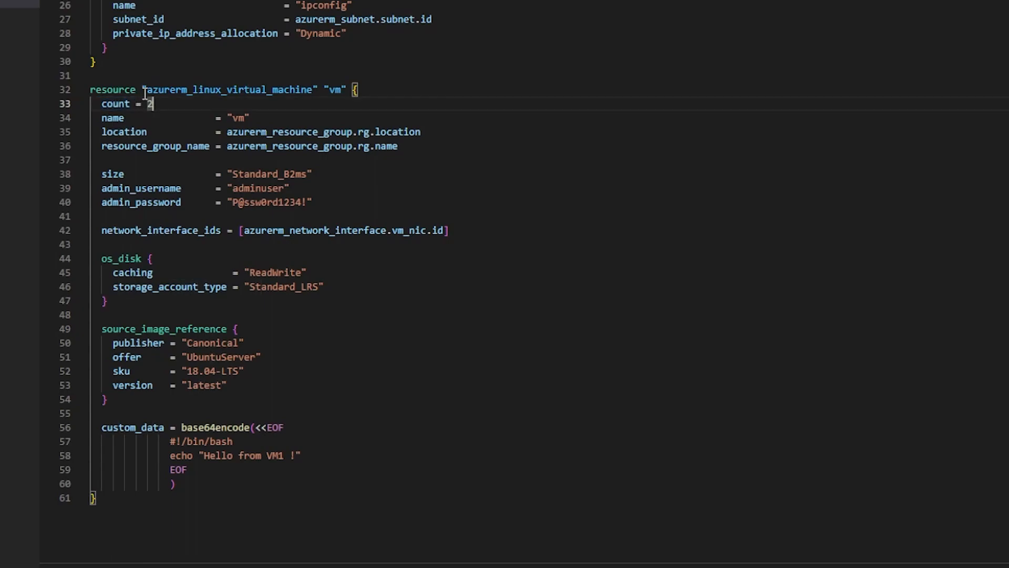
Step: Change the VM name to "vm${count.index + 1}" so each machine is numbered
{"action": "double_click", "coordinate": [227, 89]}
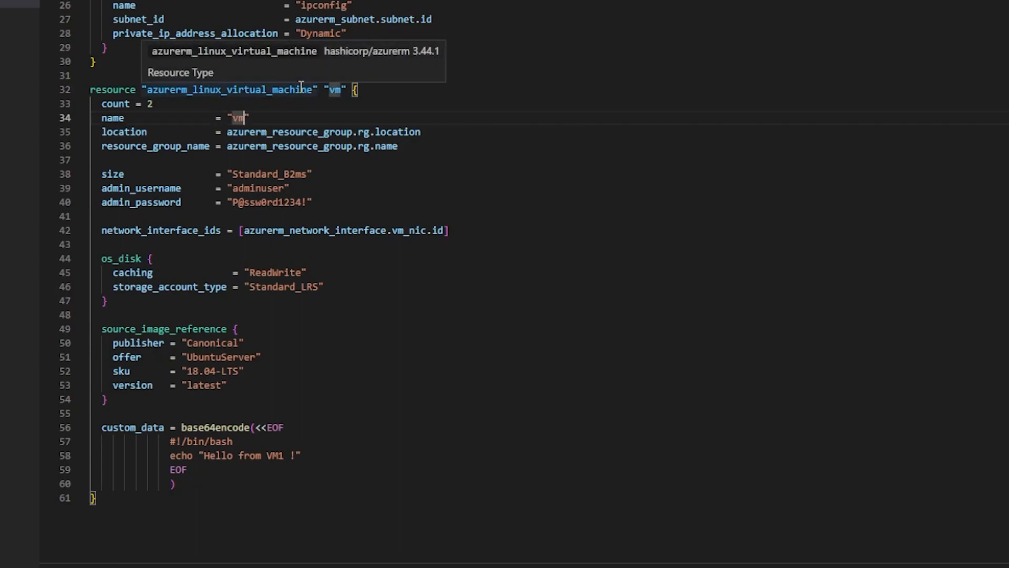
{"action": "type", "text": "${count}"}
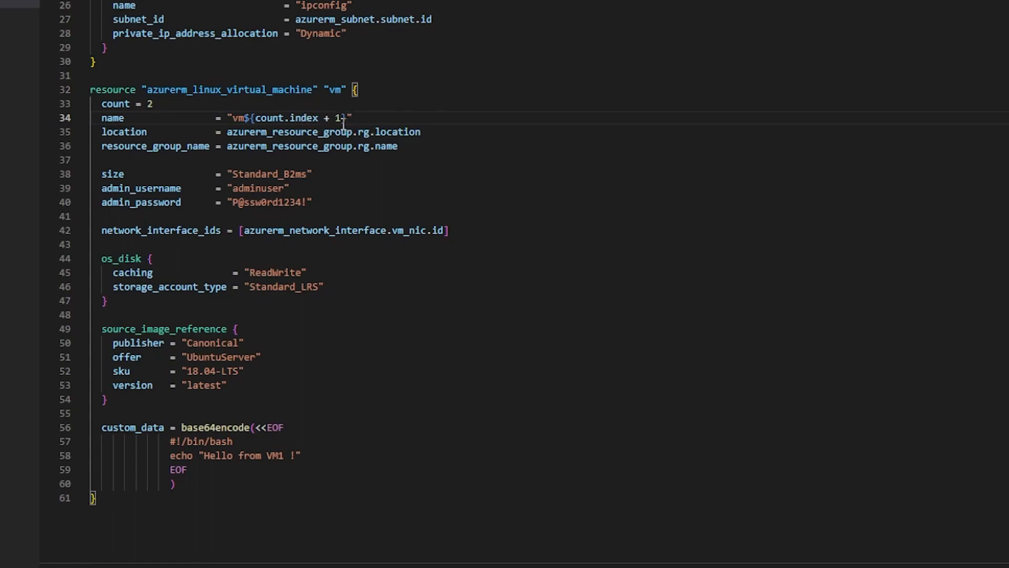
{"action": "mouse_move", "coordinate": [225, 89]}
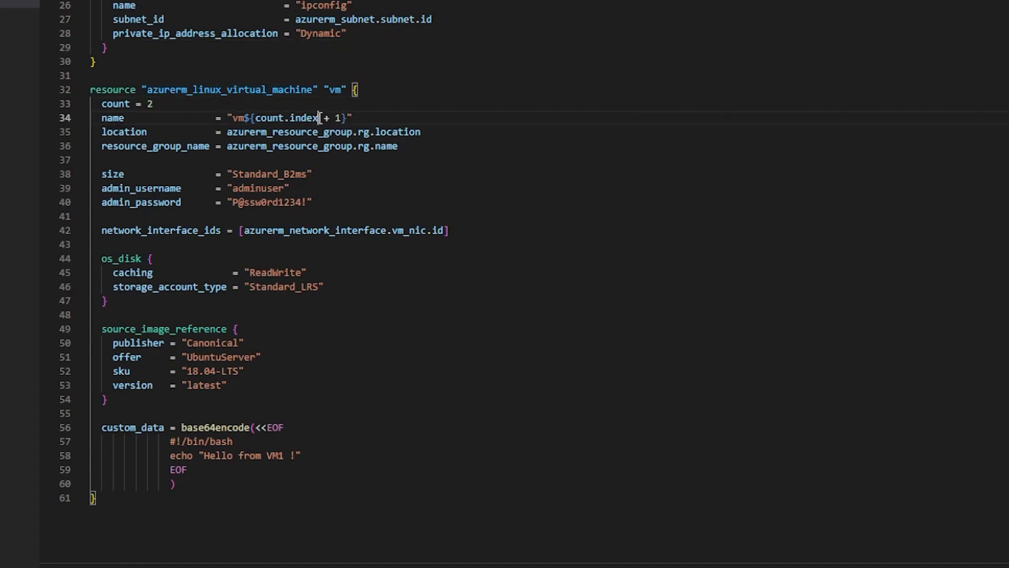
{"action": "double_click", "coordinate": [303, 118]}
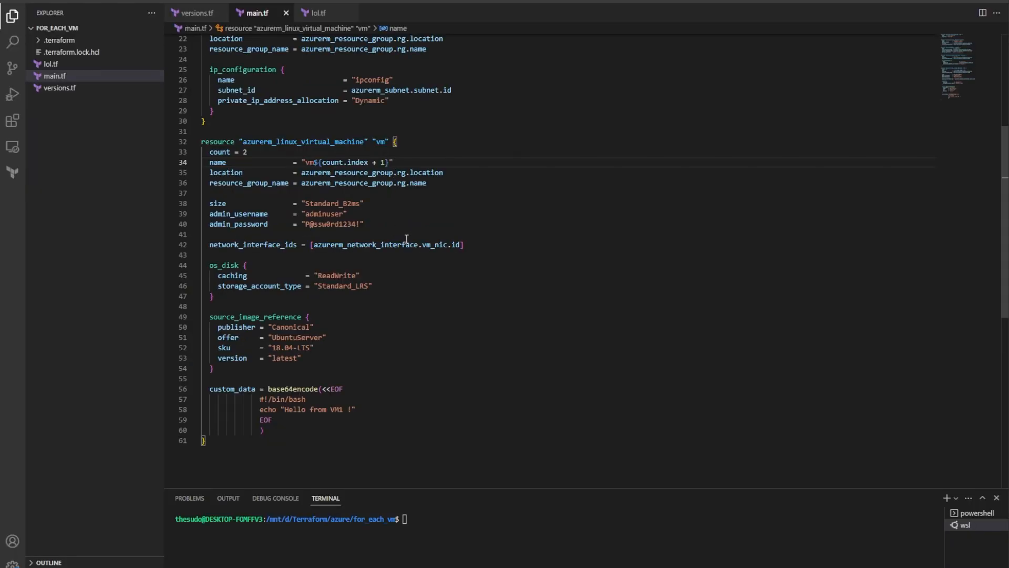
Step: Add count = 2 to the network interface and name it "vm-nic${count.index + 1}"
{"action": "scroll", "scroll_direction": "up", "scroll_amount": 3}
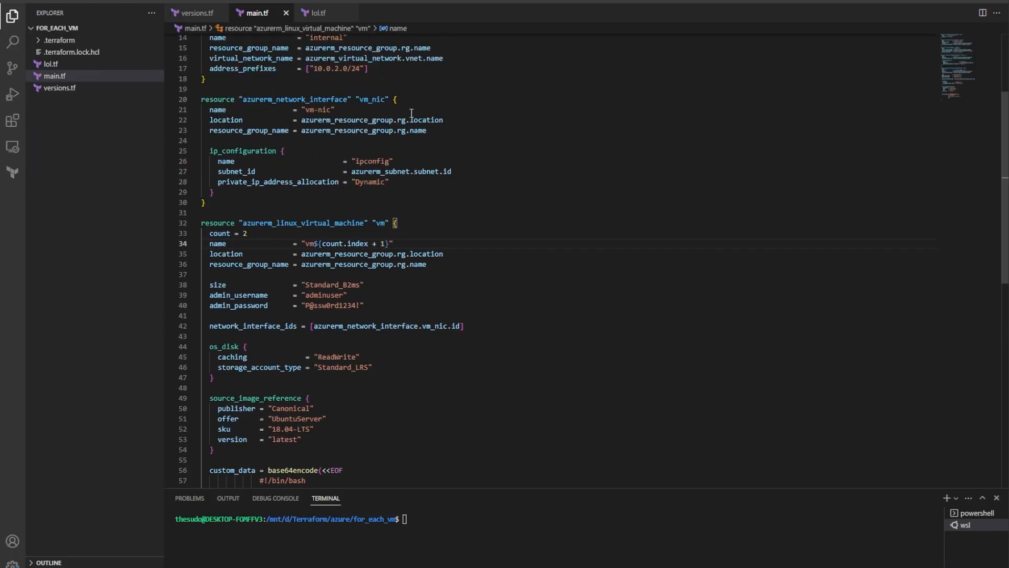
{"action": "left_click", "coordinate": [397, 99]}
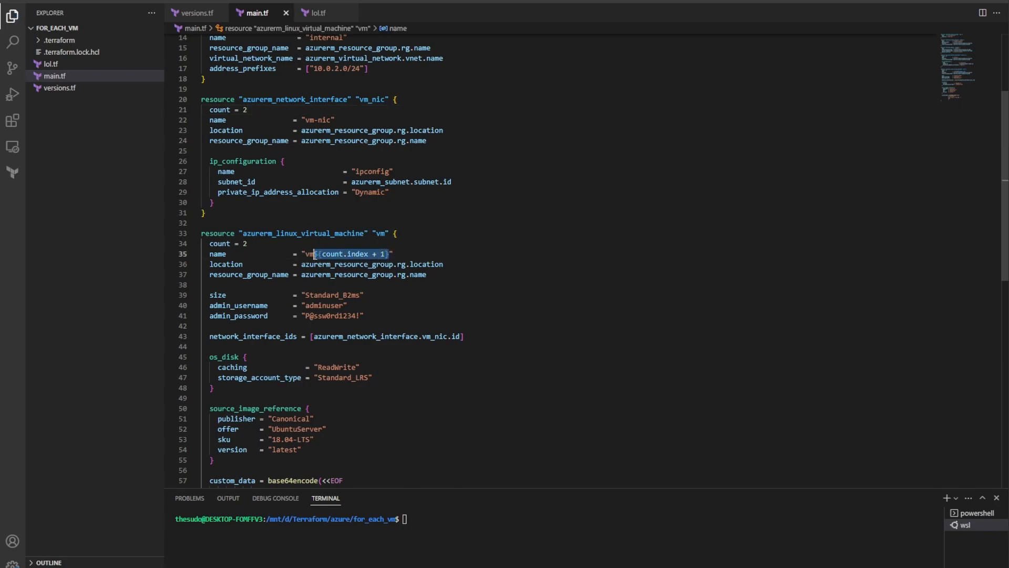
{"action": "left_click", "coordinate": [331, 120]}
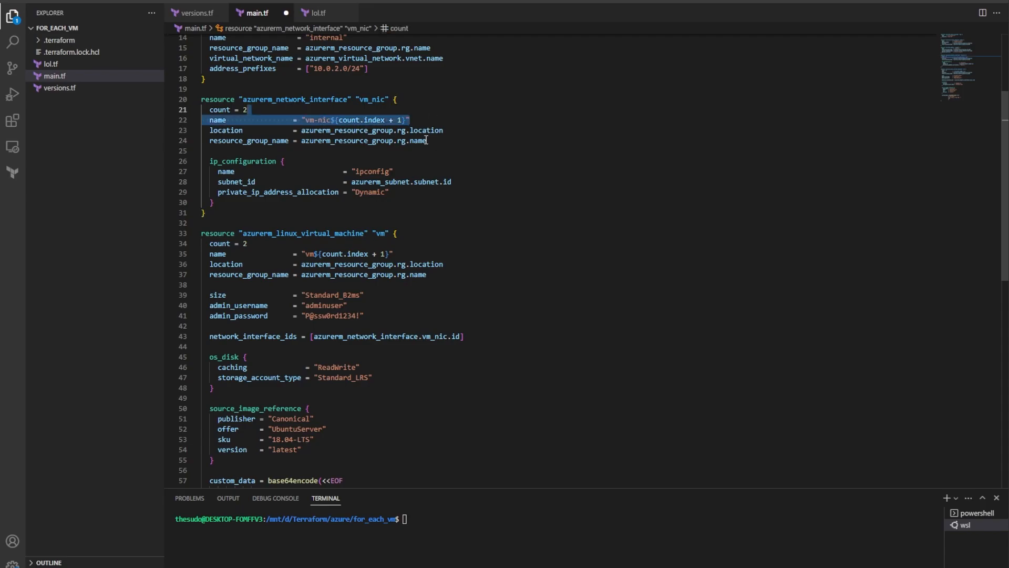
{"action": "scroll", "scroll_direction": "down", "scroll_amount": 3}
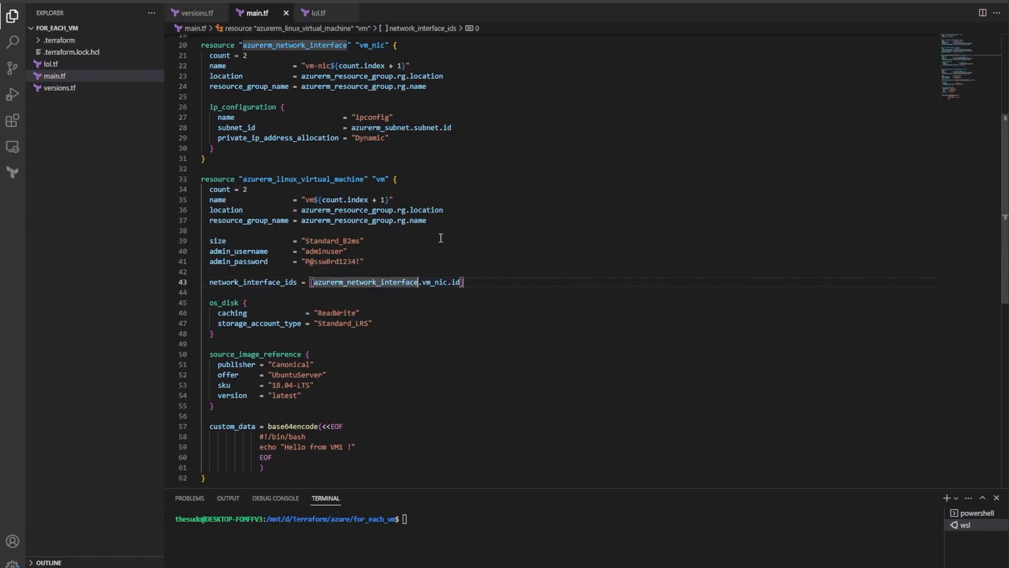
{"action": "mouse_move", "coordinate": [381, 212]}
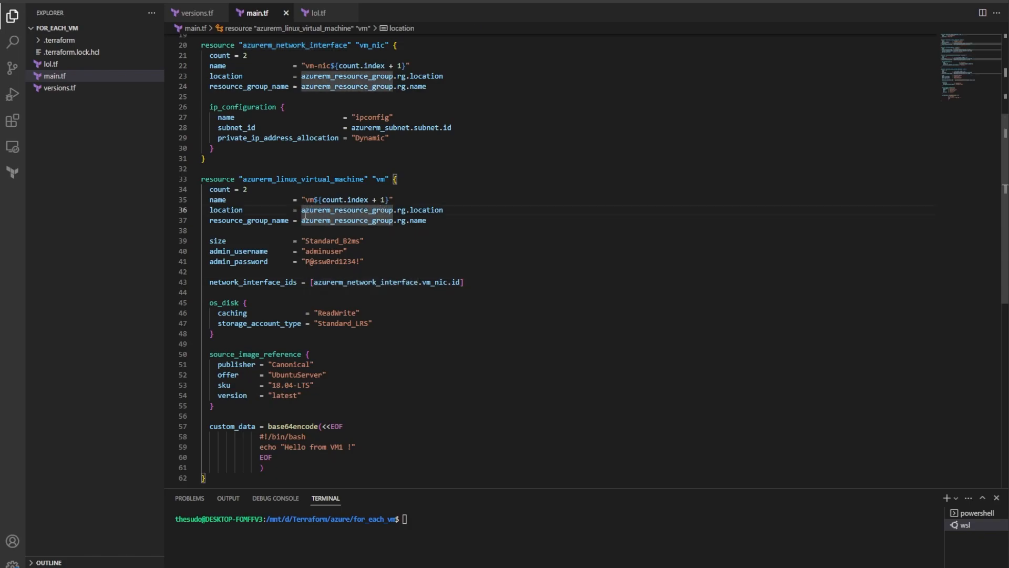
Step: Review the resource group reference and the hardcoded VM size in the VM block
{"action": "left_click", "coordinate": [247, 189]}
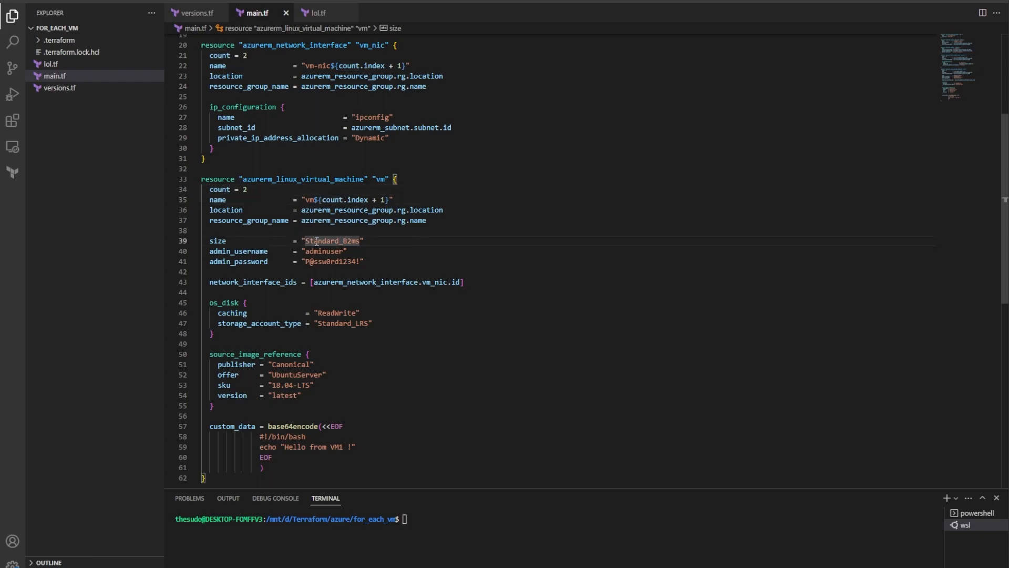
{"action": "left_click", "coordinate": [333, 313]}
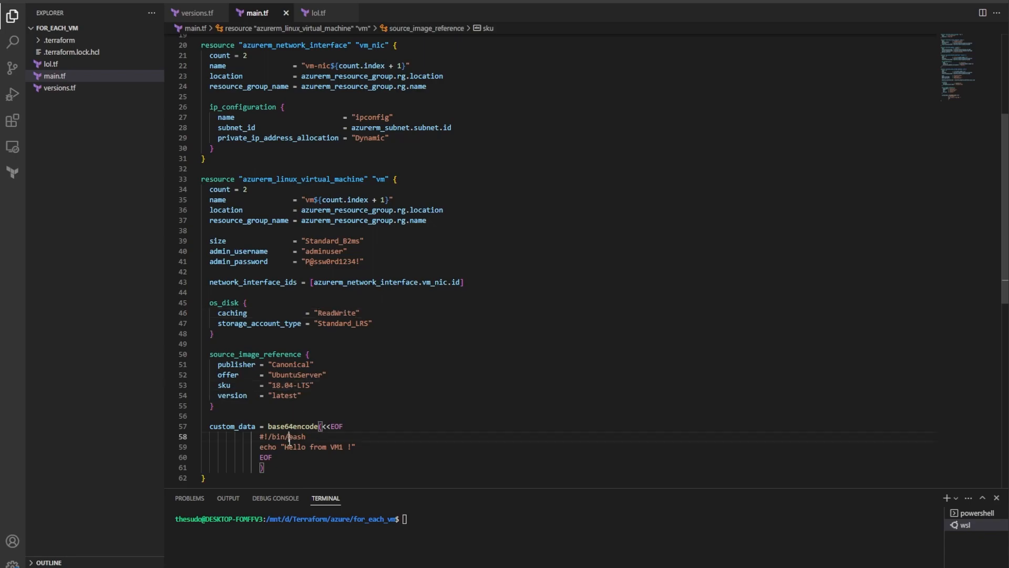
{"action": "mouse_move", "coordinate": [333, 262]}
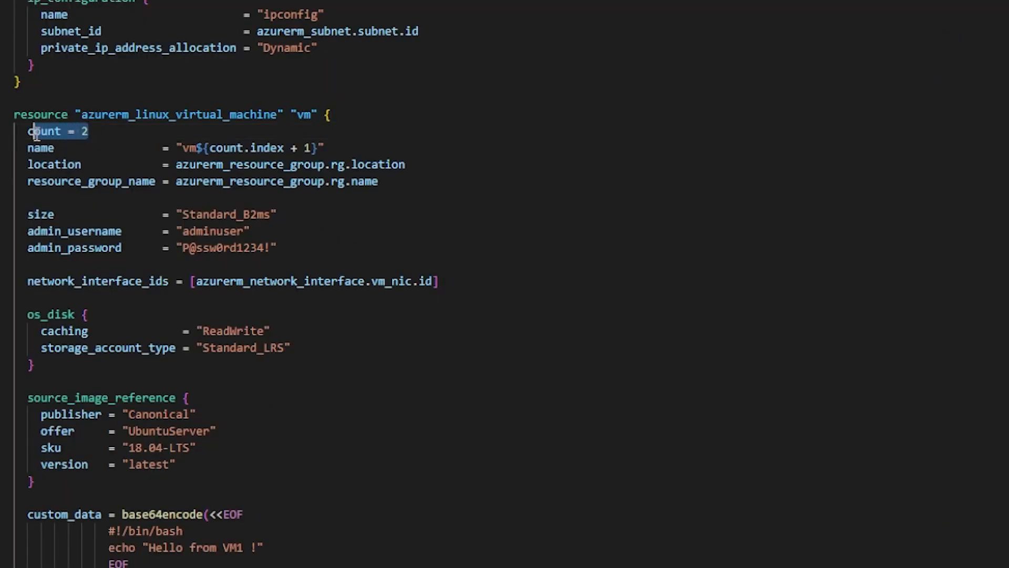
{"action": "mouse_move", "coordinate": [44, 131]}
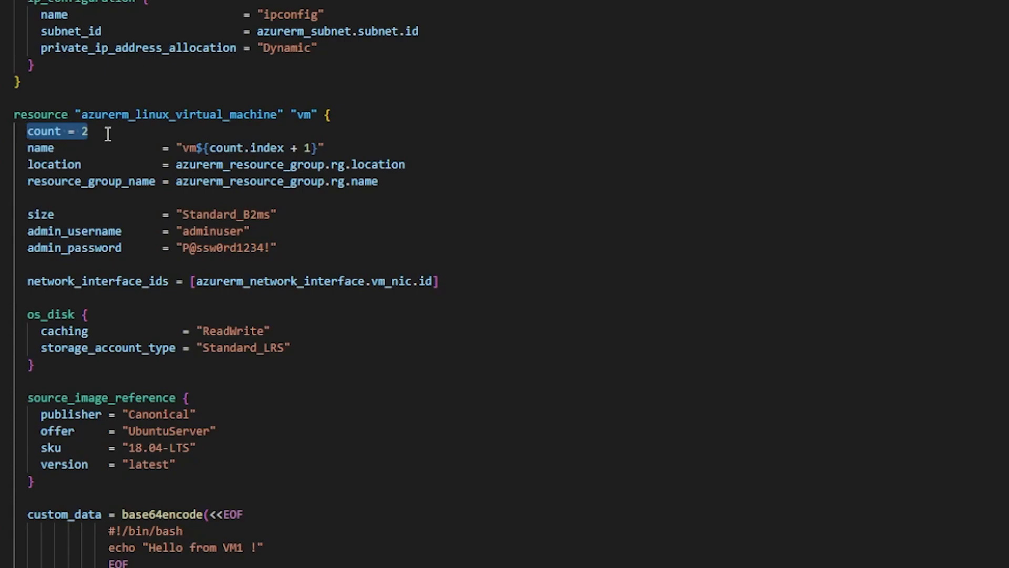
Step: Replace count with for_each = var.vm_map and name = each.value.name in the VM resource
{"action": "type", "text": "for_each ="}
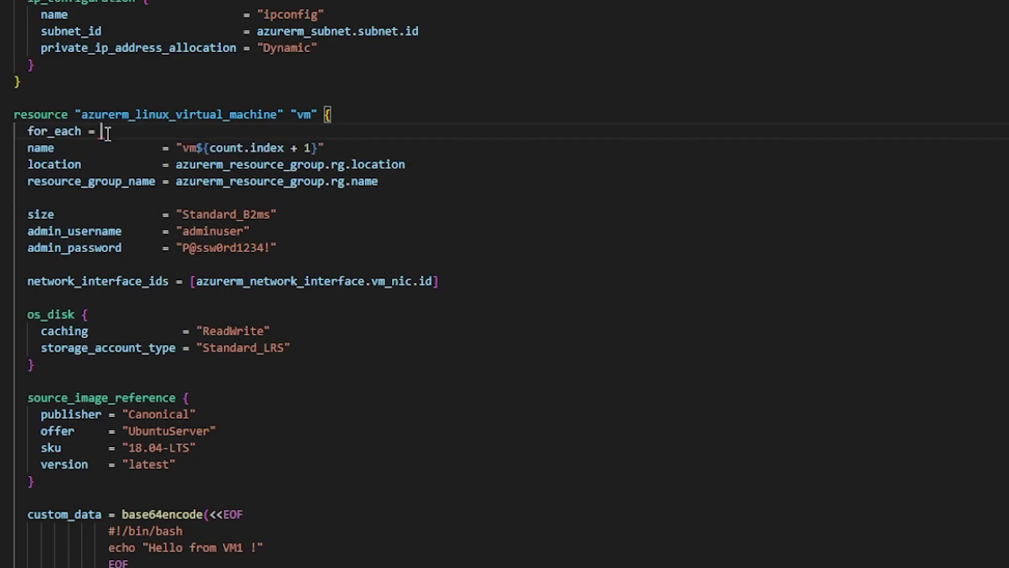
{"action": "type", "text": "var.vm_map"}
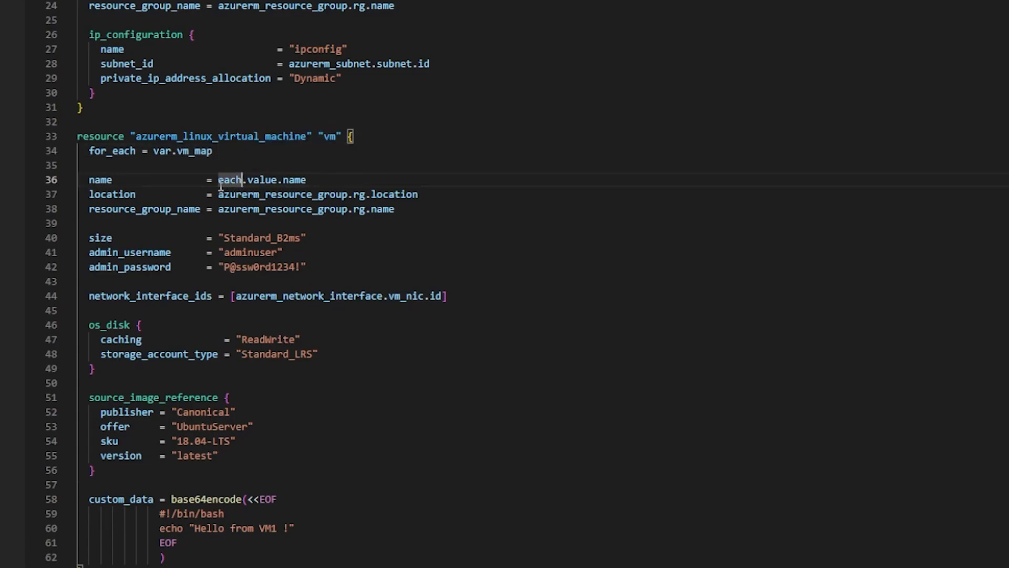
{"action": "mouse_move", "coordinate": [251, 185]}
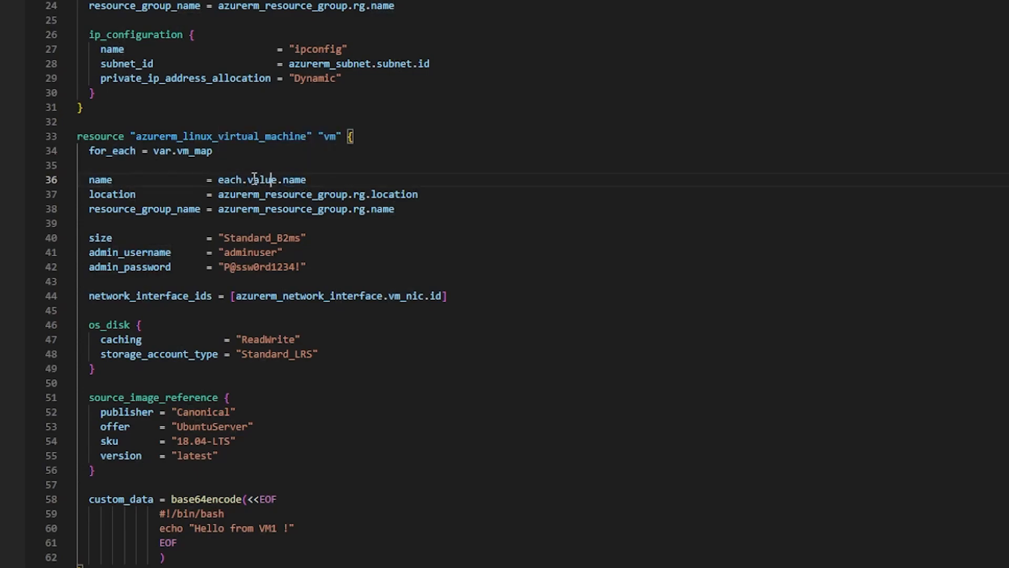
{"action": "mouse_move", "coordinate": [218, 150]}
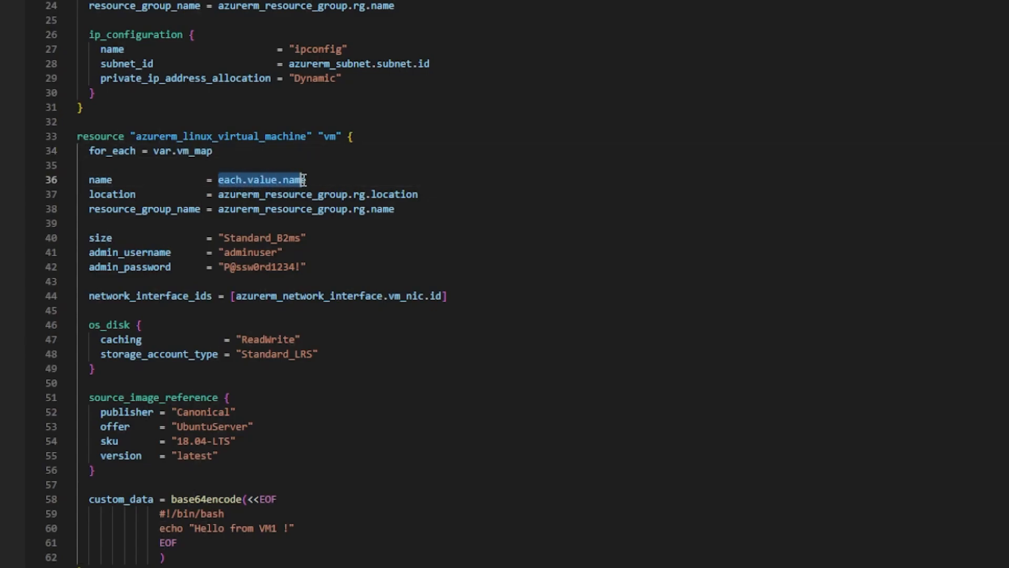
{"action": "mouse_move", "coordinate": [257, 180]}
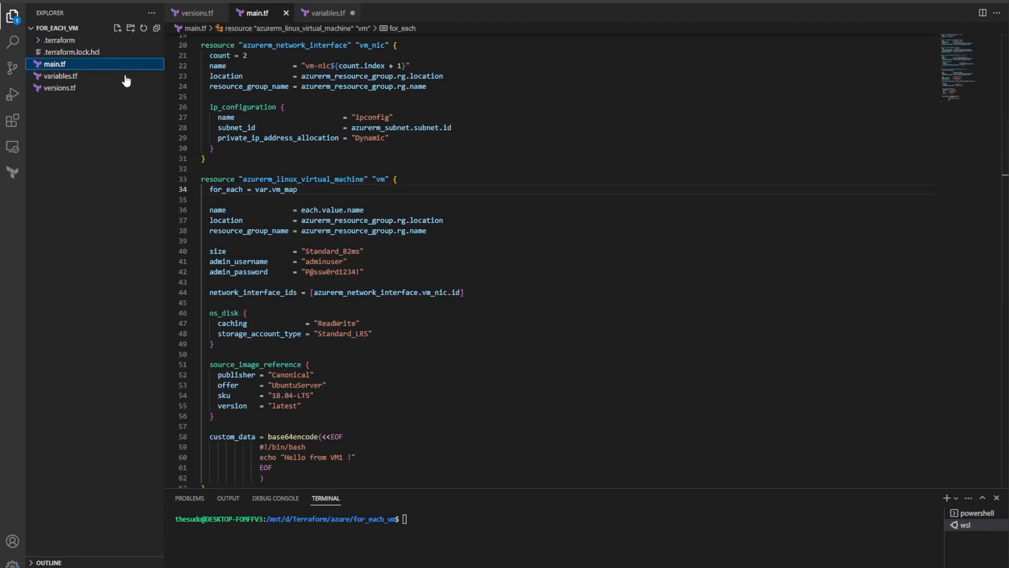
Step: Declare variable "vm_map" with type map(object) in variables.tf and return to main.tf
{"action": "double_click", "coordinate": [282, 189]}
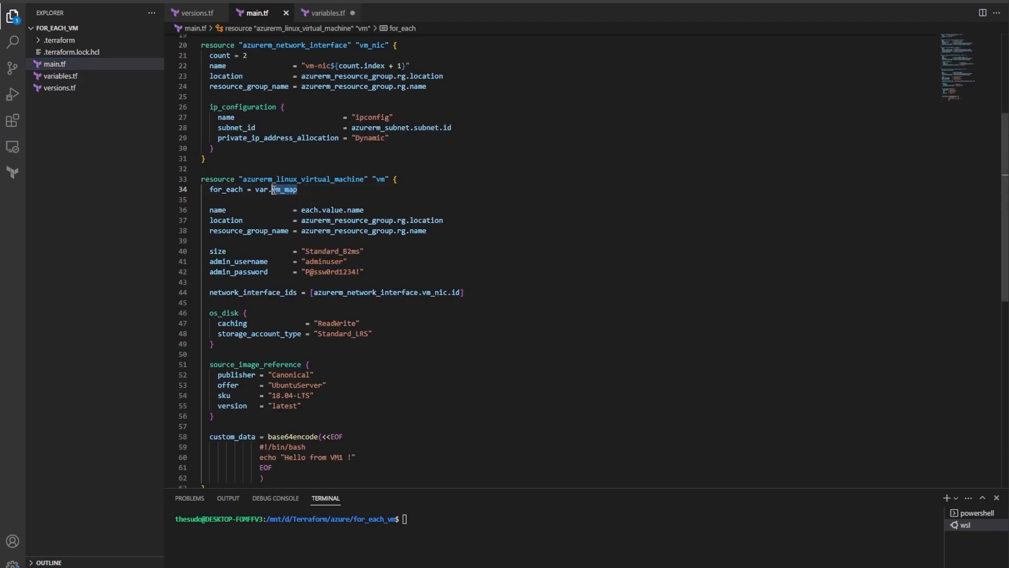
{"action": "mouse_move", "coordinate": [55, 64]}
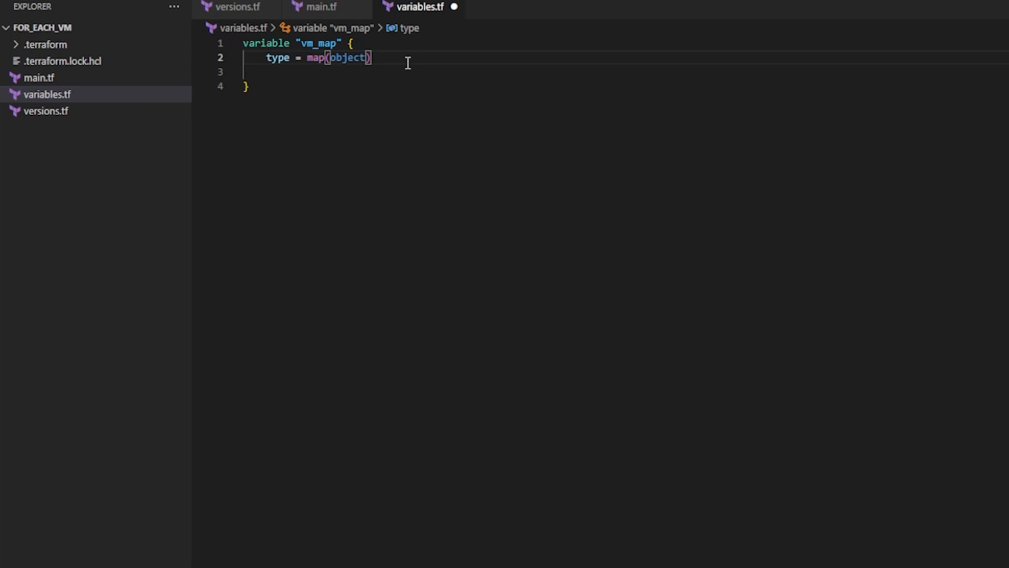
{"action": "left_click", "coordinate": [322, 72]}
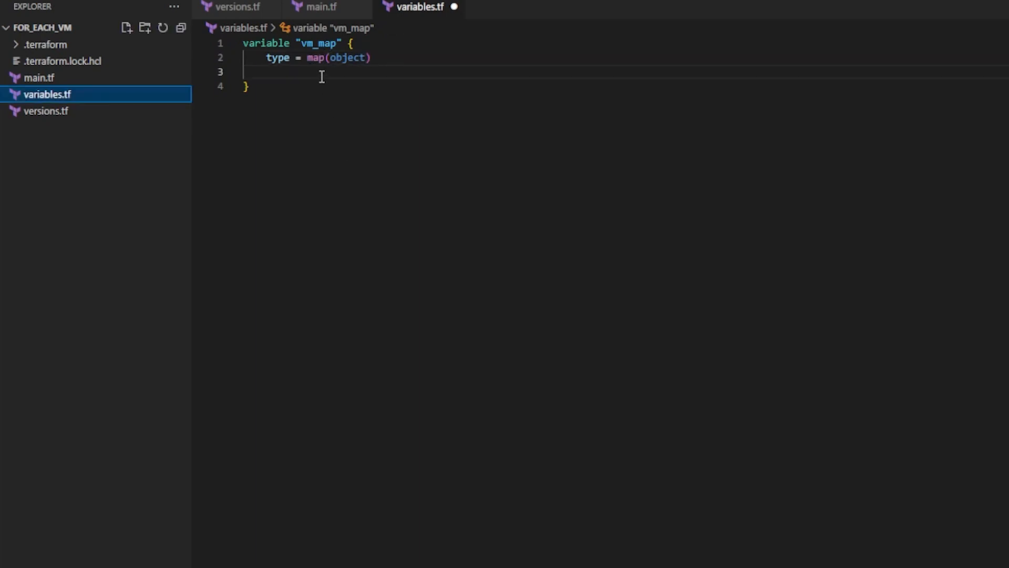
{"action": "mouse_move", "coordinate": [144, 82]}
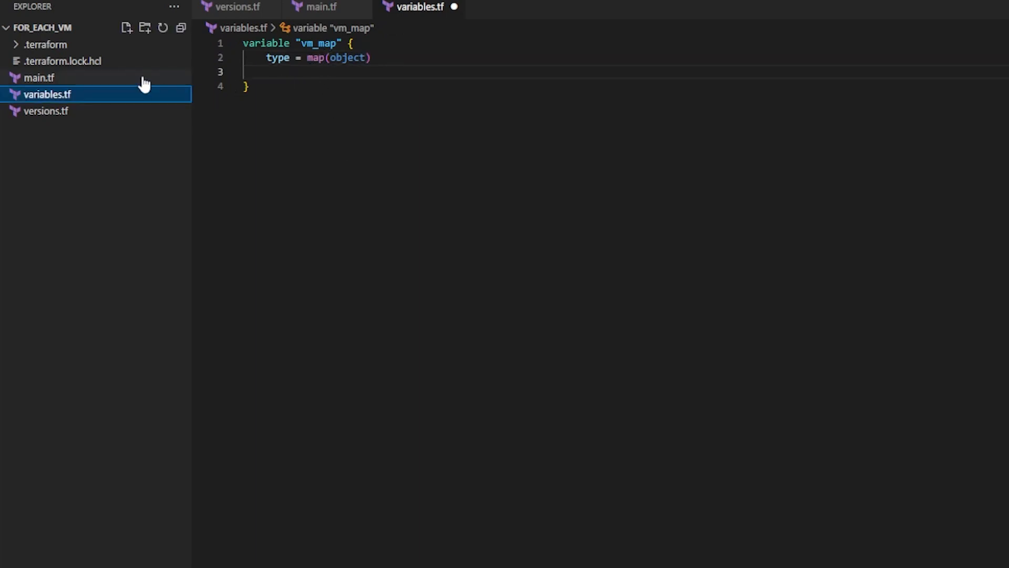
{"action": "left_click", "coordinate": [318, 7]}
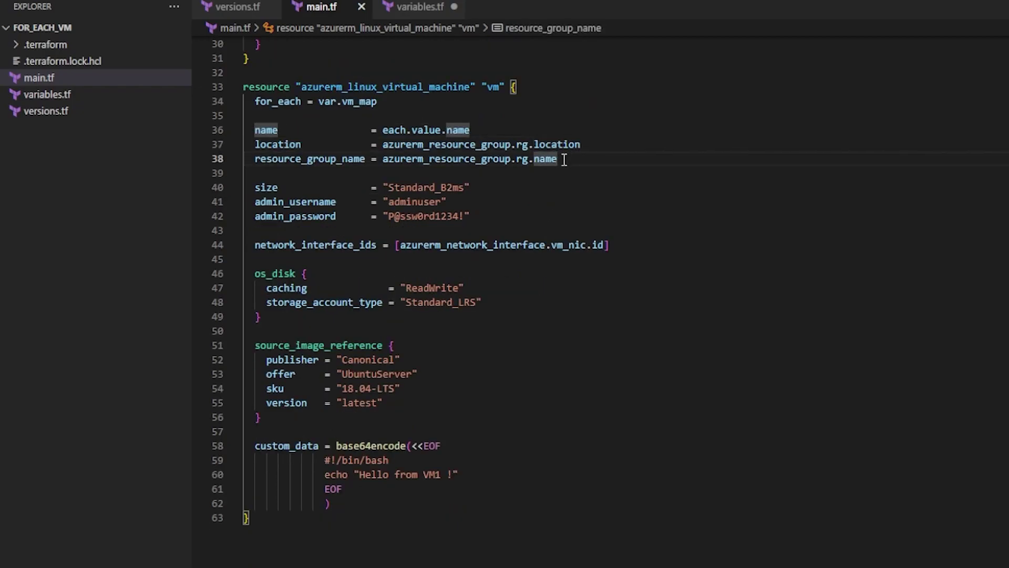
Step: Set size = each.value.size and start the admin_password reference to each.value
{"action": "scroll", "scroll_direction": "up", "scroll_amount": 3}
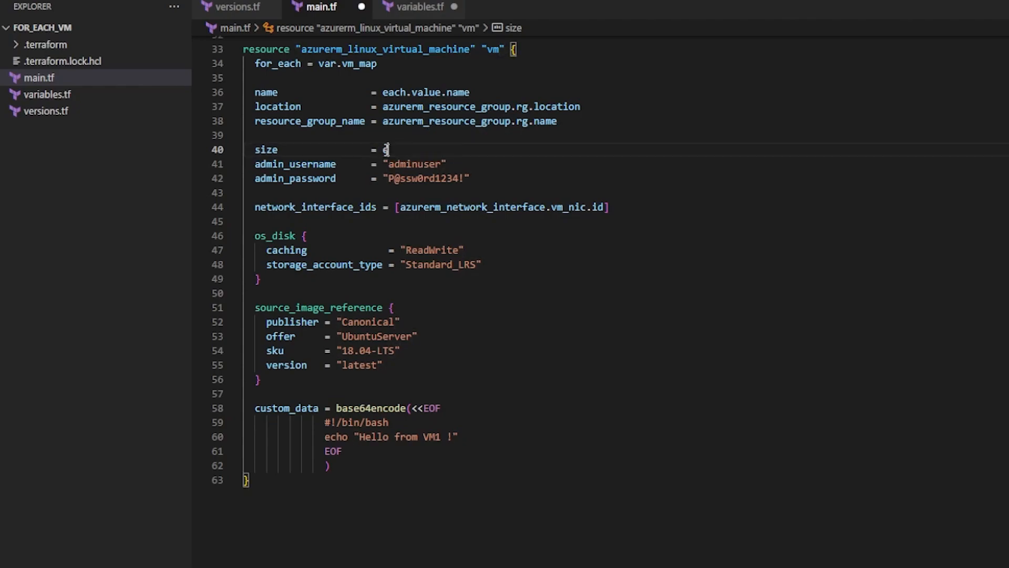
{"action": "type", "text": "each.valui"}
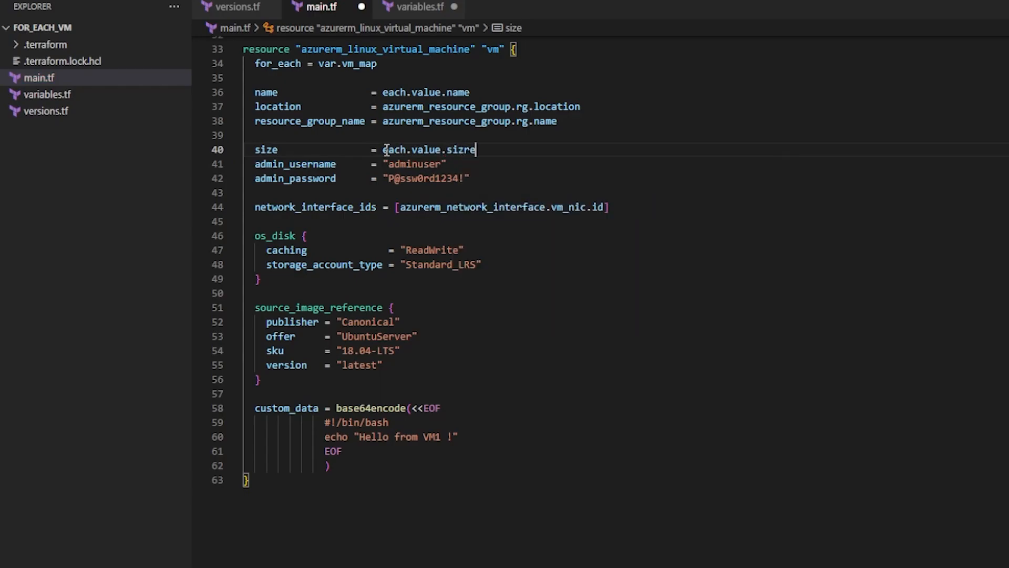
{"action": "key", "text": "Backspace"}
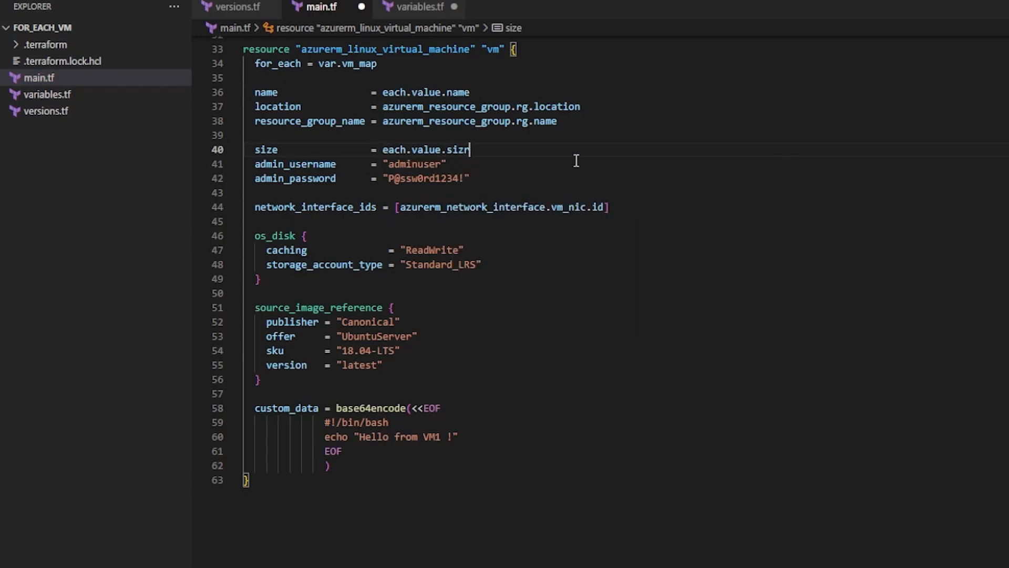
{"action": "mouse_move", "coordinate": [451, 171]}
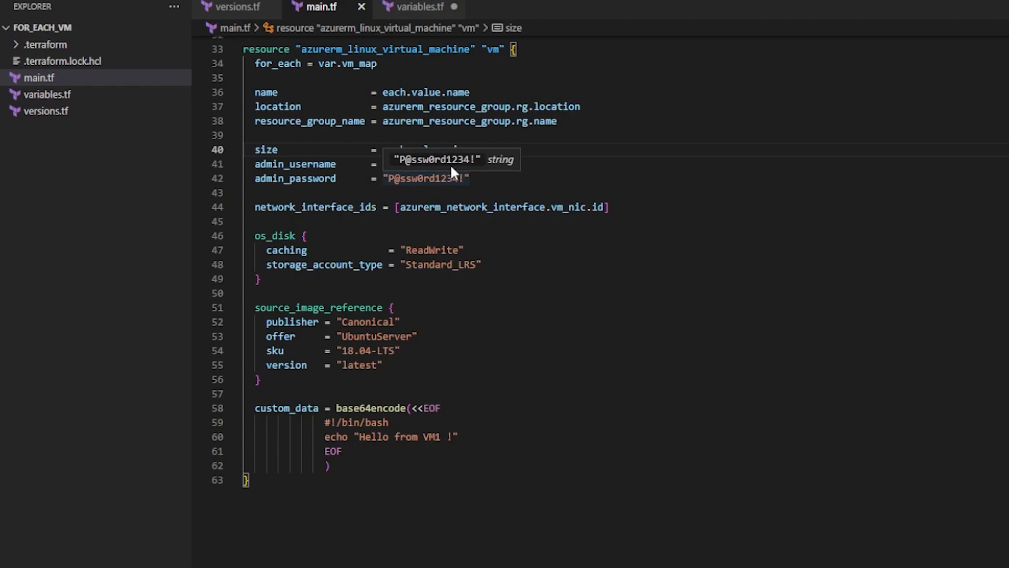
{"action": "left_click", "coordinate": [428, 179]}
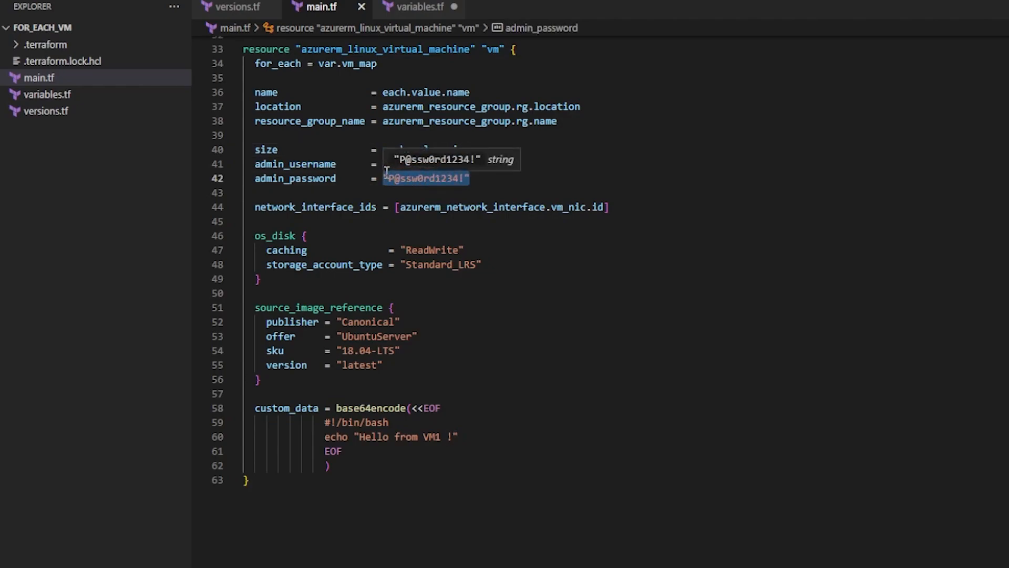
{"action": "type", "text": "each.valu"}
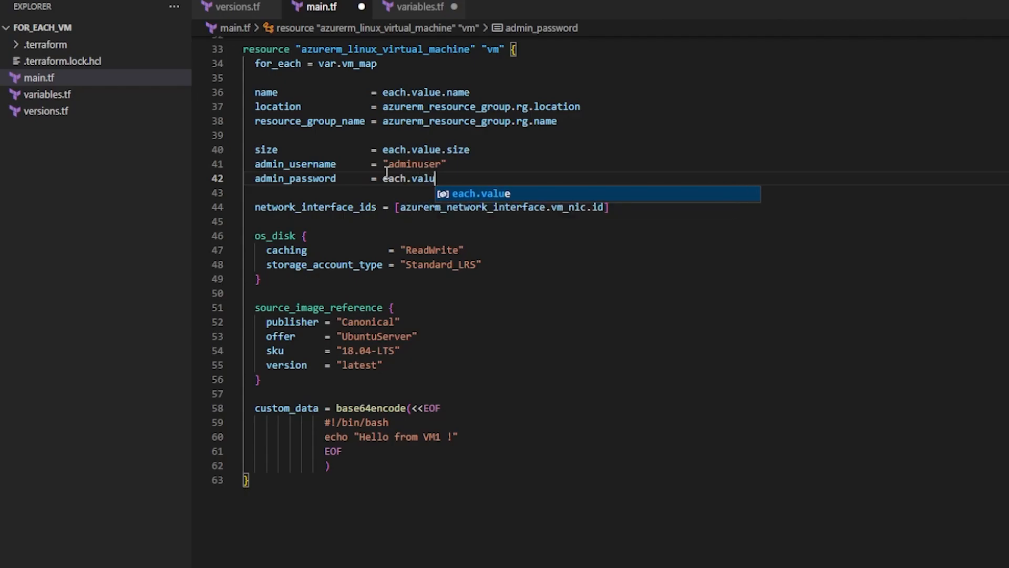
{"action": "type", "text": ".size"}
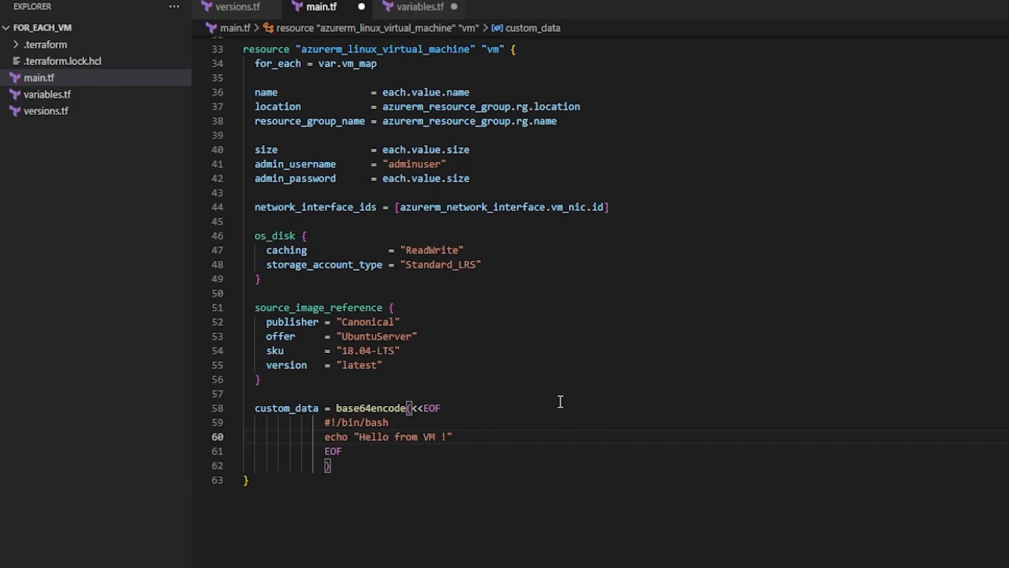
Step: Make the greeting echo "Hello from ${each.value.name} !" and fix the admin_password field reference
{"action": "key", "text": "Backspace"}
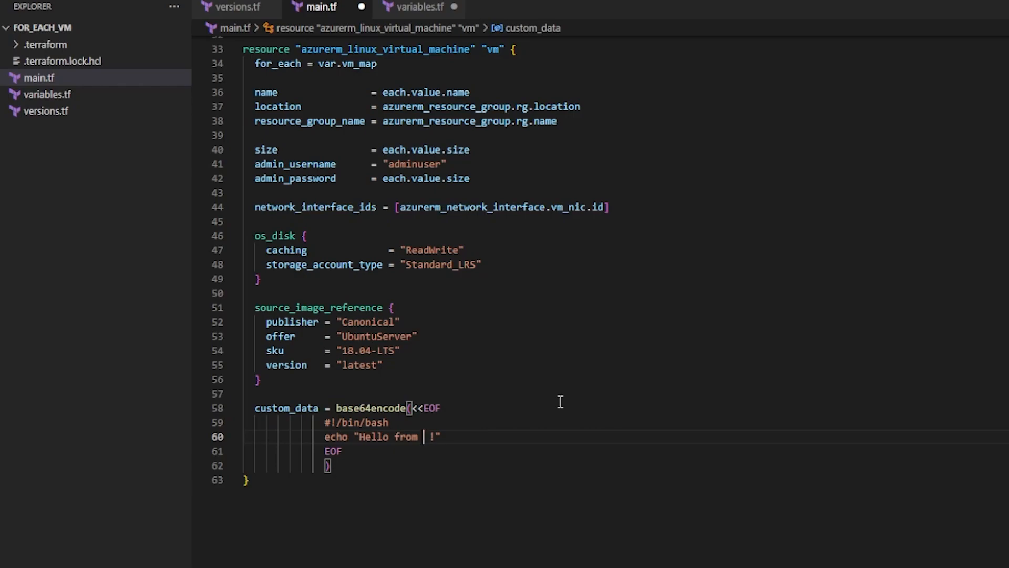
{"action": "type", "text": "${each.value.name"}
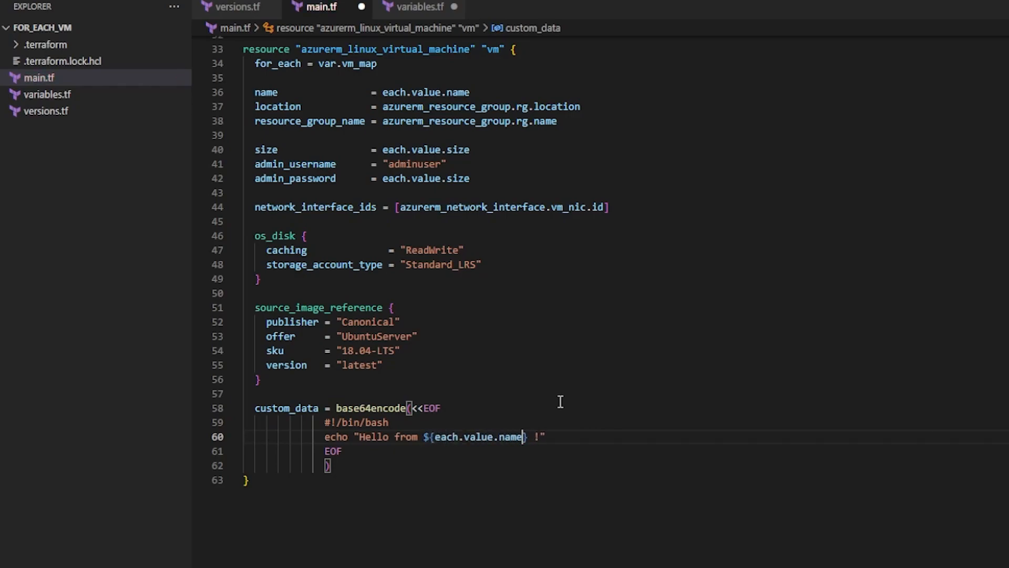
{"action": "double_click", "coordinate": [479, 437]}
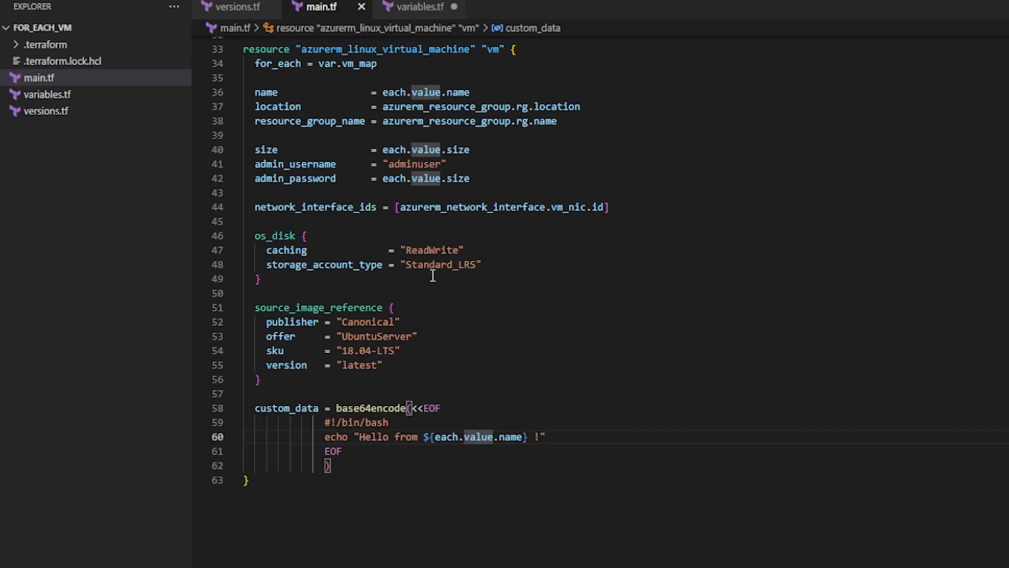
{"action": "type", "text": "si"}
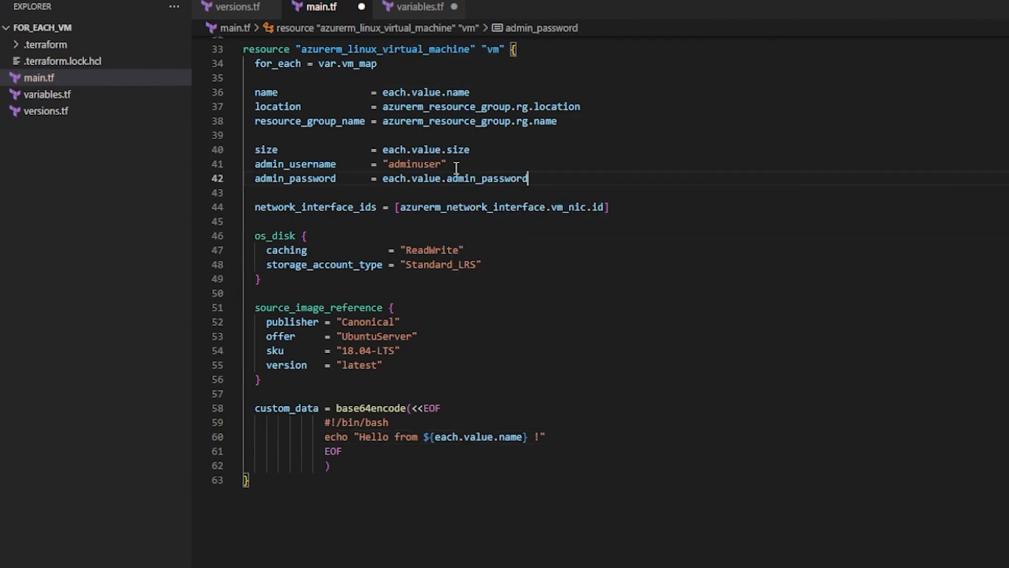
{"action": "left_click", "coordinate": [446, 164]}
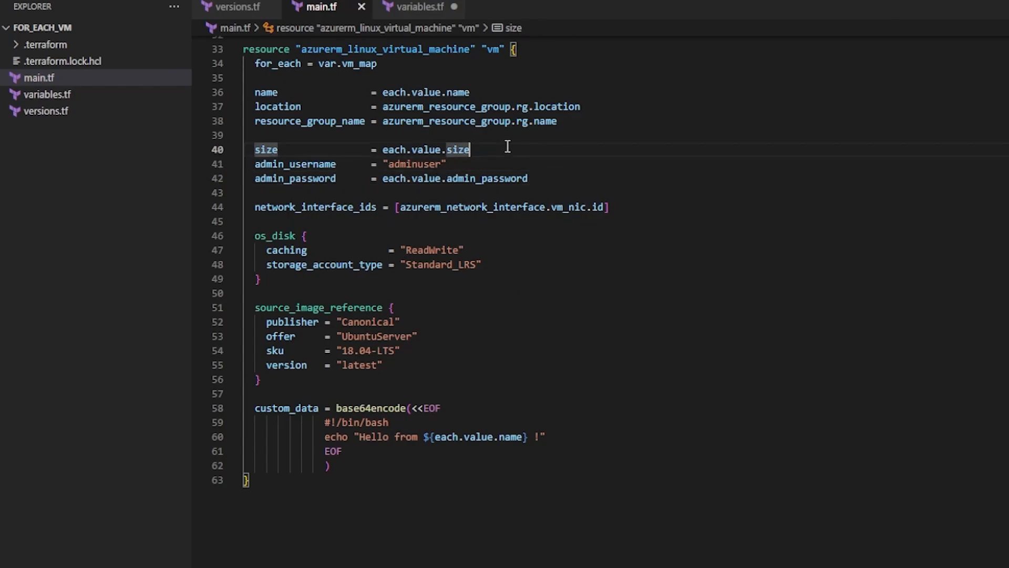
{"action": "mouse_move", "coordinate": [505, 122]}
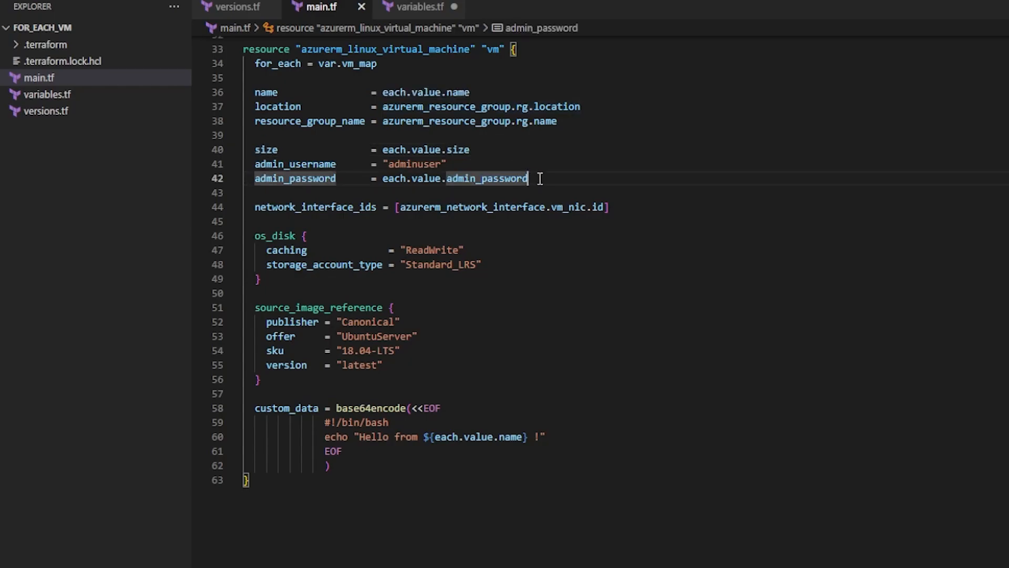
{"action": "left_click", "coordinate": [507, 439]}
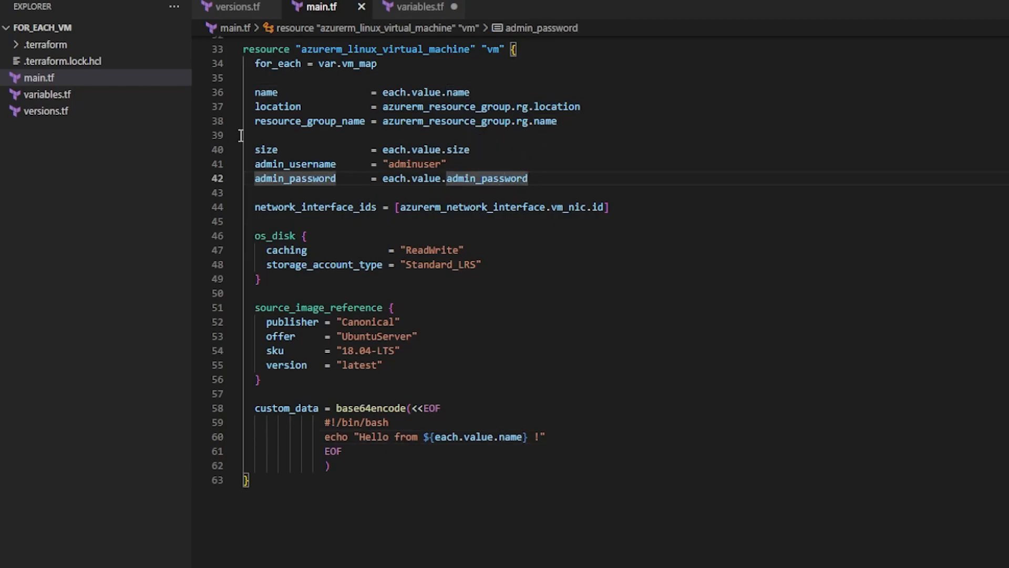
{"action": "left_click", "coordinate": [418, 7]}
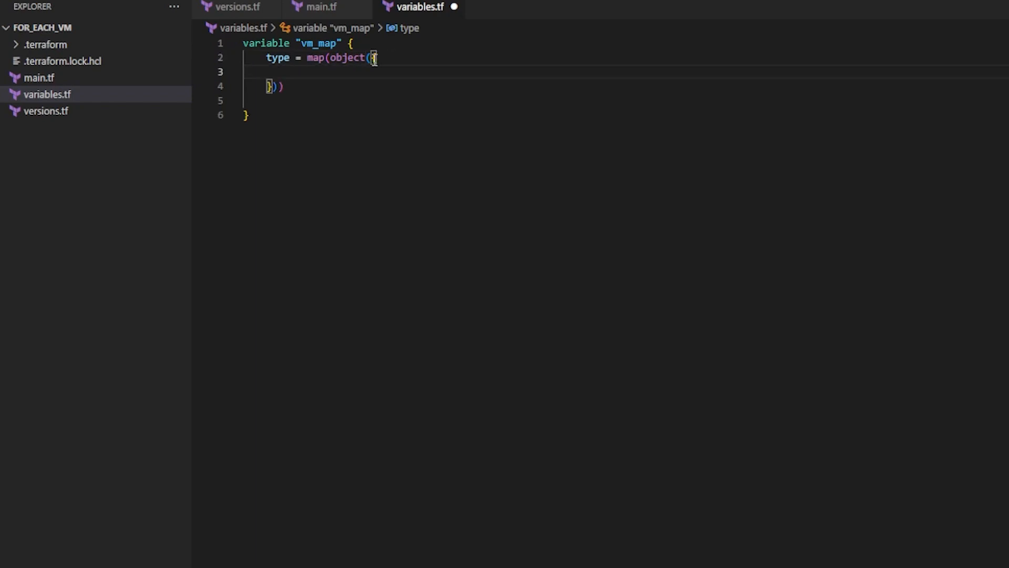
Step: Type vm_map objects with name, size and admin_password strings and begin a default block
{"action": "type", "text": "name"}
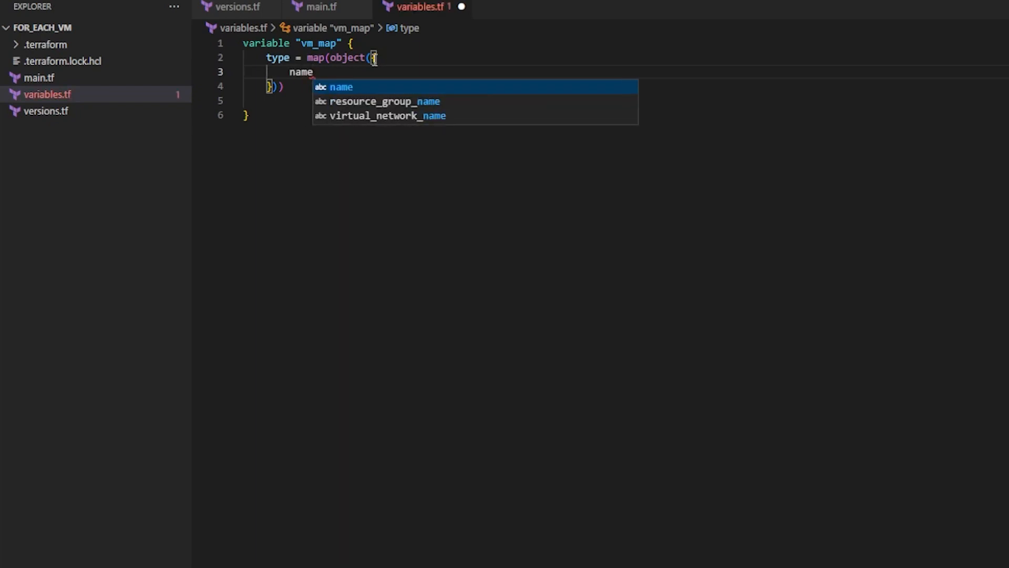
{"action": "type", "text": "= string"}
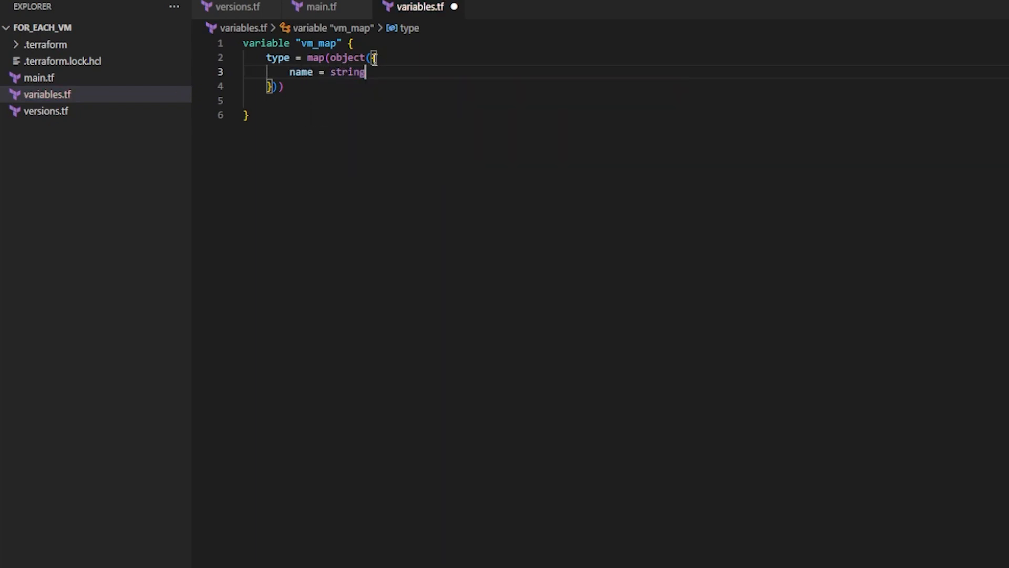
{"action": "type", "text": "size = string"}
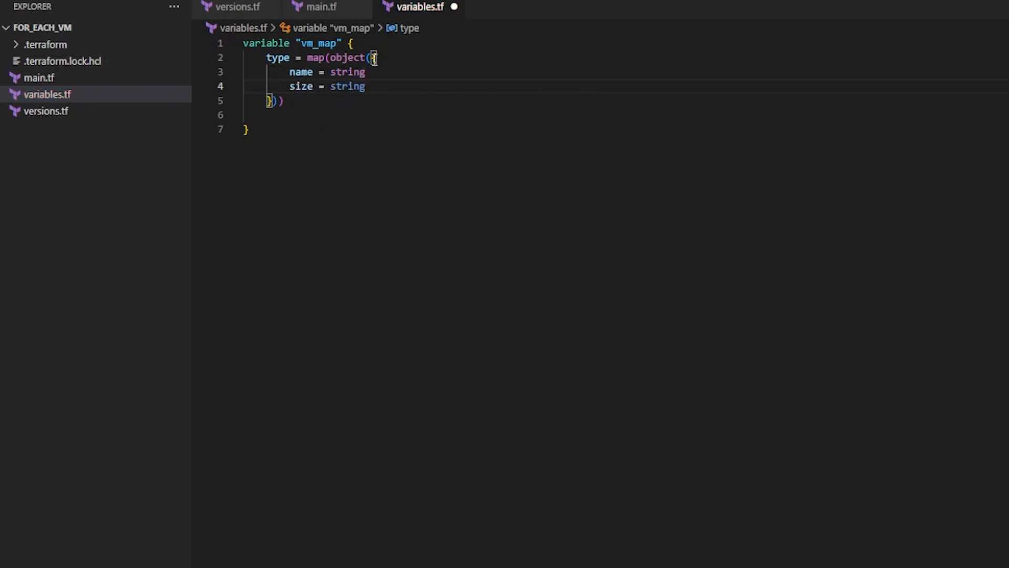
{"action": "type", "text": "admin_password = s"}
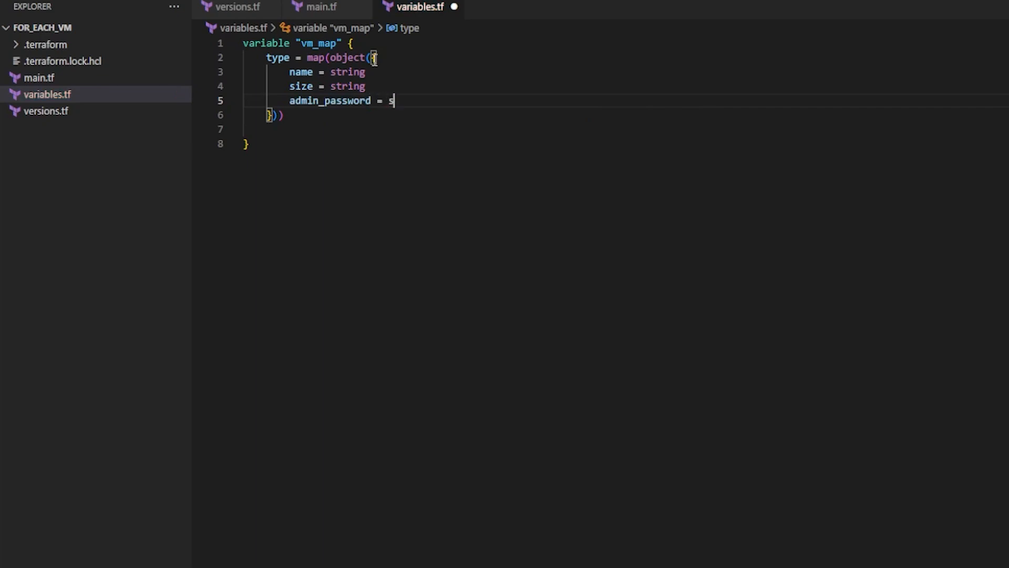
{"action": "type", "text": "tring"}
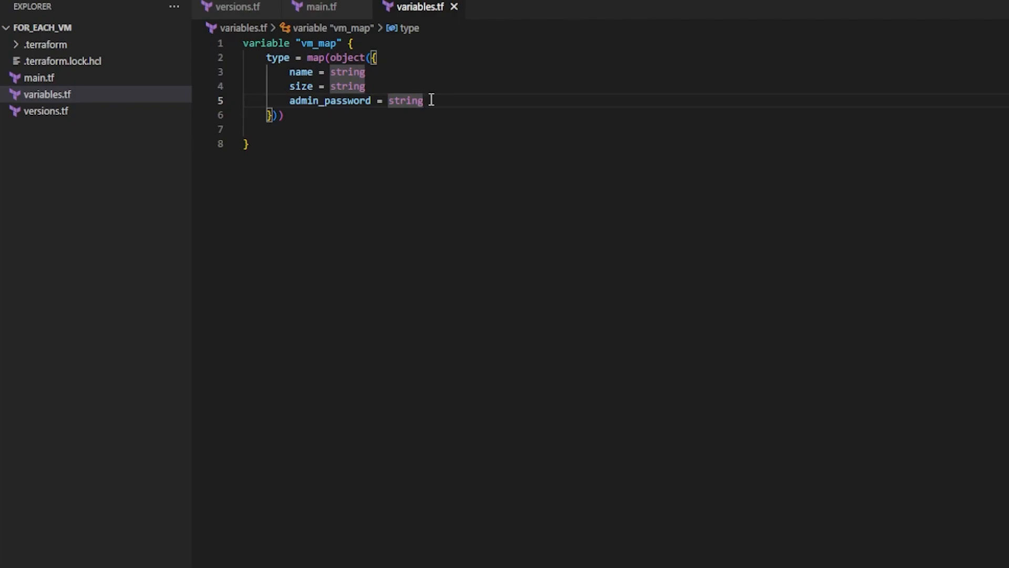
{"action": "left_click", "coordinate": [341, 118]}
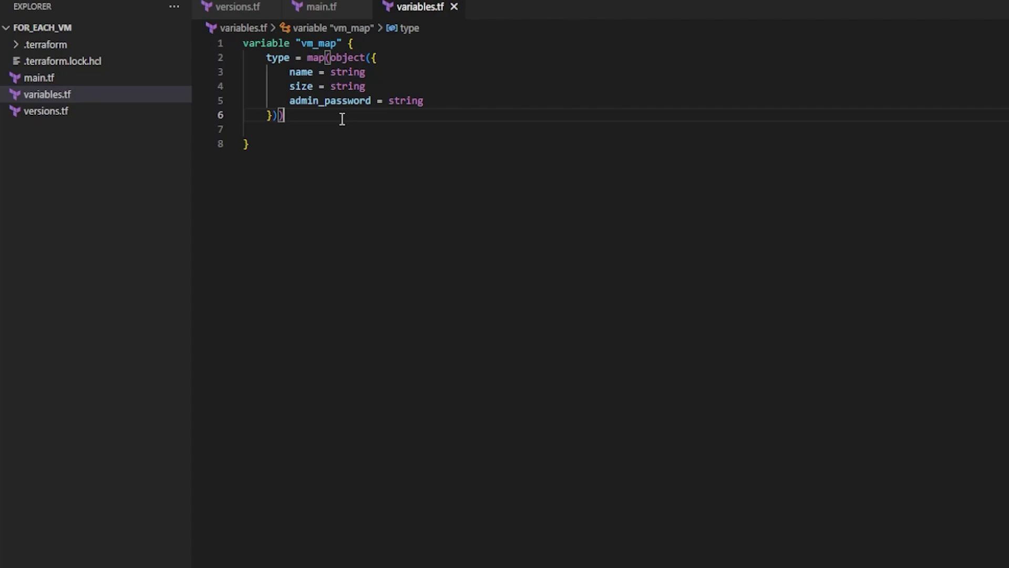
{"action": "type", "text": "default = {"}
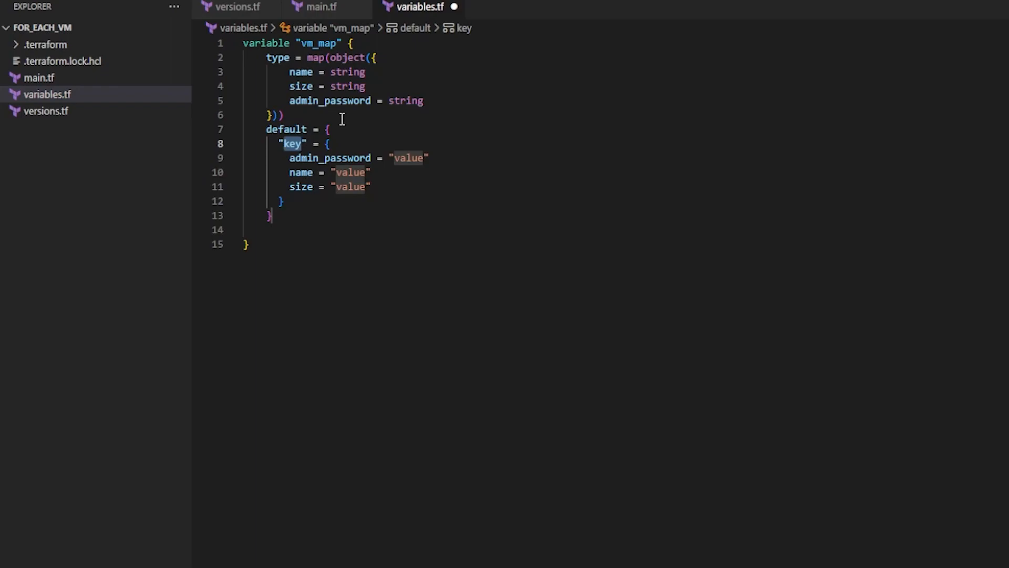
{"action": "mouse_move", "coordinate": [486, 144]}
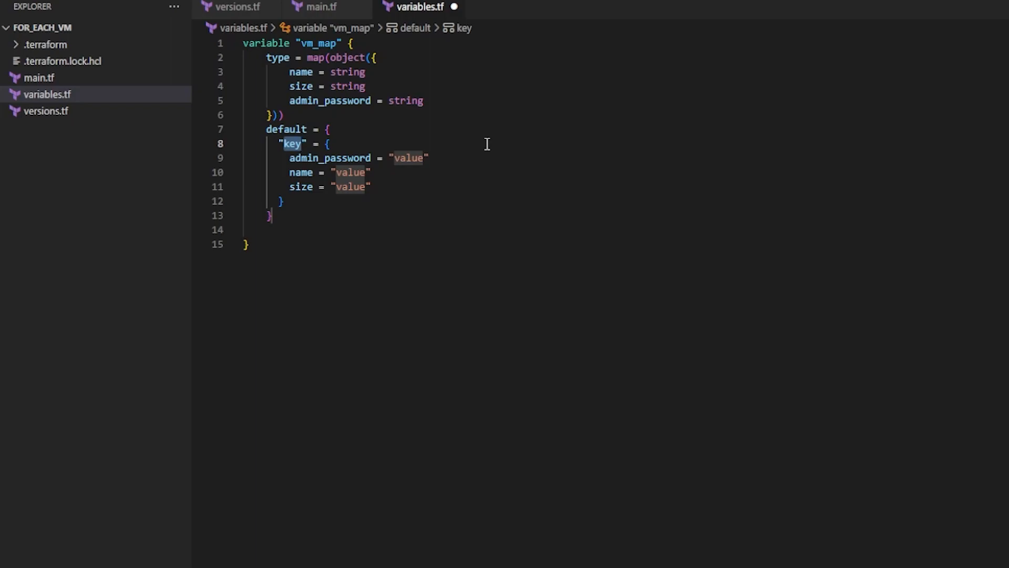
{"action": "type", "text": "vm1"}
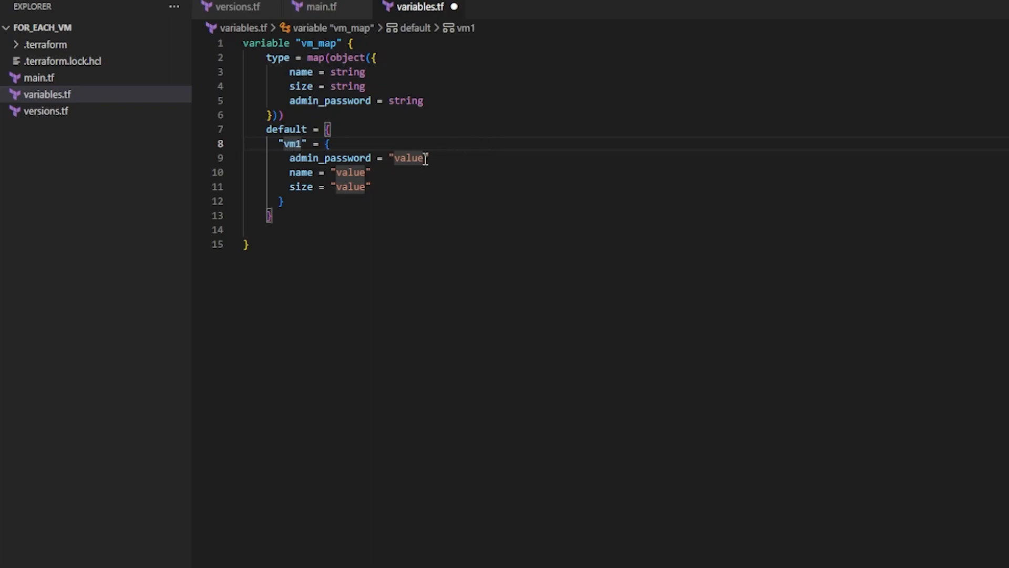
{"action": "double_click", "coordinate": [409, 158]}
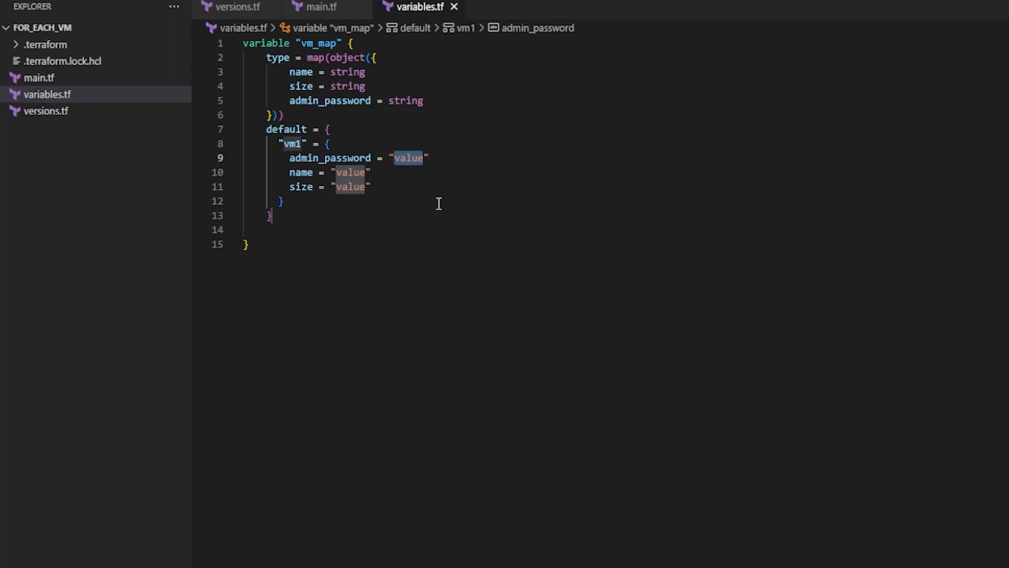
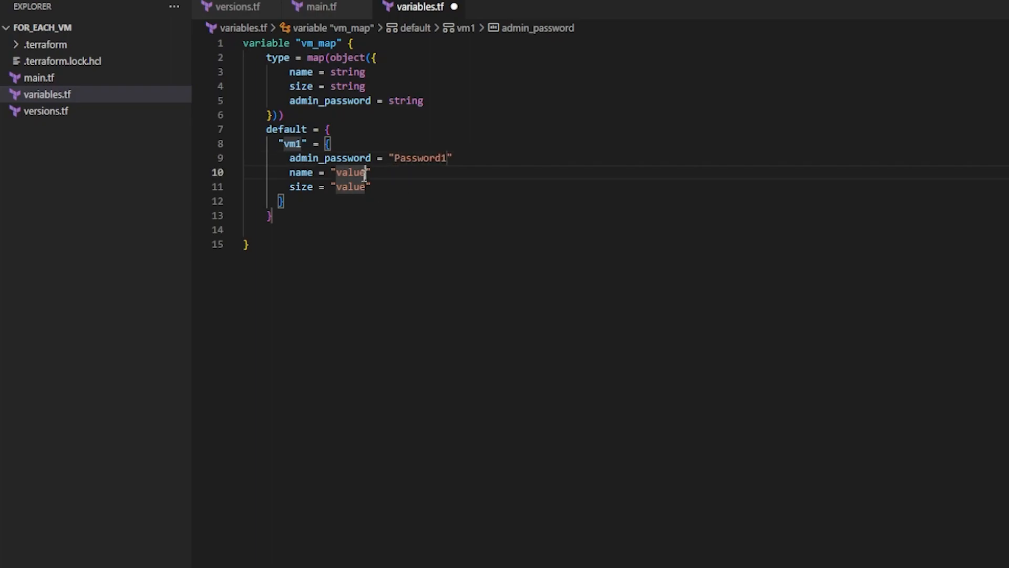
{"action": "type", "text": "vm1"}
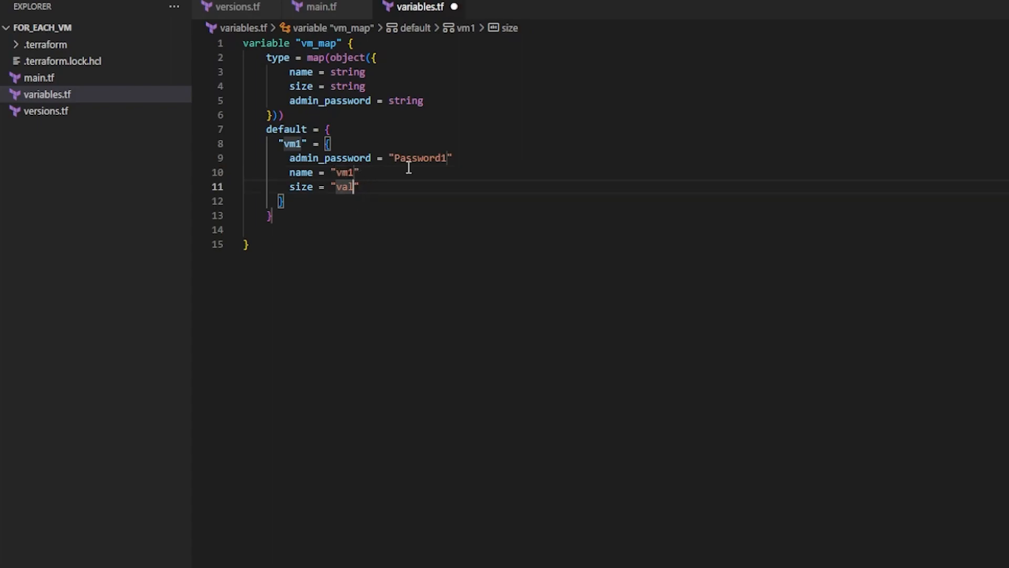
{"action": "type", "text": "Standard_B2s"}
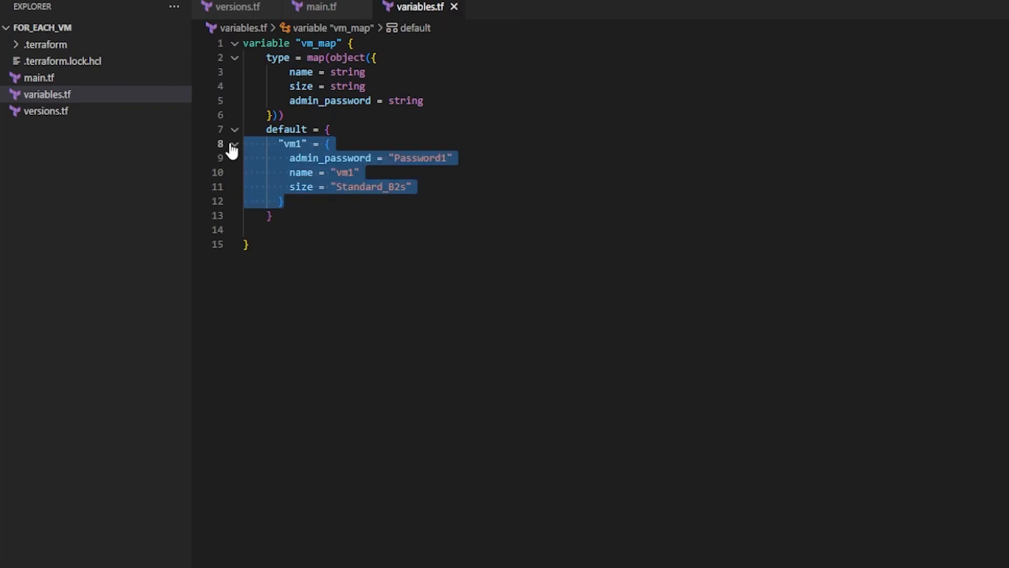
{"action": "left_click", "coordinate": [279, 201]}
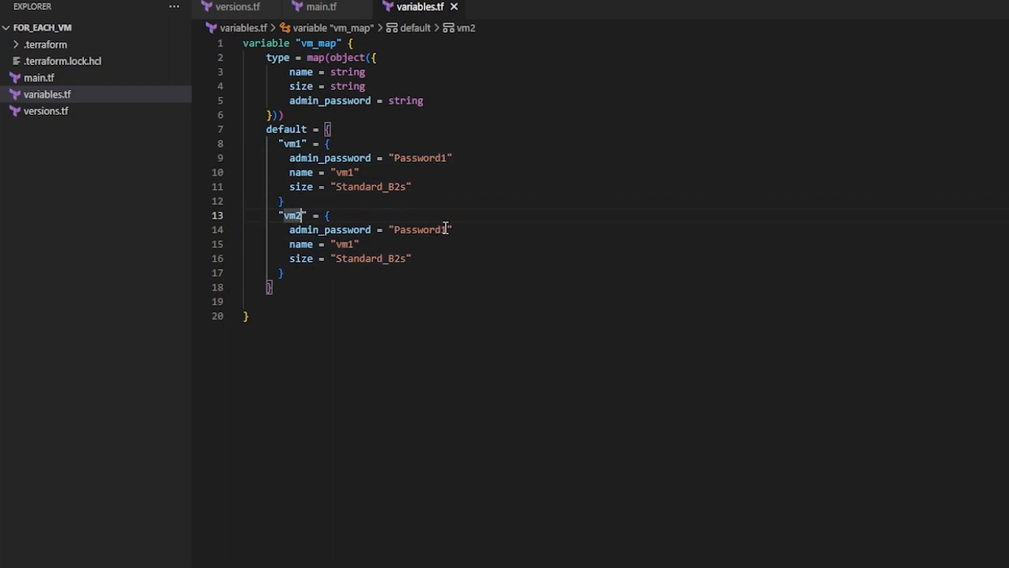
{"action": "type", "text": "2"}
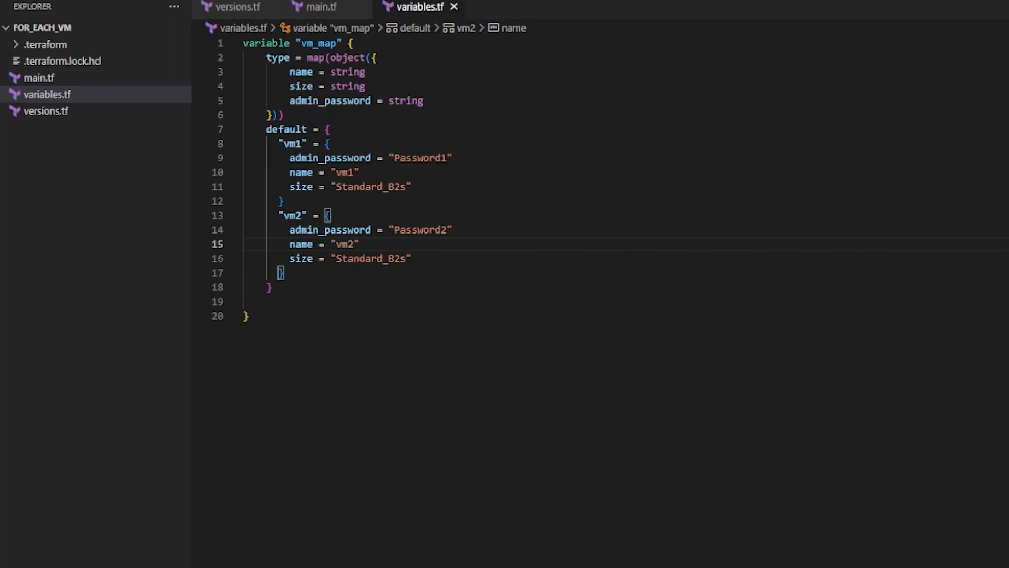
{"action": "left_click", "coordinate": [399, 259]}
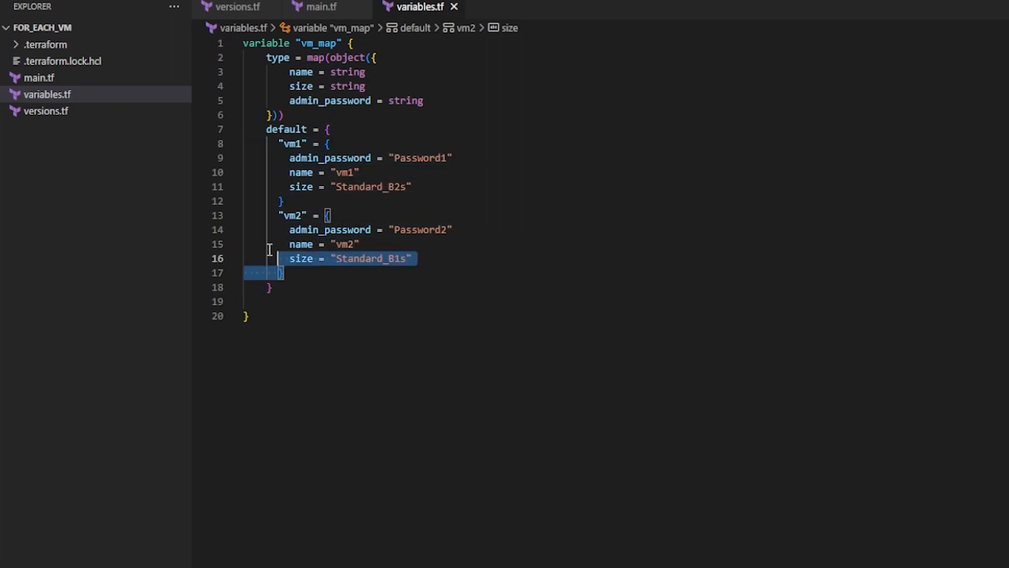
{"action": "left_click", "coordinate": [285, 272]}
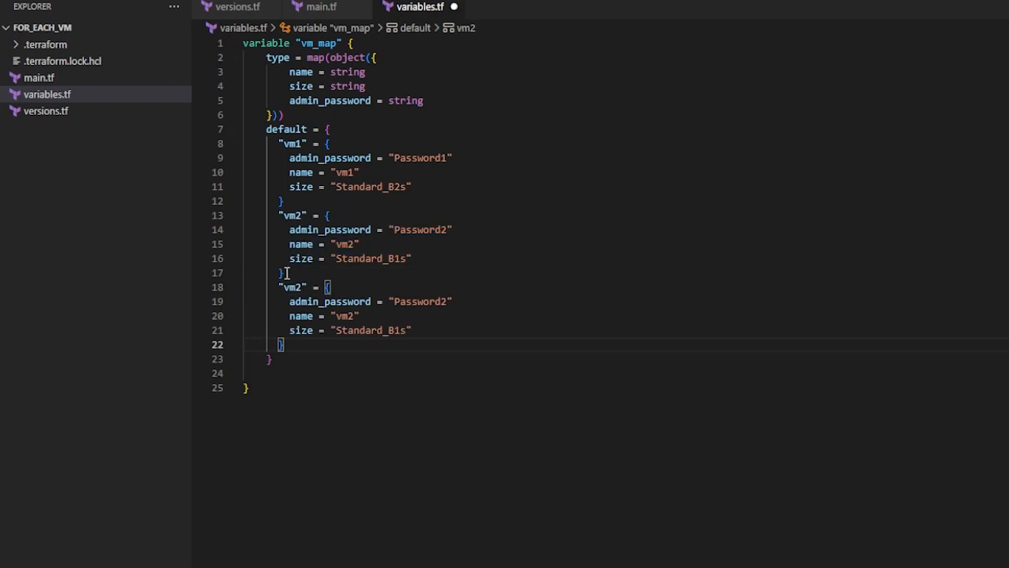
{"action": "type", "text": "3"}
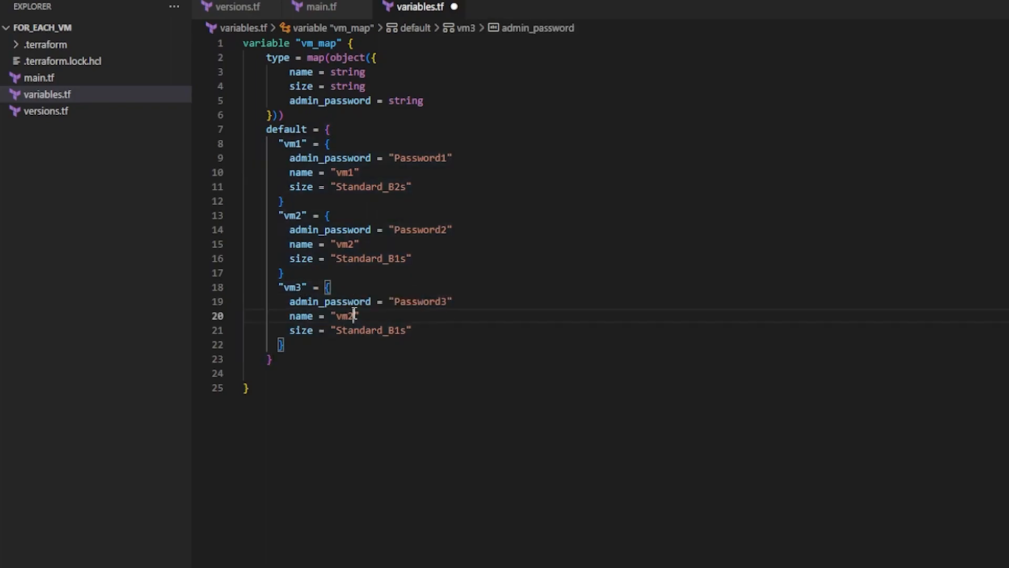
{"action": "type", "text": "3"}
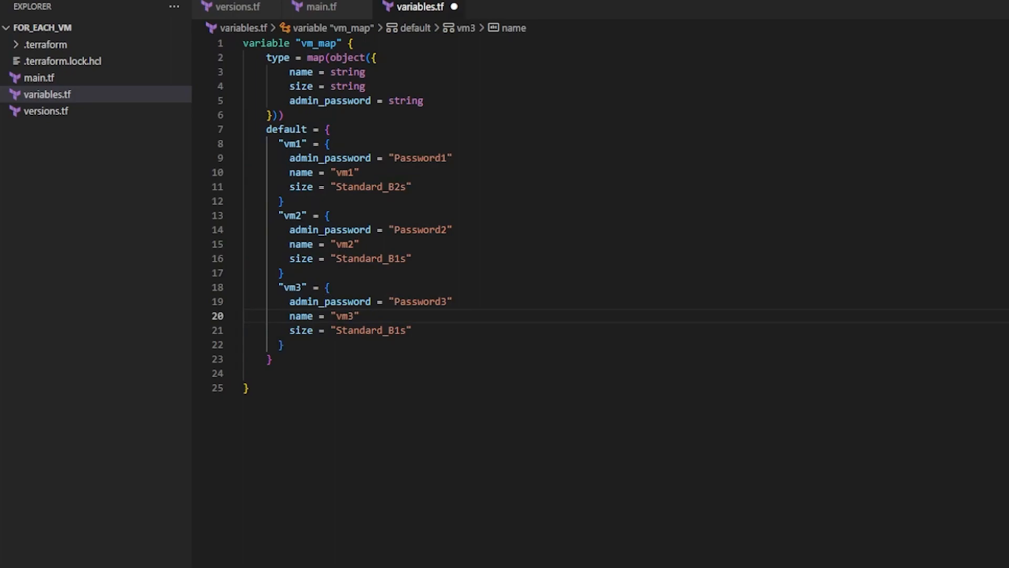
{"action": "left_click", "coordinate": [399, 330]}
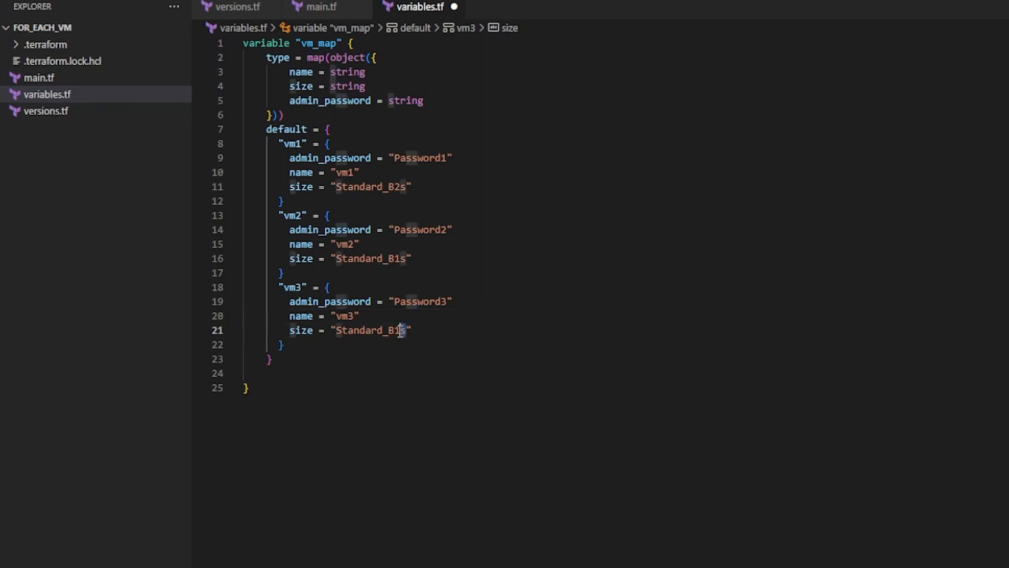
{"action": "type", "text": "Standard_D2s_v3"}
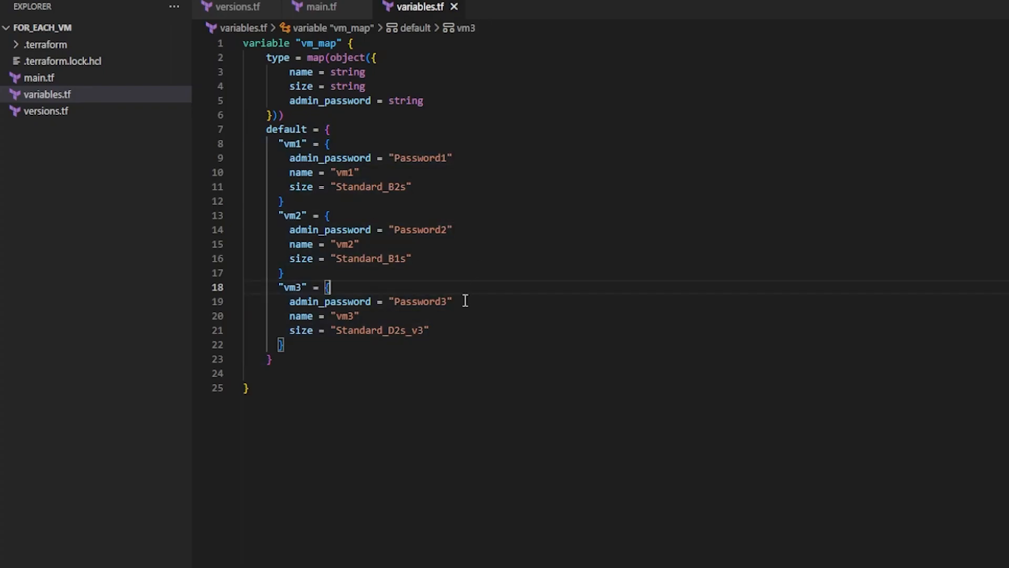
{"action": "mouse_move", "coordinate": [442, 222]}
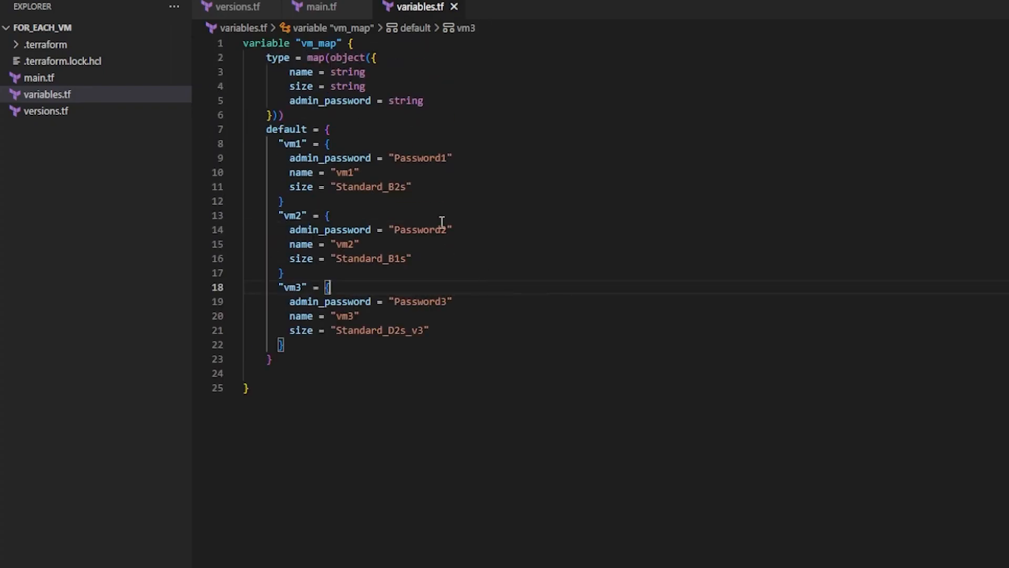
Step: Review the vm1 key and size in variables.tf, then switch to main.tf at the VM resource
{"action": "left_click", "coordinate": [307, 57]}
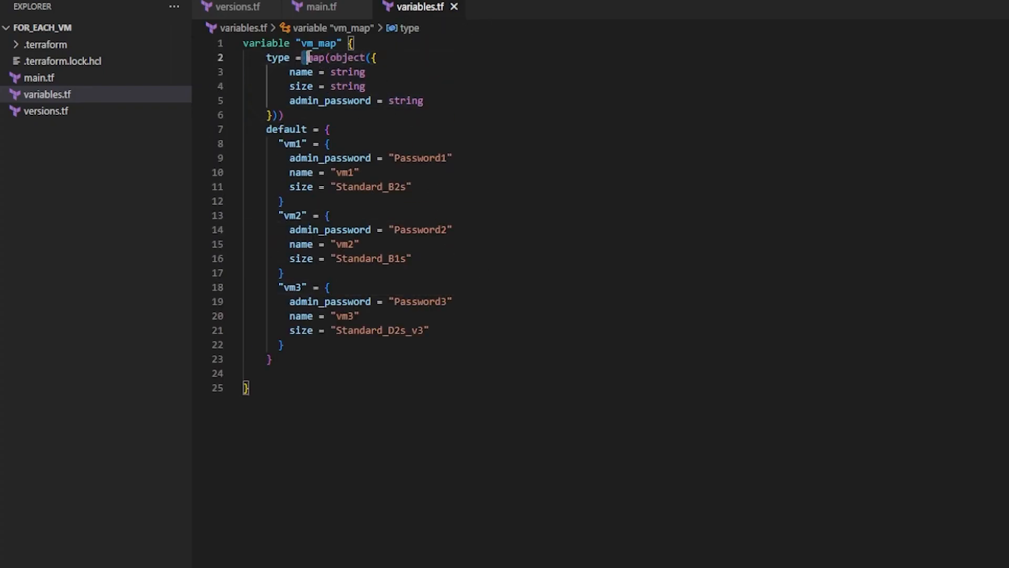
{"action": "left_click", "coordinate": [291, 144]}
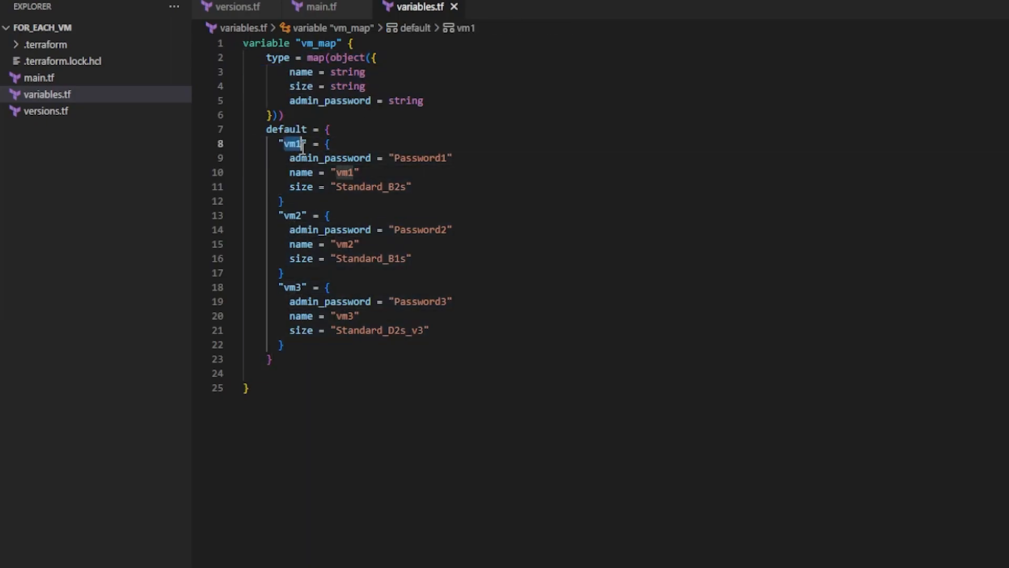
{"action": "left_click", "coordinate": [409, 187]}
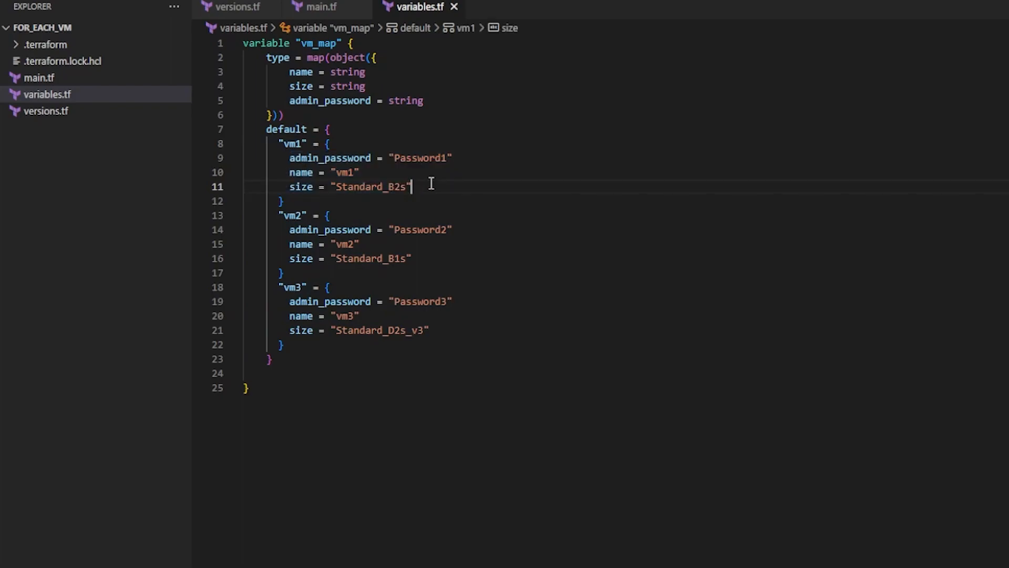
{"action": "left_click", "coordinate": [319, 7]}
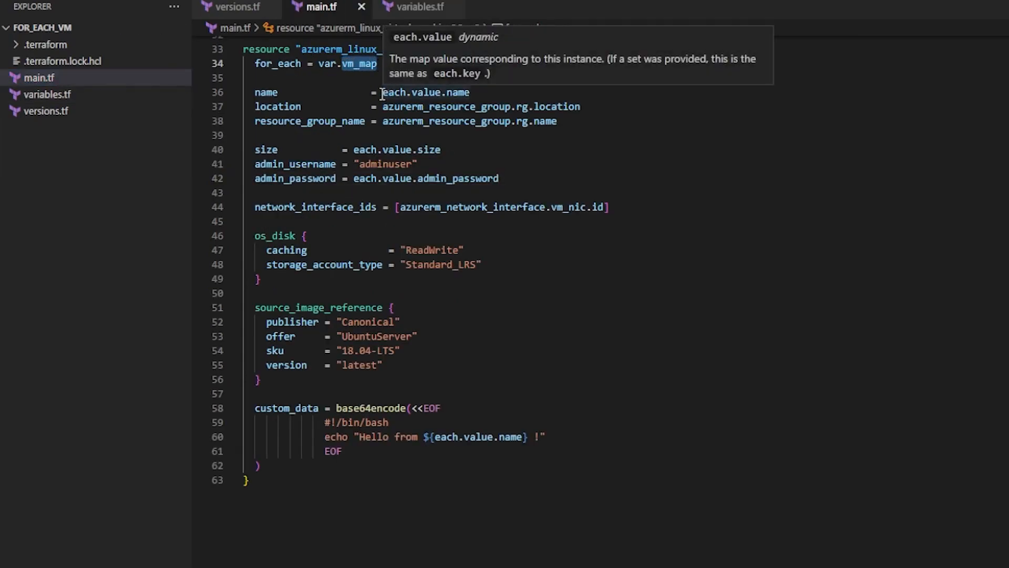
{"action": "left_click", "coordinate": [394, 92]}
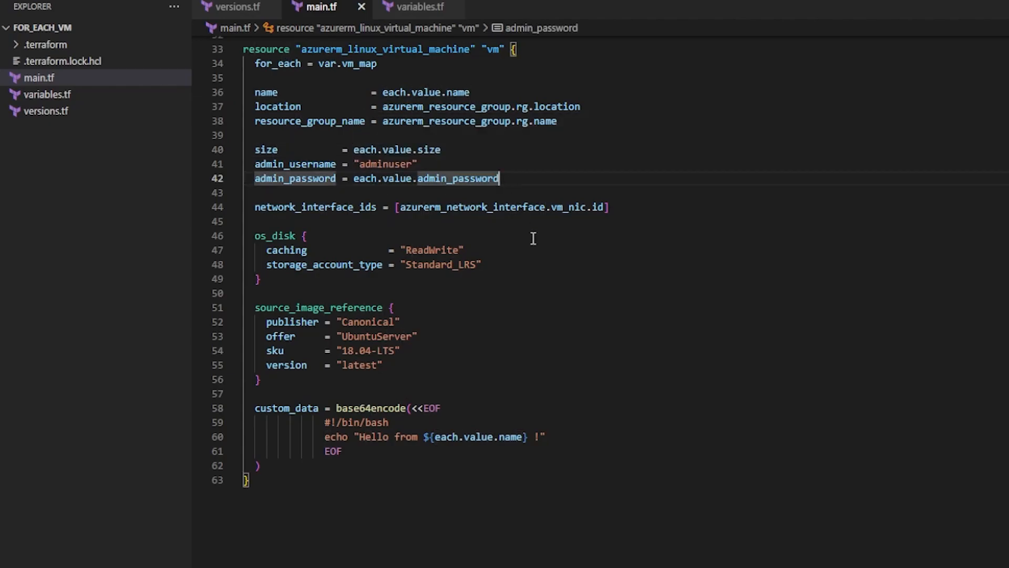
{"action": "mouse_move", "coordinate": [524, 437]}
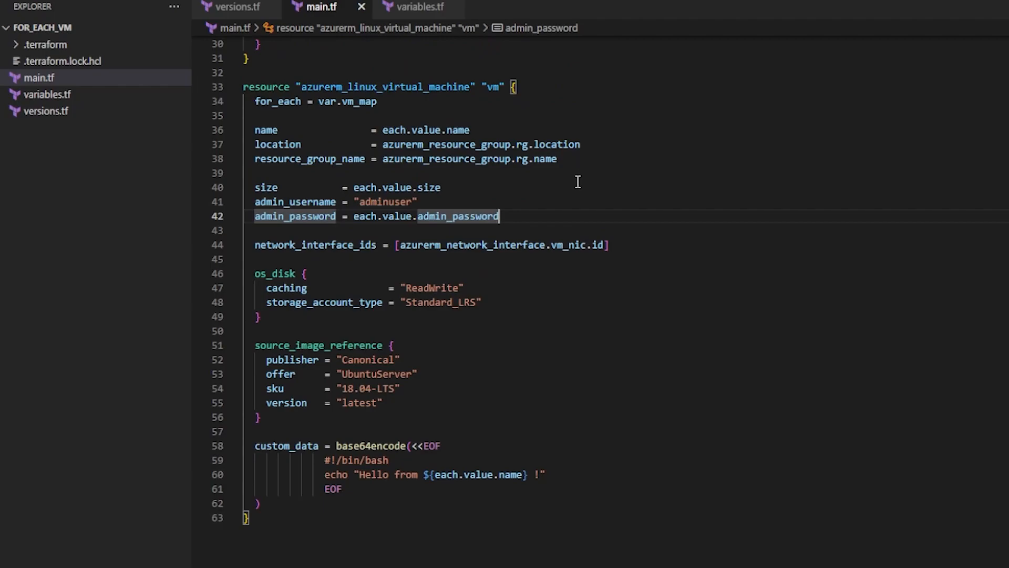
{"action": "left_click", "coordinate": [573, 245]}
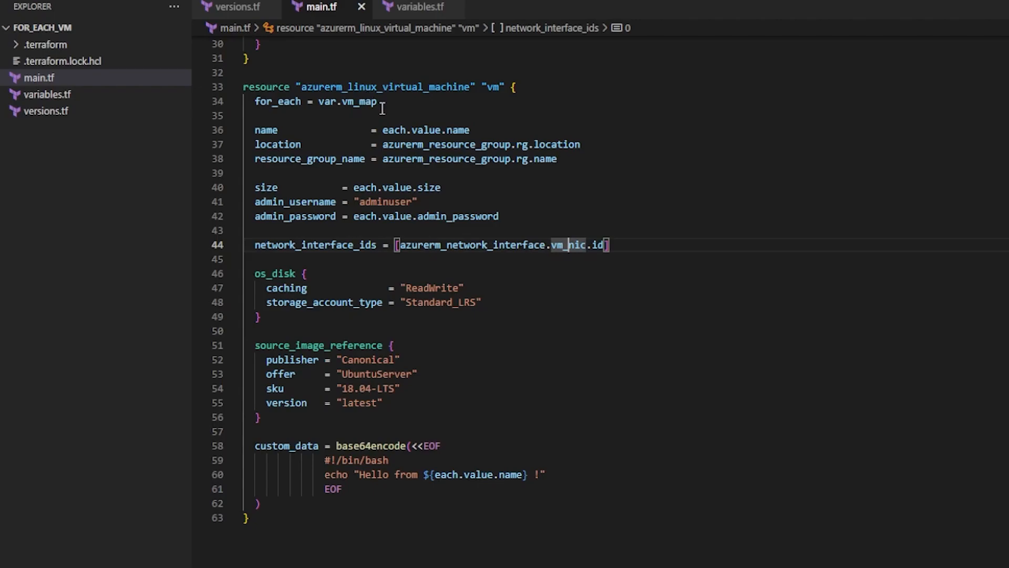
{"action": "mouse_move", "coordinate": [584, 249]}
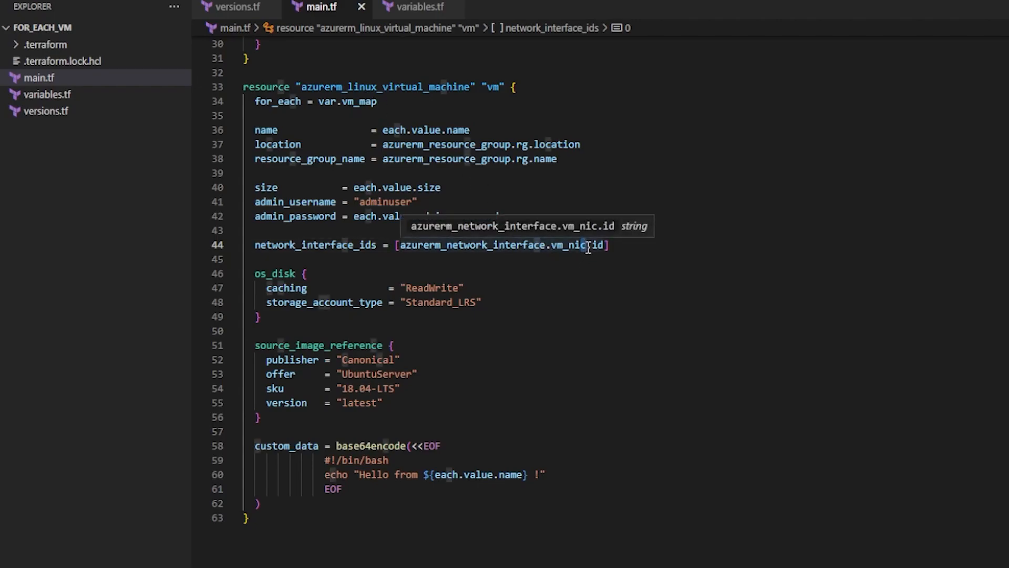
{"action": "mouse_move", "coordinate": [641, 187]}
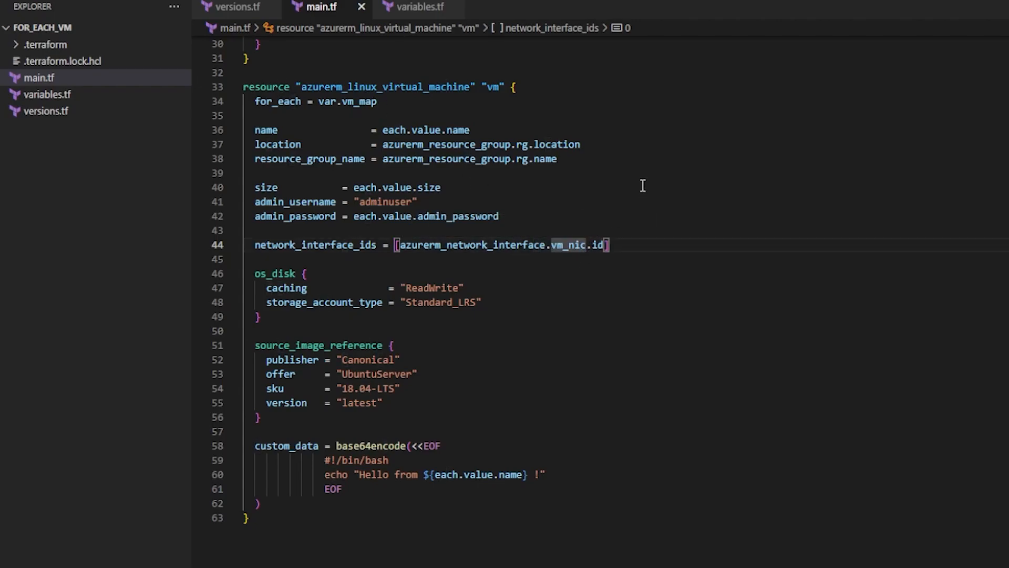
Step: Reference azurerm_network_interface.vm_nic[each.key].id in network_interface_ids and save
{"action": "type", "text": "[each"}
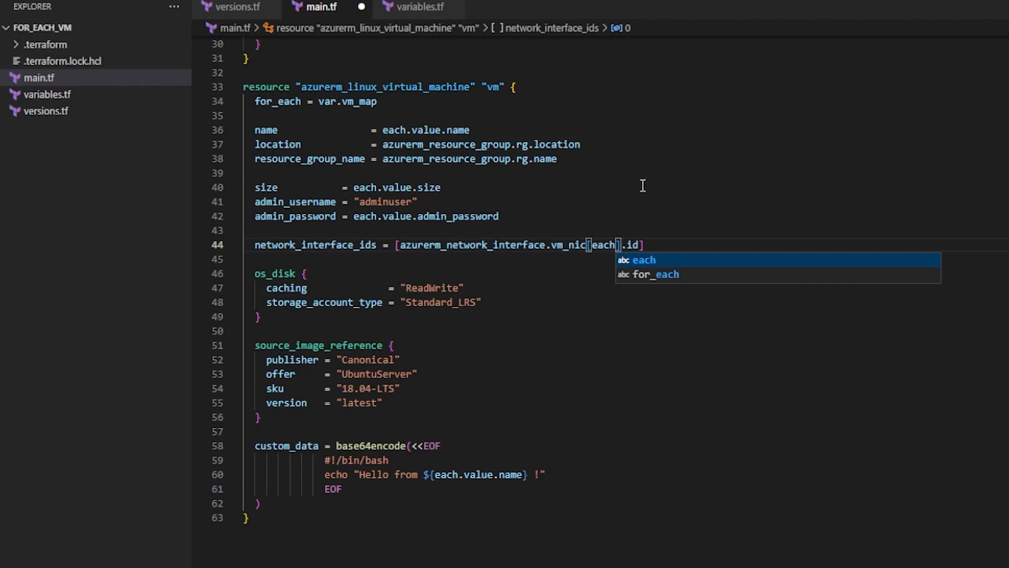
{"action": "type", "text": ".key"}
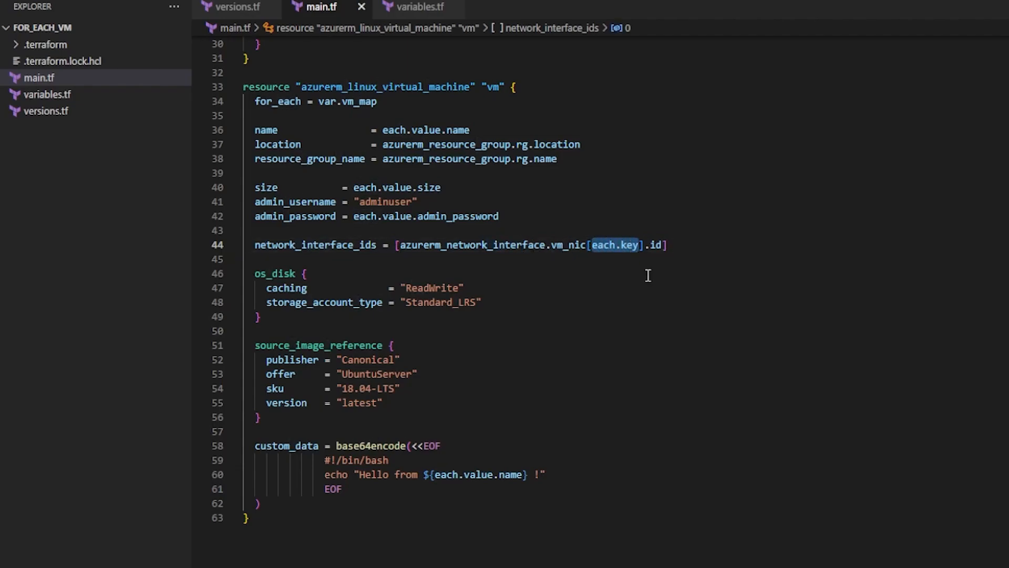
{"action": "scroll", "scroll_direction": "up", "scroll_amount": 3}
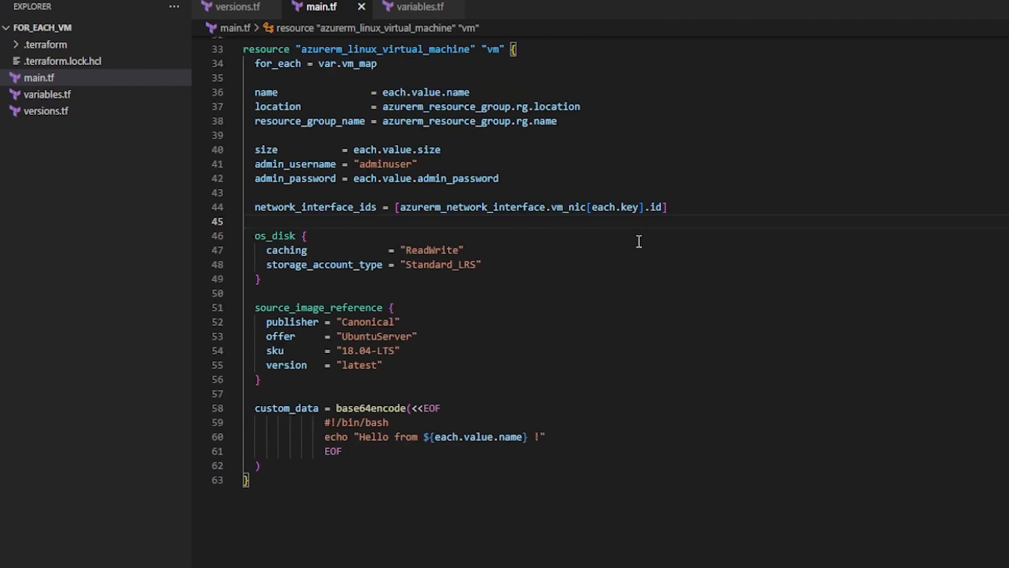
{"action": "scroll", "scroll_direction": "up", "scroll_amount": 3}
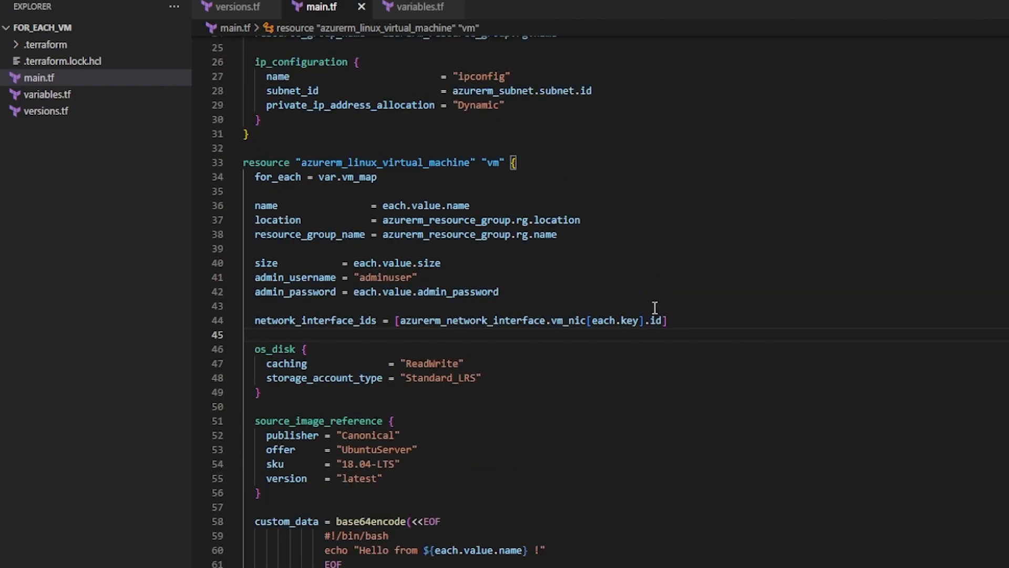
{"action": "scroll", "scroll_direction": "up", "scroll_amount": 3}
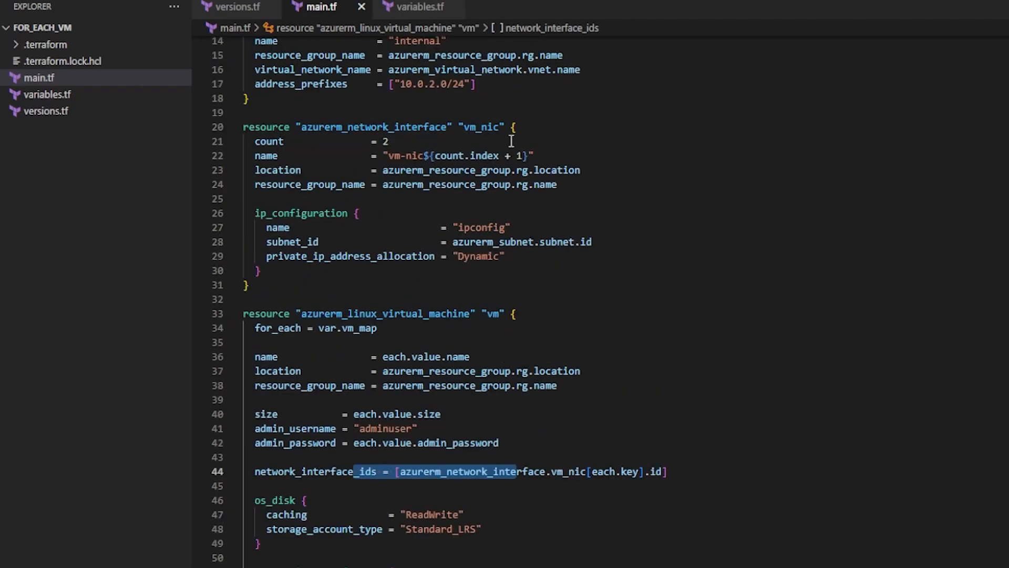
Step: Add for_each = var.vm_map to the NIC resource, matching the VM resource's for_each
{"action": "left_click", "coordinate": [514, 127]}
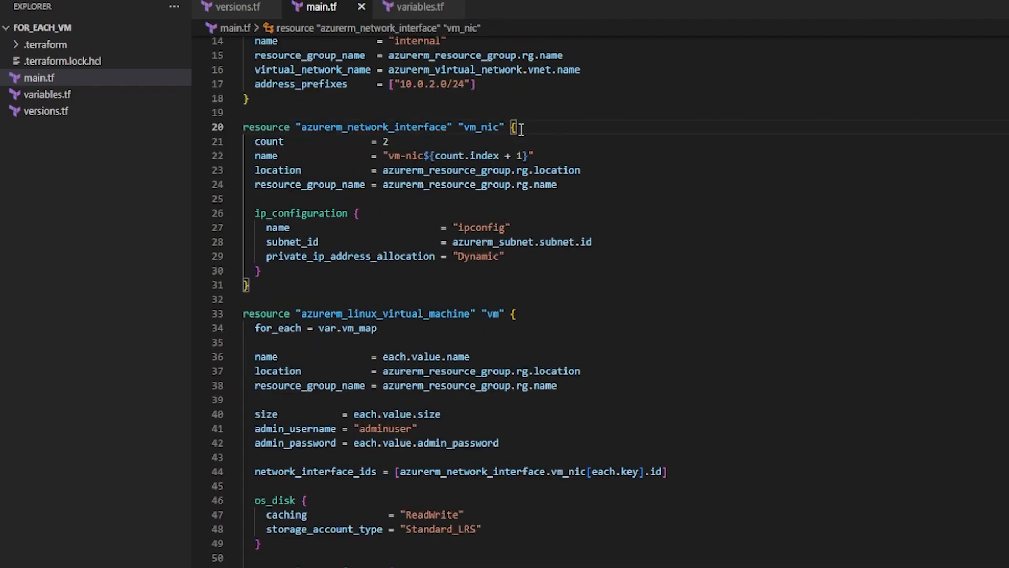
{"action": "type", "text": "for_each ="}
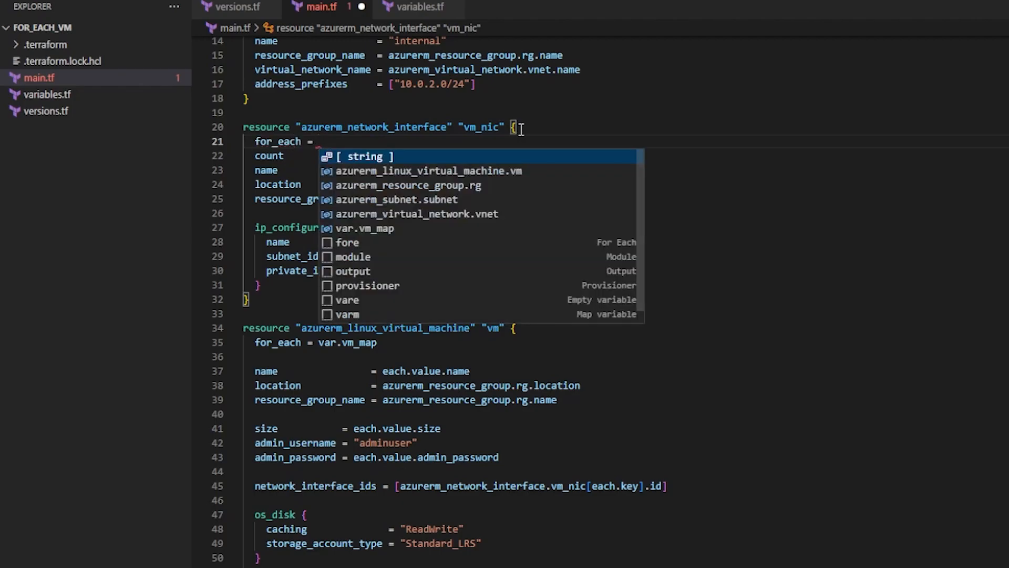
{"action": "type", "text": "var.vm_map"}
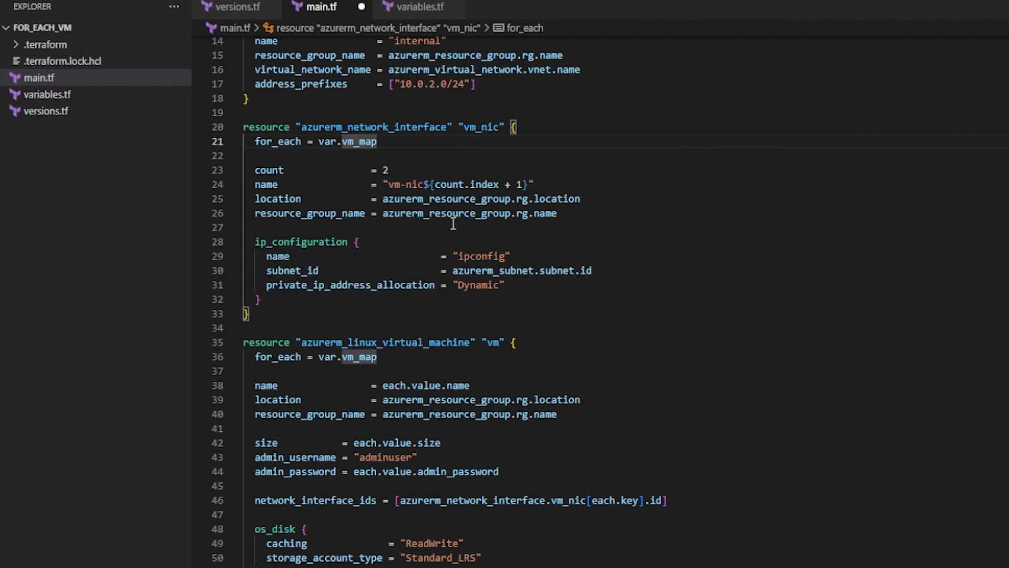
{"action": "left_click", "coordinate": [376, 357]}
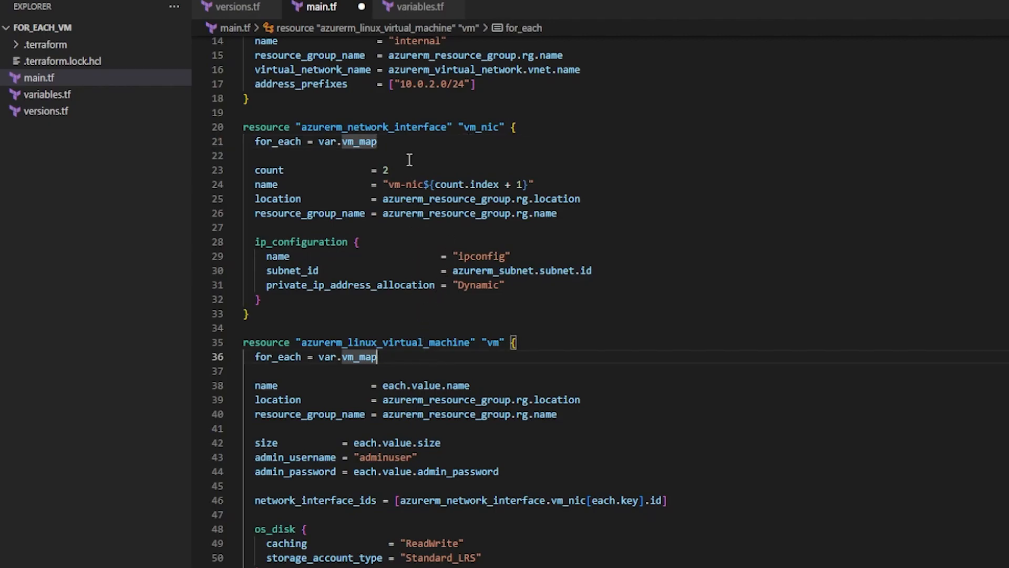
{"action": "left_click", "coordinate": [380, 141]}
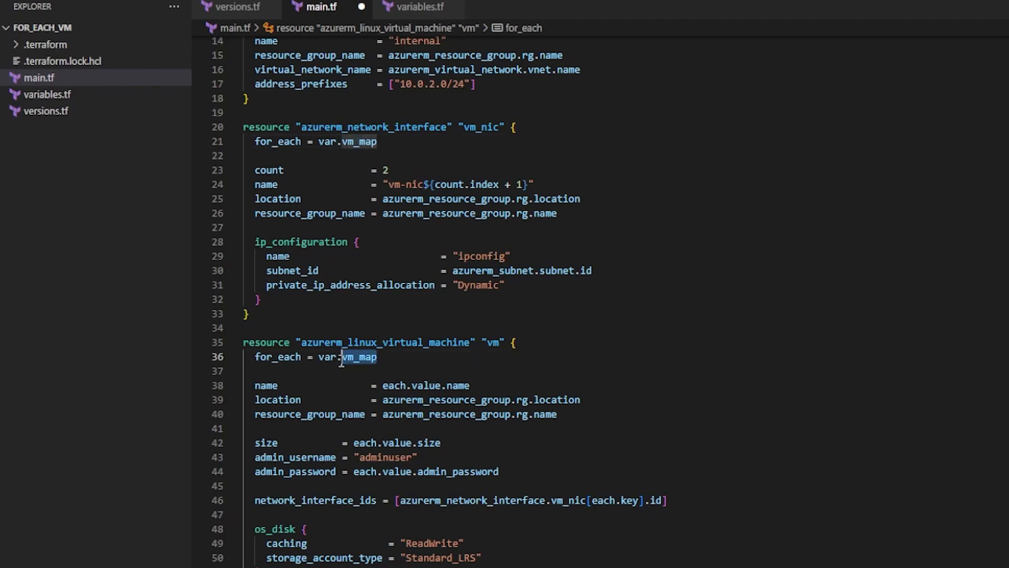
{"action": "left_click", "coordinate": [361, 141]}
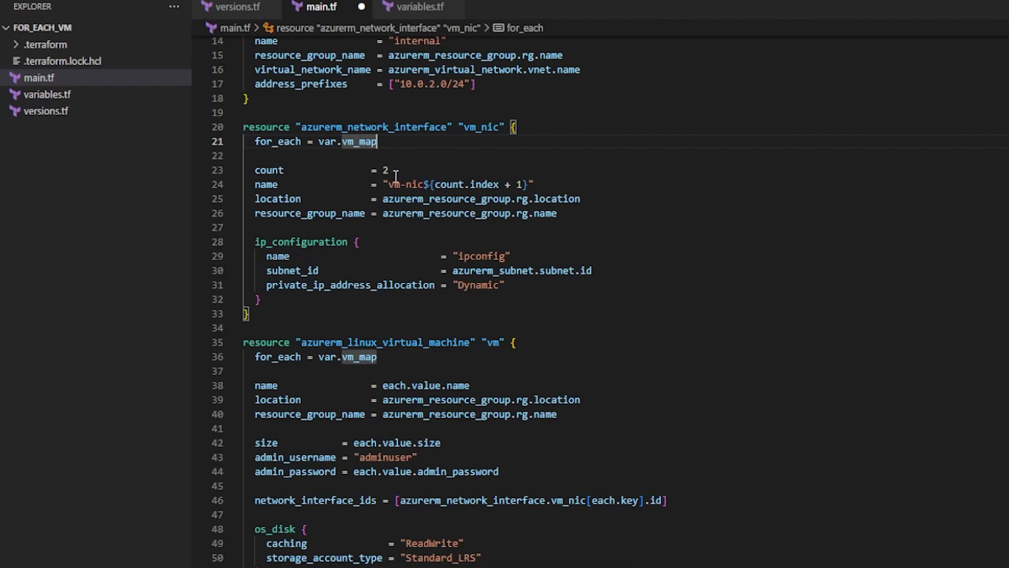
{"action": "left_click", "coordinate": [379, 356]}
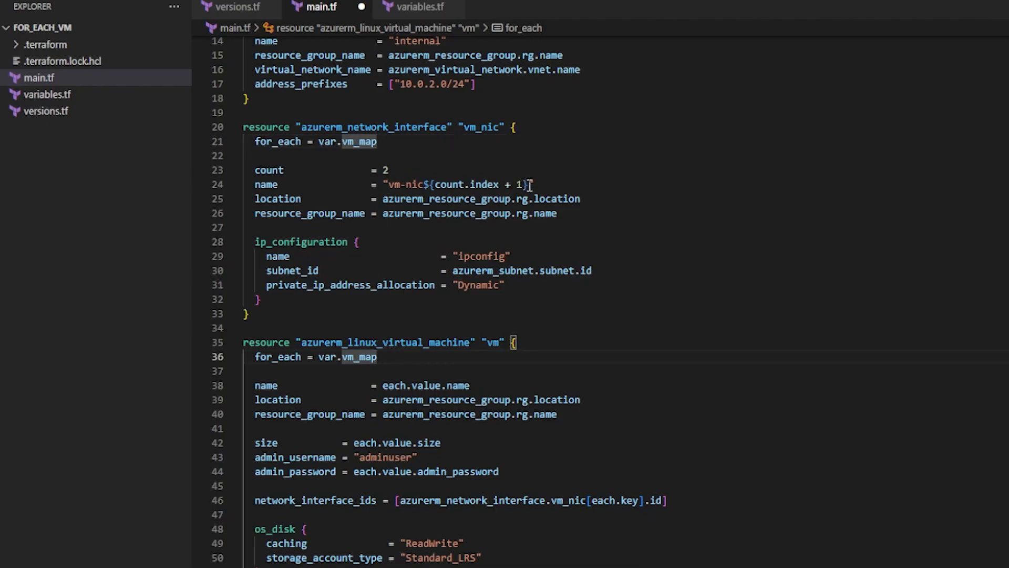
Step: Name the NIC "${each.value.name}-nic" so each interface follows its VM's name
{"action": "left_click", "coordinate": [526, 185]}
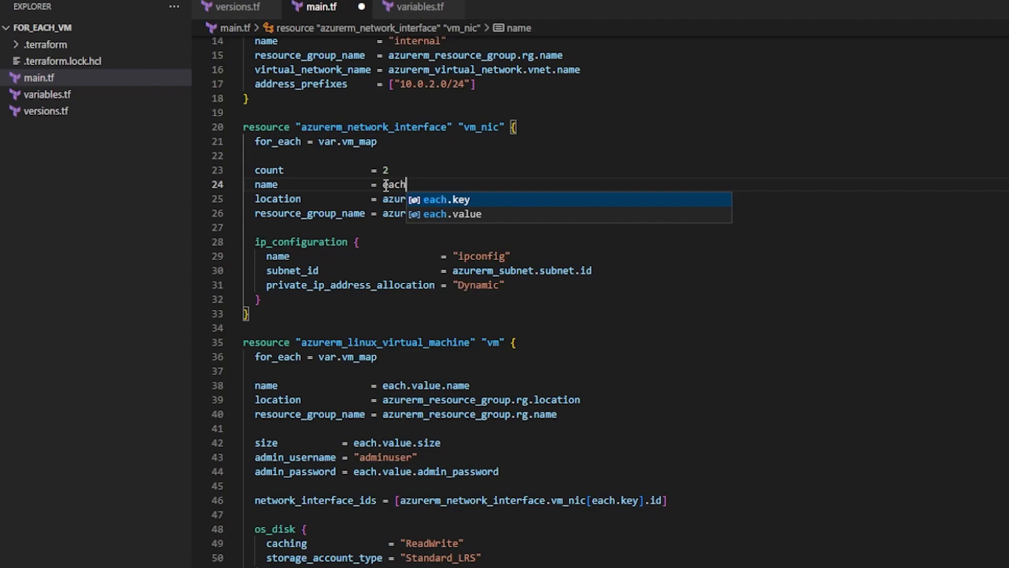
{"action": "type", "text": ".value.na"}
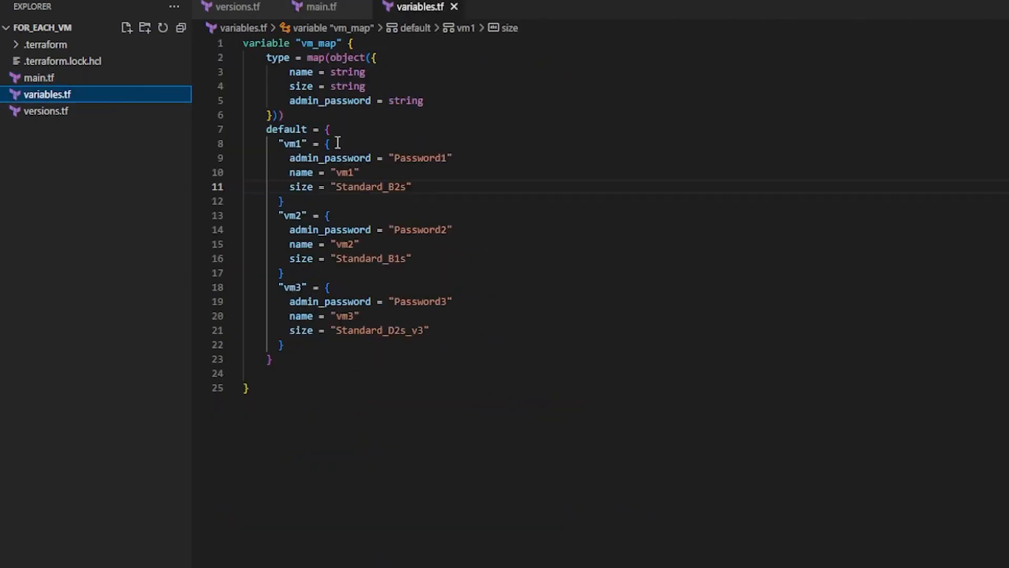
{"action": "left_click", "coordinate": [293, 144]}
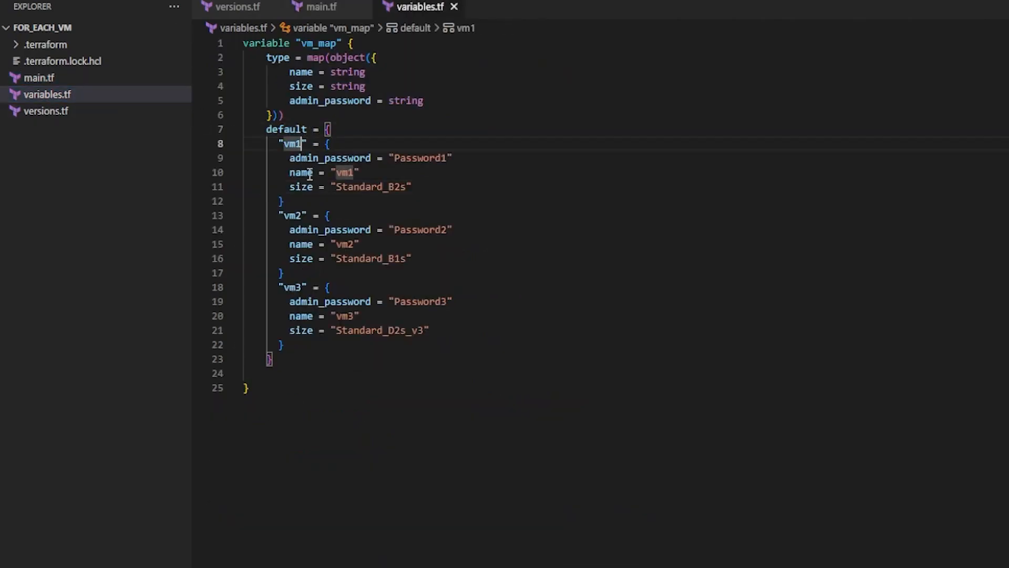
{"action": "left_click", "coordinate": [317, 8]}
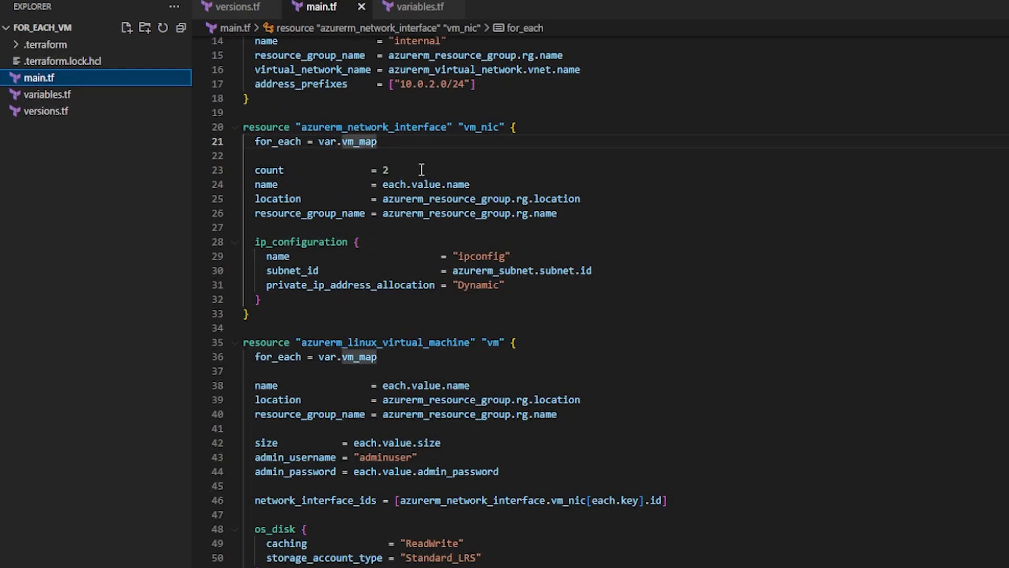
{"action": "left_click", "coordinate": [470, 183]}
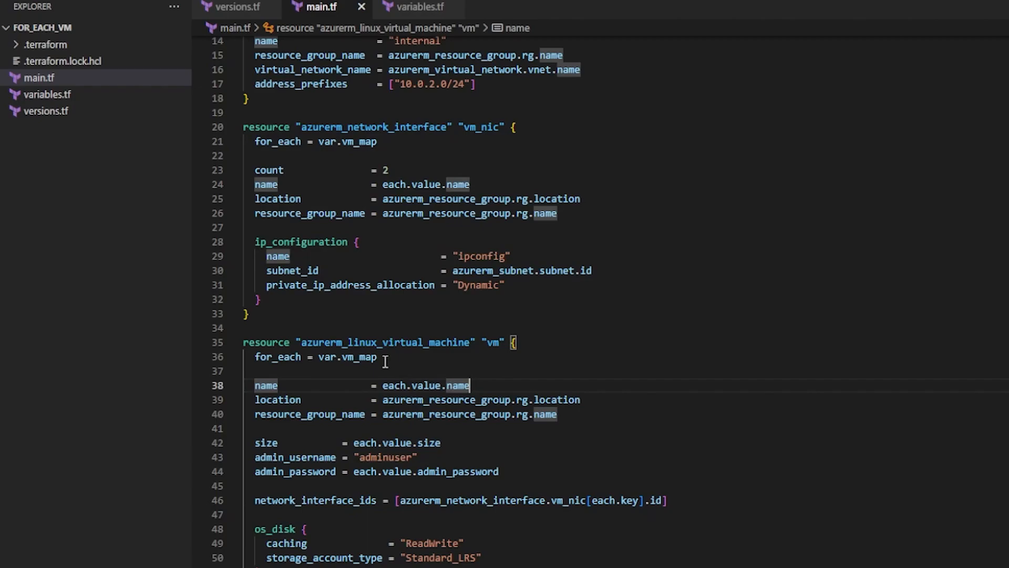
{"action": "left_click", "coordinate": [394, 185]}
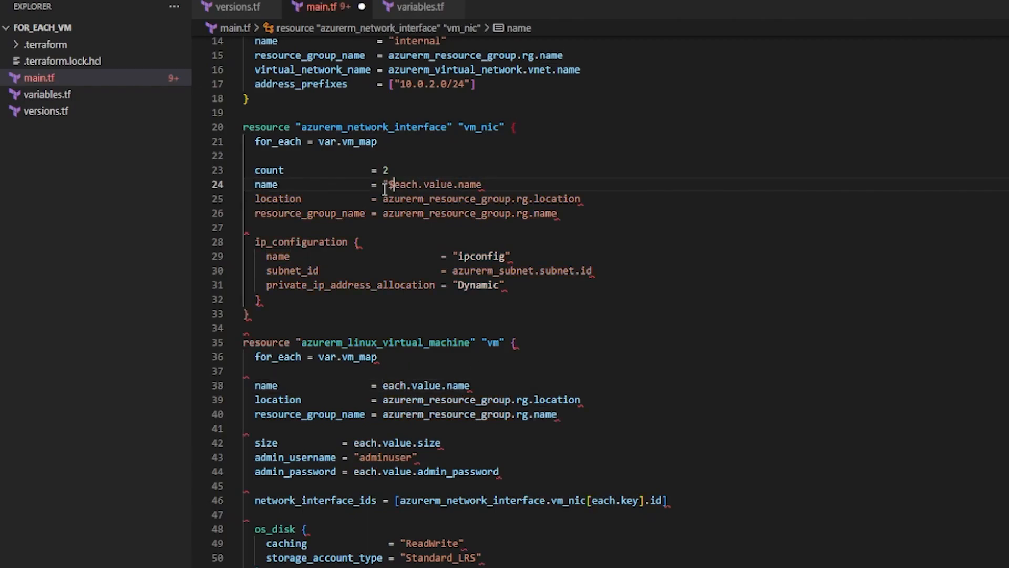
{"action": "type", "text": "${"}
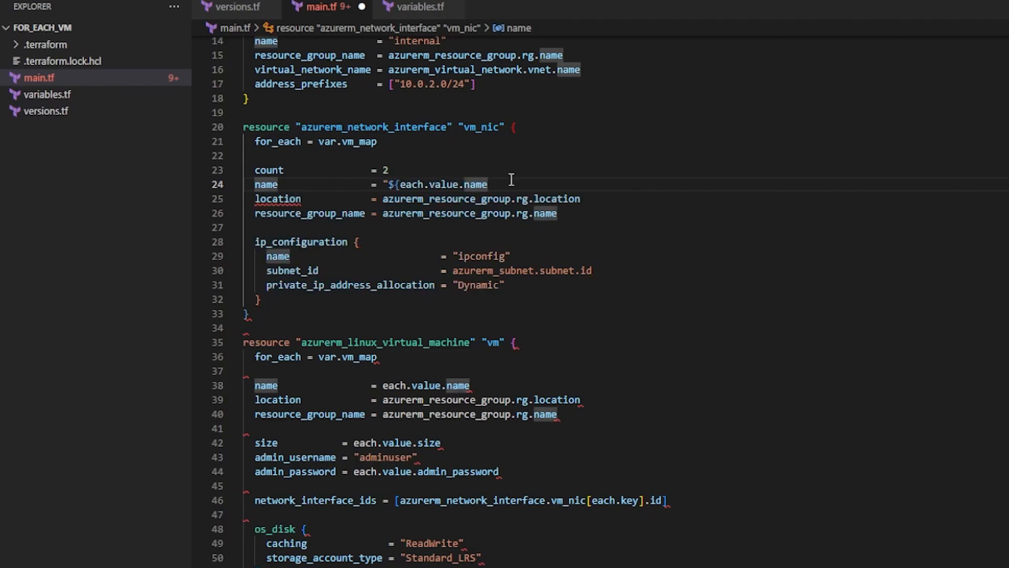
{"action": "type", "text": "-nic\""}
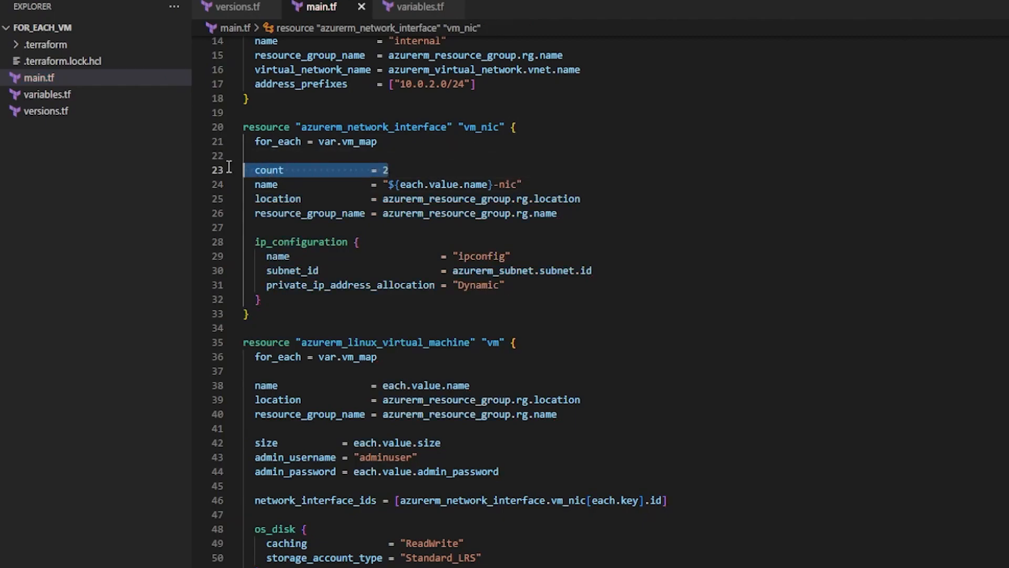
Step: Remove the count = 2 line from the NIC resource
{"action": "key", "text": "Delete"}
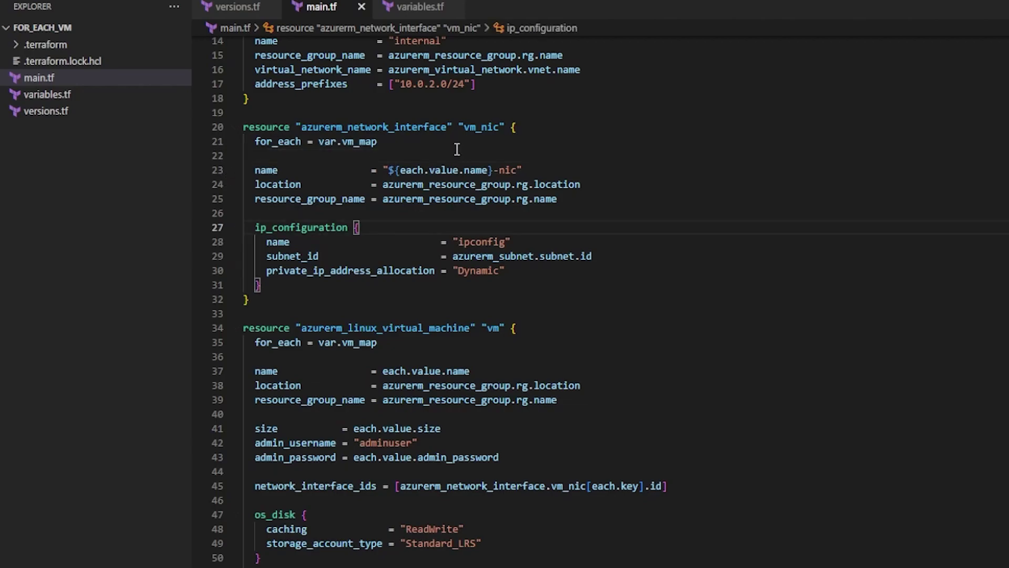
{"action": "scroll", "scroll_direction": "down", "scroll_amount": 3}
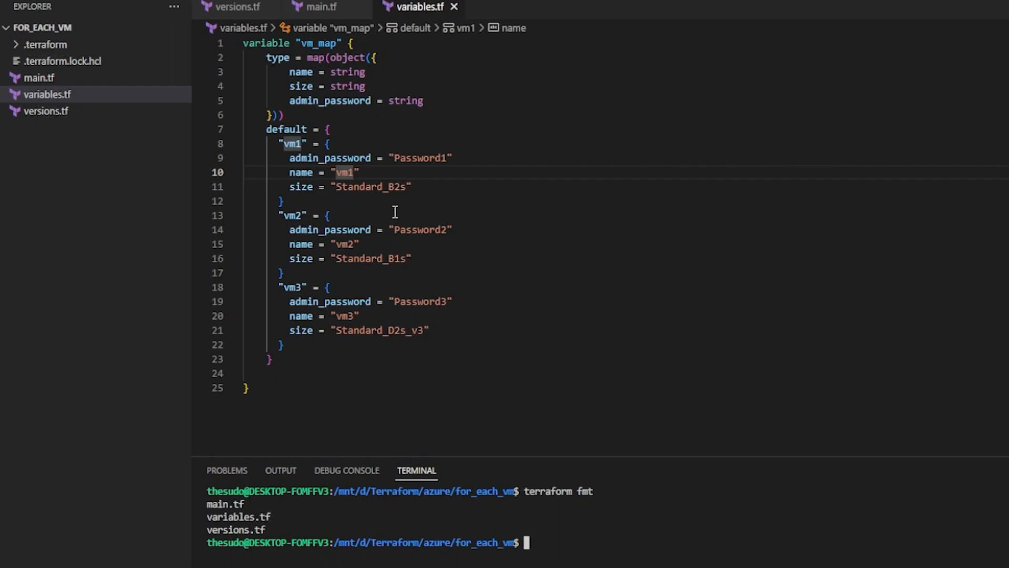
Step: Run terraform init in the terminal and bring up variables.tf for the admin passwords
{"action": "left_click", "coordinate": [316, 7]}
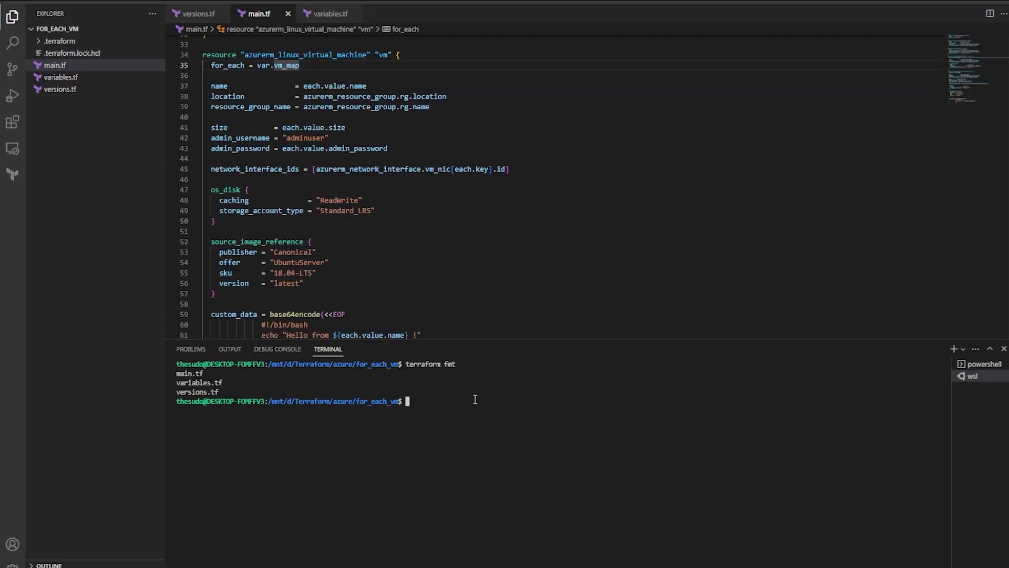
{"action": "type", "text": "terraform init"}
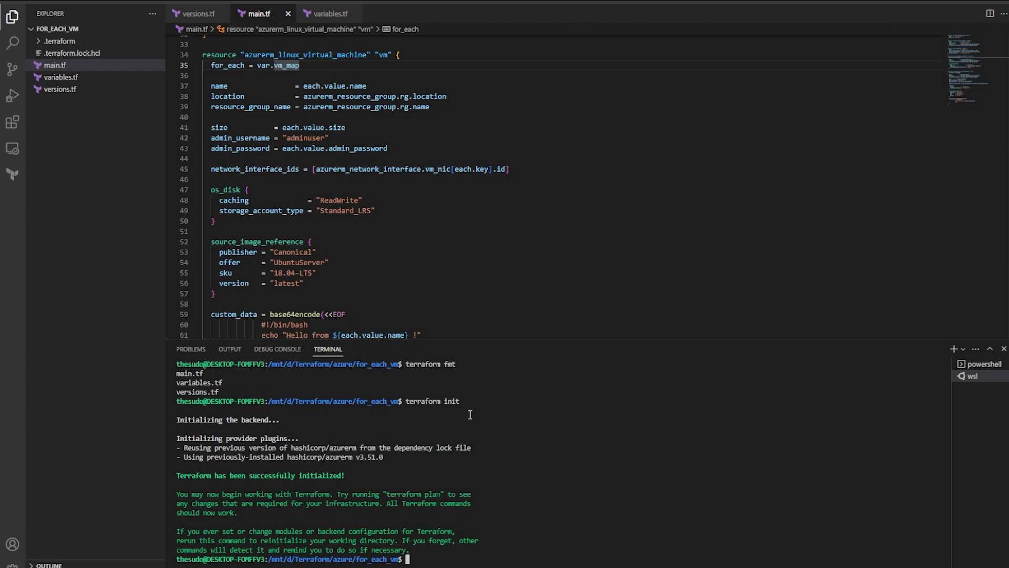
{"action": "left_click", "coordinate": [329, 13]}
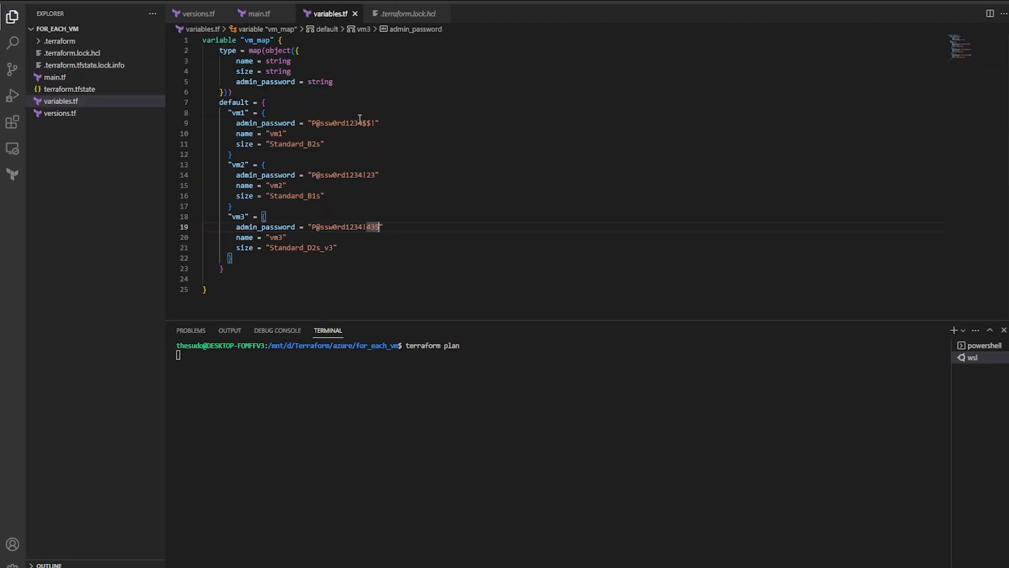
Step: Check the vm1 admin password and run terraform plan in the terminal
{"action": "left_click", "coordinate": [376, 123]}
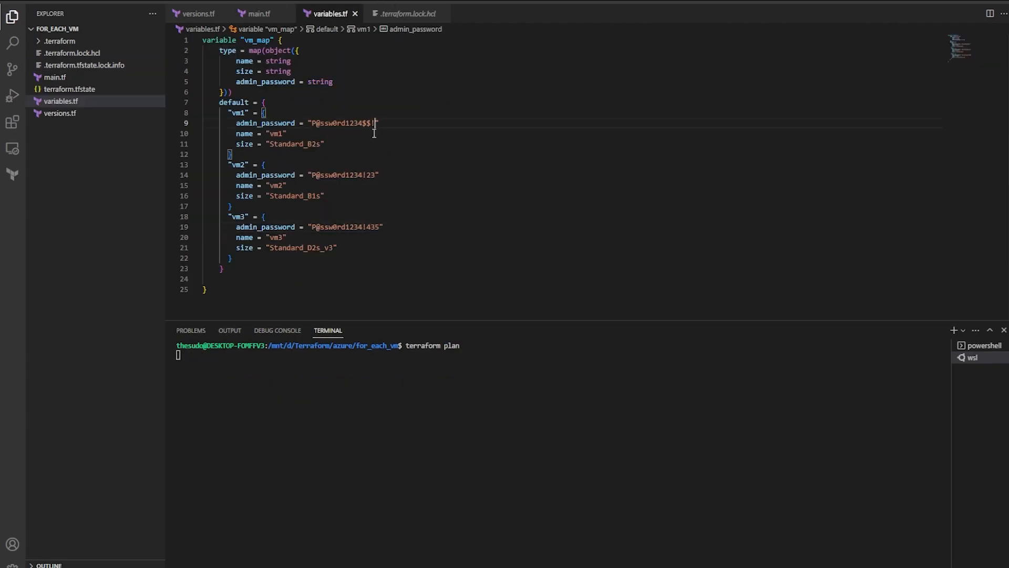
{"action": "mouse_move", "coordinate": [374, 174]}
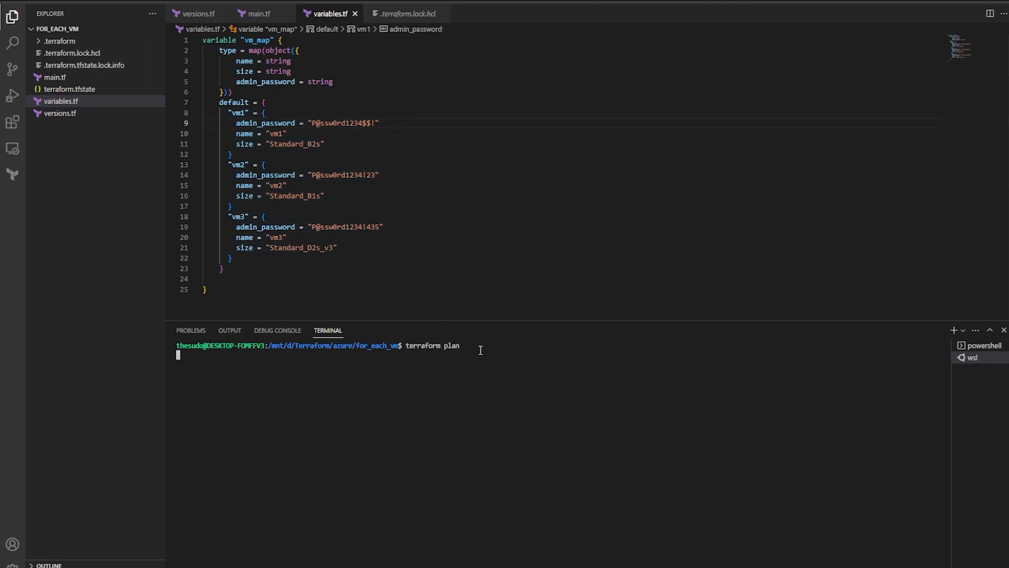
{"action": "key", "text": "Return"}
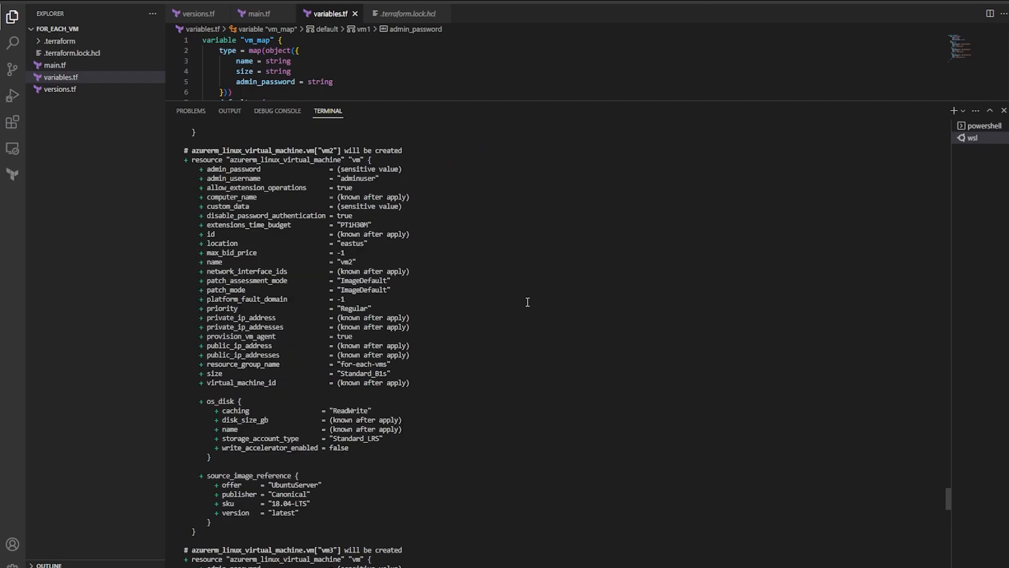
Step: Scroll the plan output checking vm1, vm2, vm3 sizes and the vm1-nic name, then start terraform apply
{"action": "scroll", "scroll_direction": "up", "scroll_amount": 3}
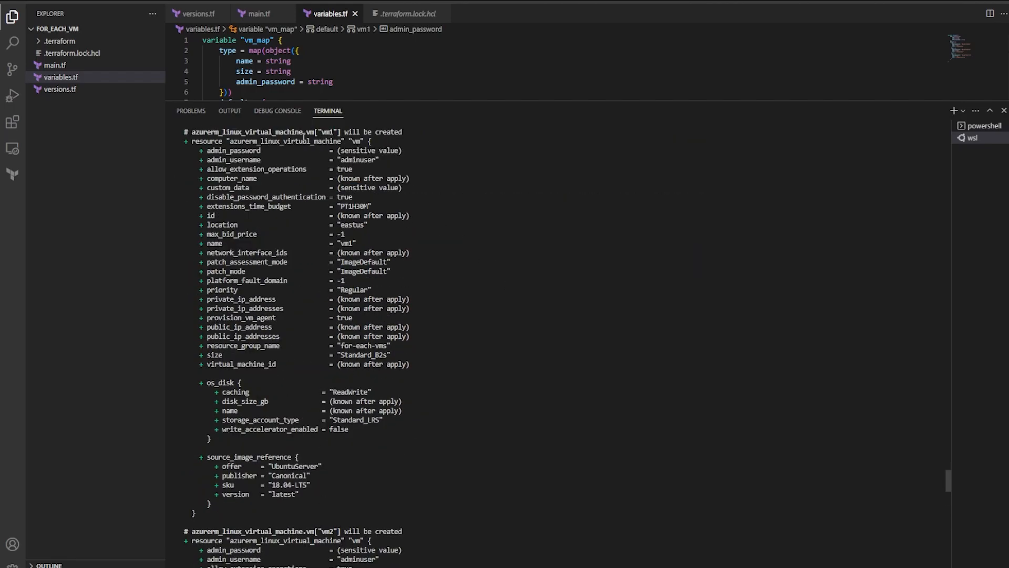
{"action": "scroll", "scroll_direction": "down", "scroll_amount": 3}
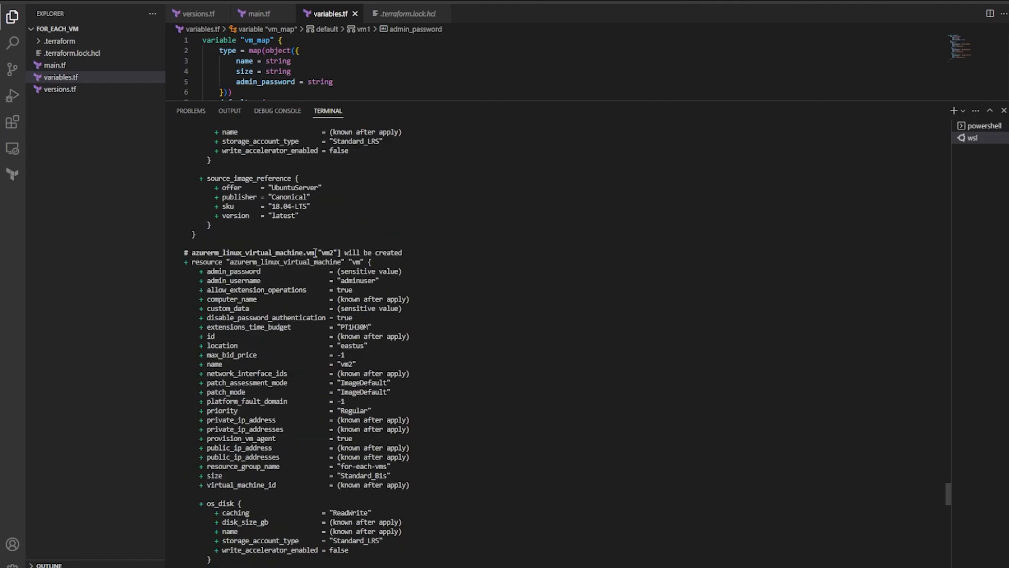
{"action": "scroll", "scroll_direction": "down", "scroll_amount": 3}
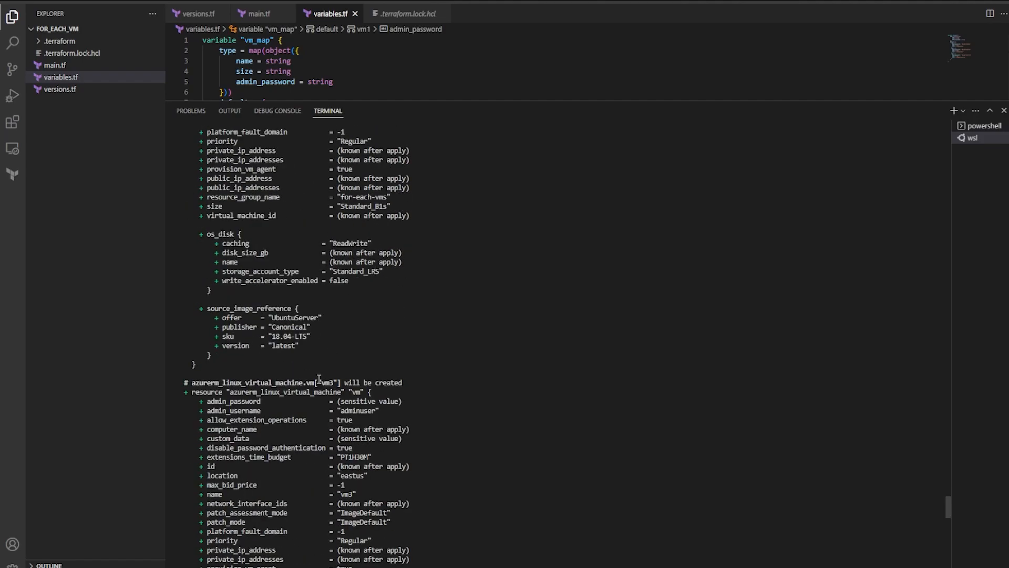
{"action": "scroll", "scroll_direction": "down", "scroll_amount": 3}
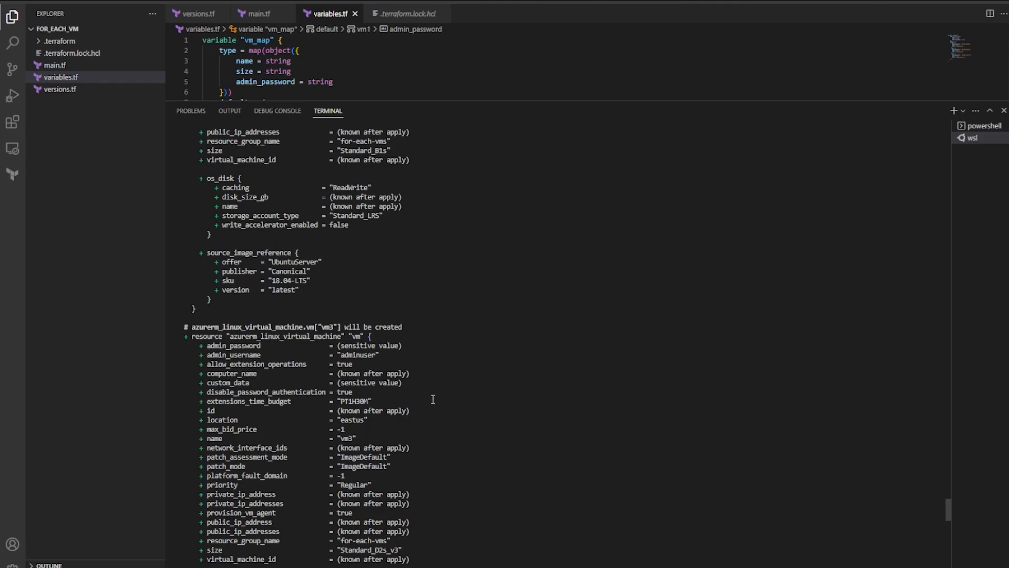
{"action": "scroll", "scroll_direction": "down", "scroll_amount": 3}
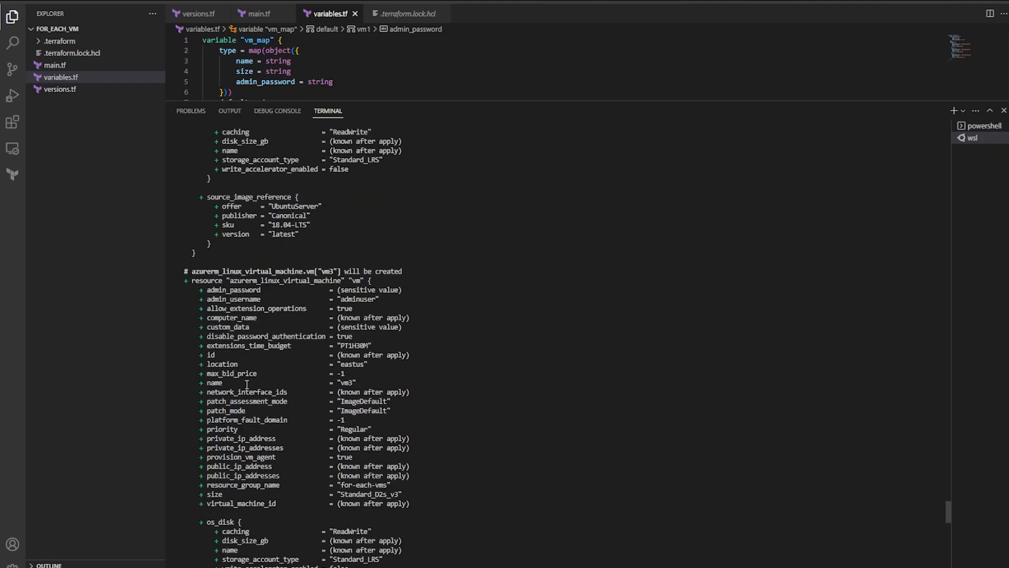
{"action": "scroll", "scroll_direction": "down", "scroll_amount": 3}
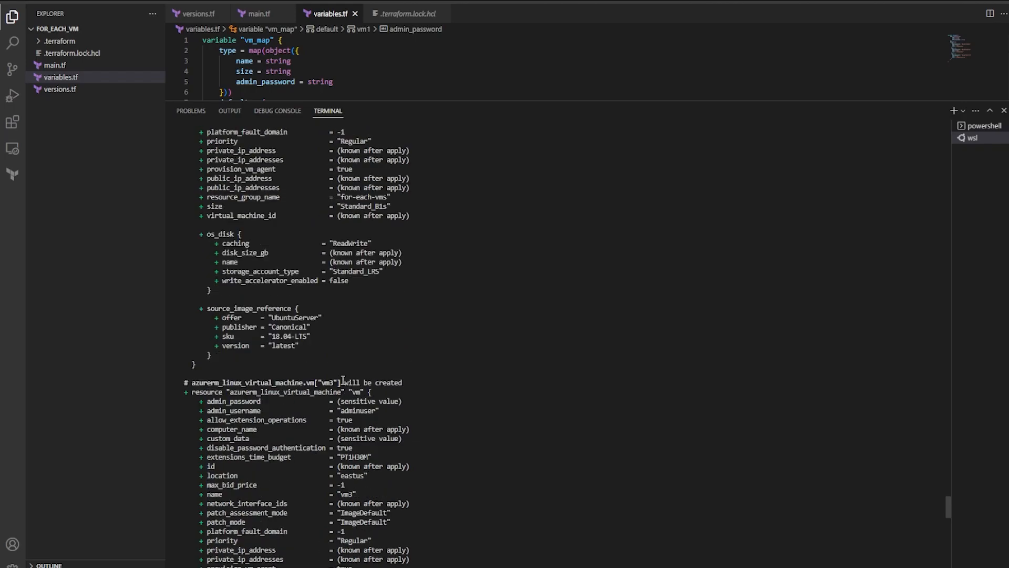
{"action": "scroll", "scroll_direction": "up", "scroll_amount": 3}
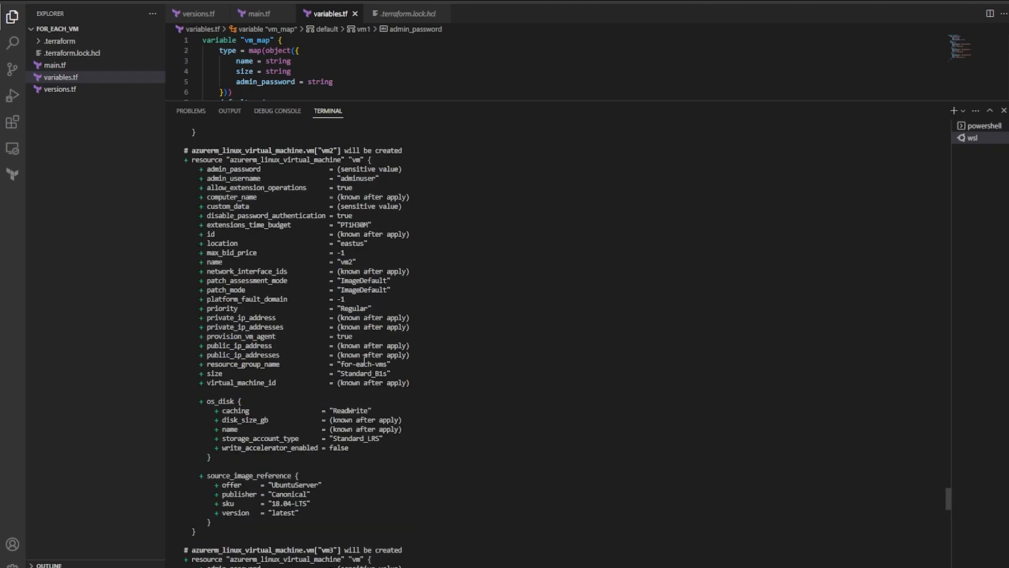
{"action": "scroll", "scroll_direction": "down", "scroll_amount": 3}
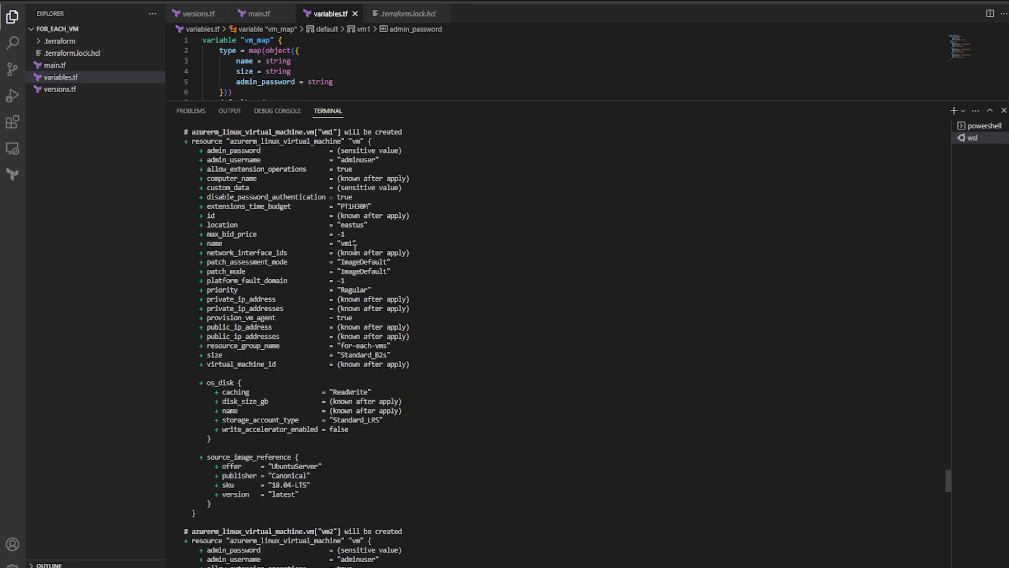
{"action": "scroll", "scroll_direction": "down", "scroll_amount": 3}
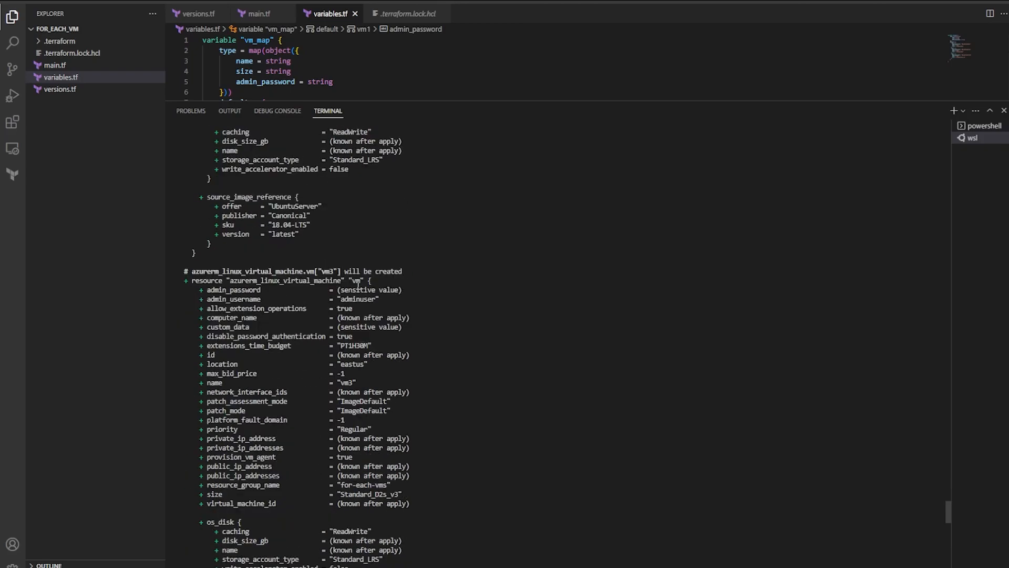
{"action": "scroll", "scroll_direction": "down", "scroll_amount": 3}
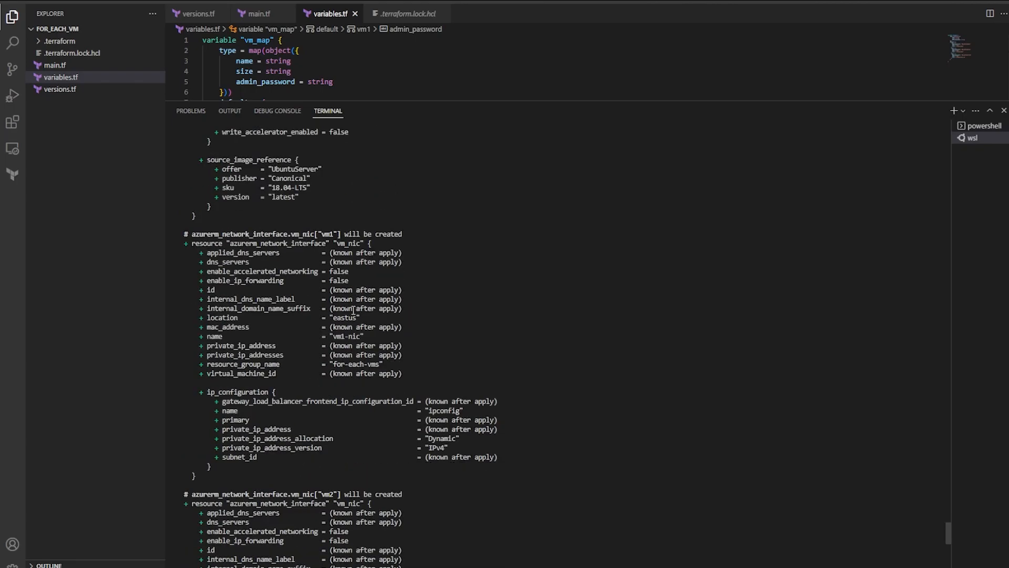
{"action": "double_click", "coordinate": [345, 336]}
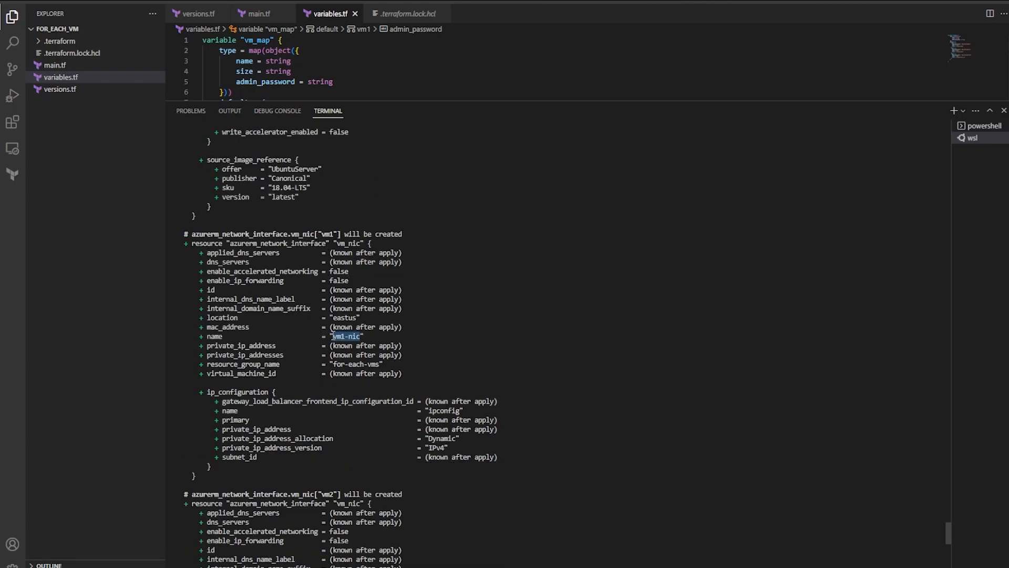
{"action": "scroll", "scroll_direction": "down", "scroll_amount": 3}
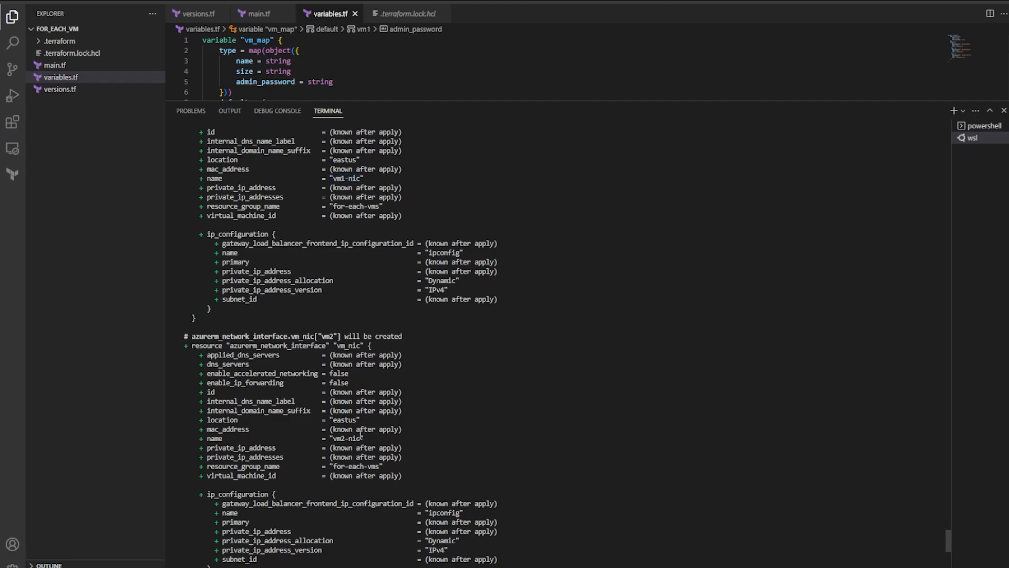
{"action": "key", "text": "Return"}
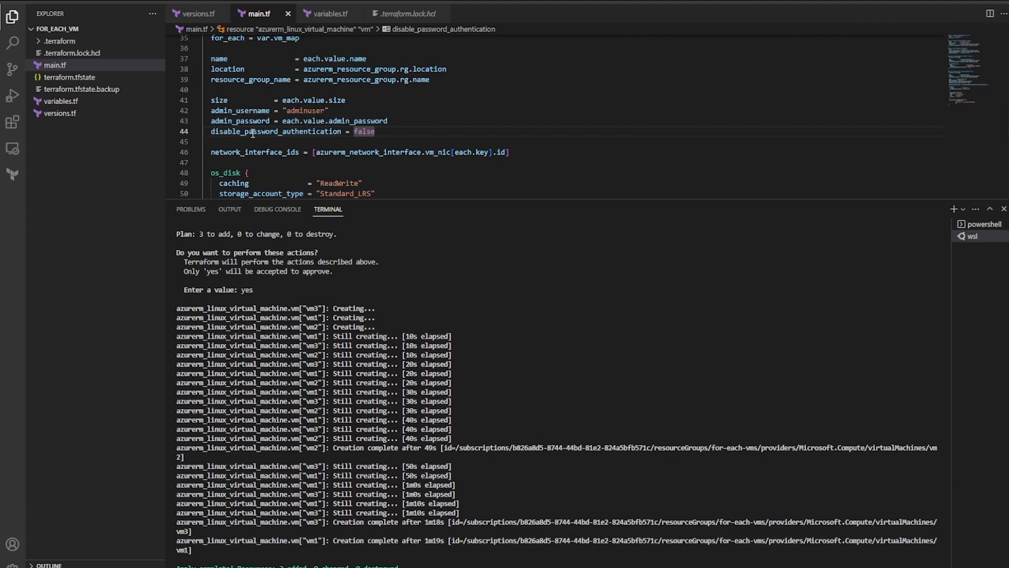
Step: Highlight disable_password_authentication = false in main.tf while the apply completes
{"action": "left_click", "coordinate": [380, 132]}
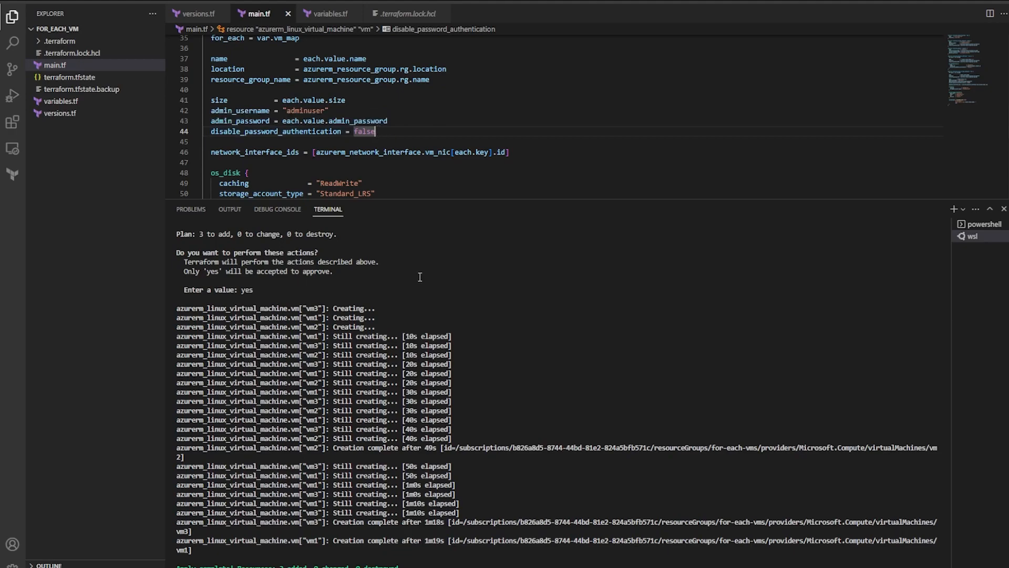
{"action": "mouse_move", "coordinate": [454, 394]}
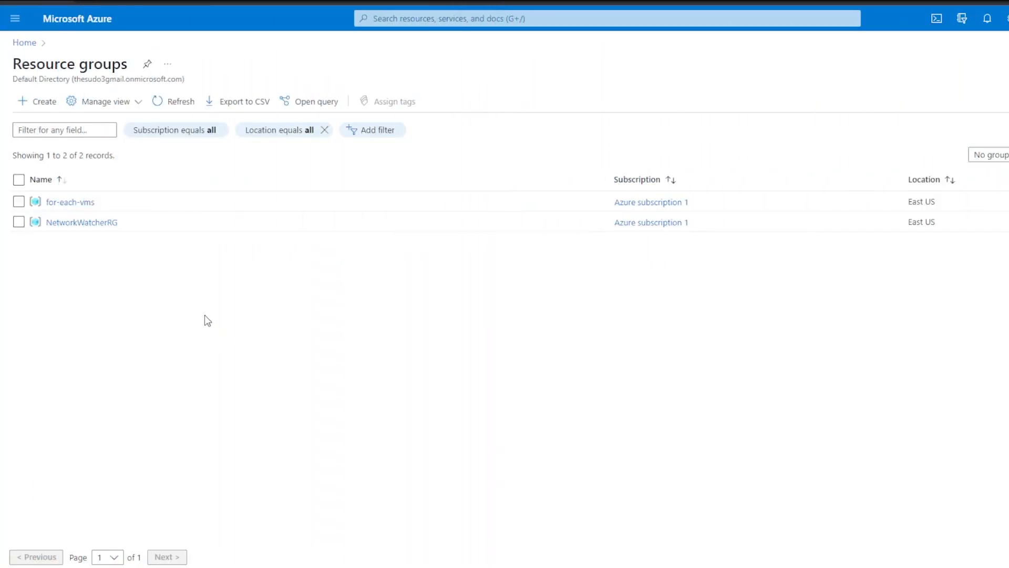
{"action": "mouse_move", "coordinate": [69, 201]}
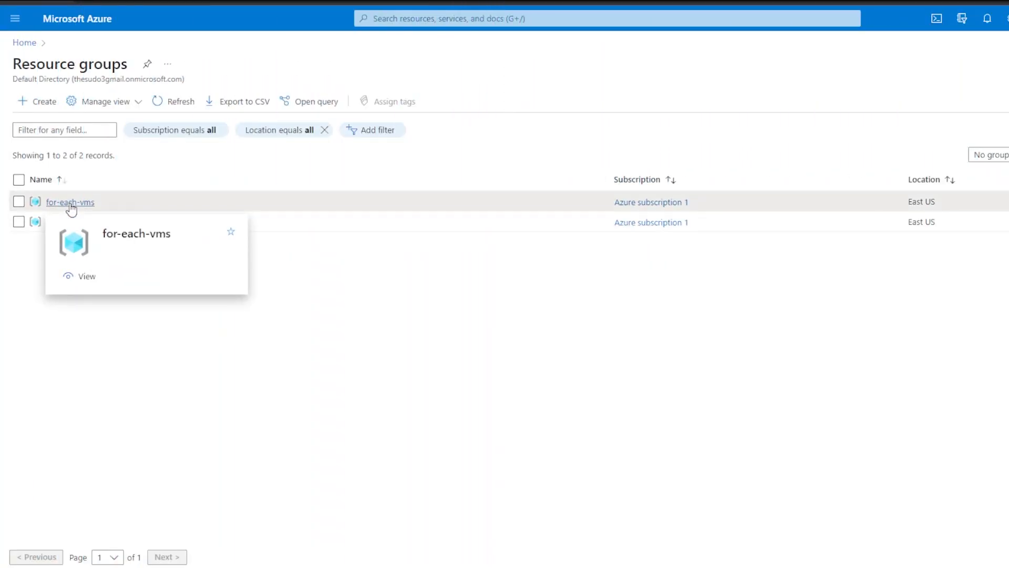
Step: Open the for-each-vms resource group, inspect vm1's size, then view vm2's Standard B1s overview
{"action": "left_click", "coordinate": [70, 202]}
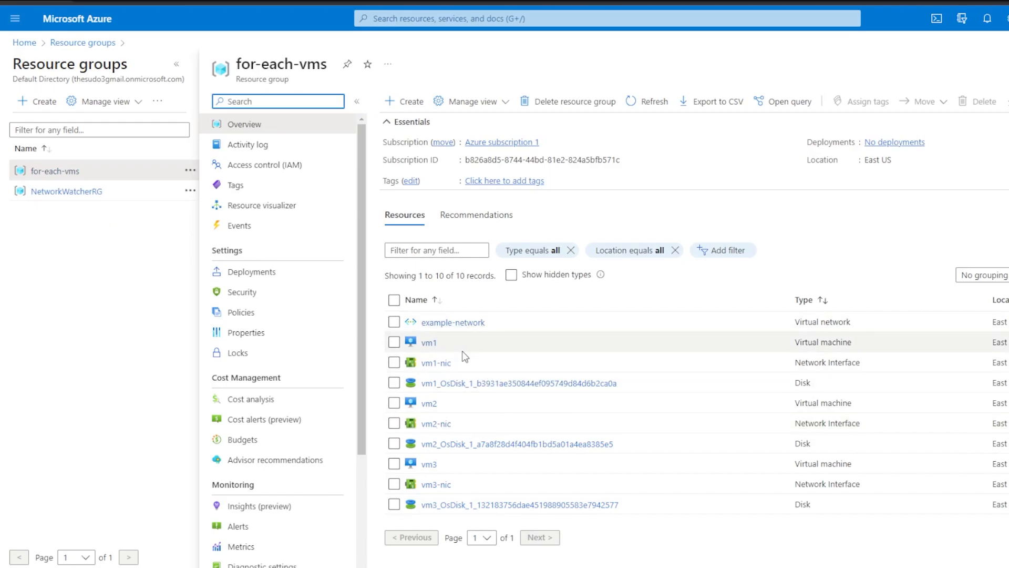
{"action": "mouse_move", "coordinate": [439, 463]}
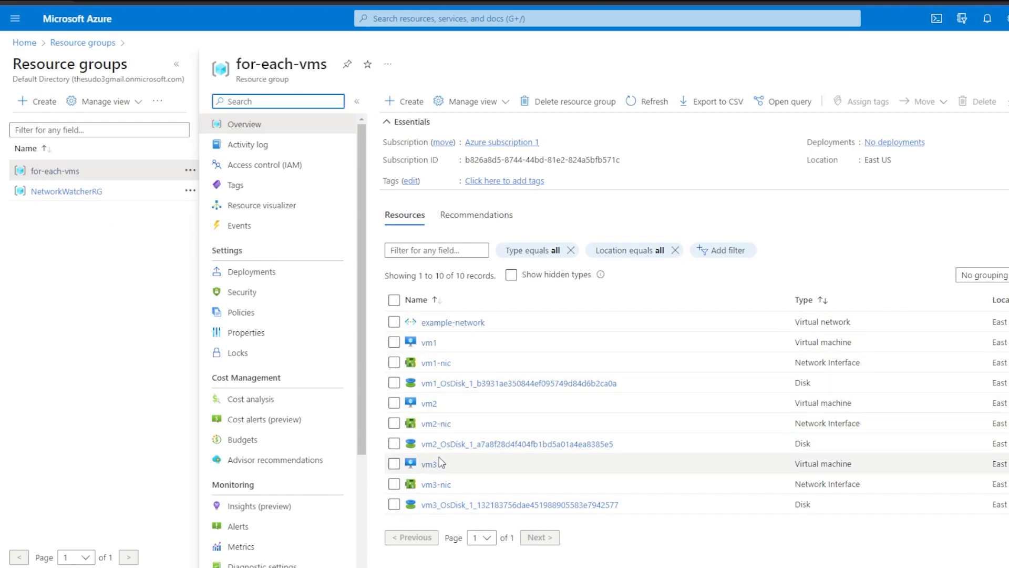
{"action": "mouse_move", "coordinate": [430, 471]}
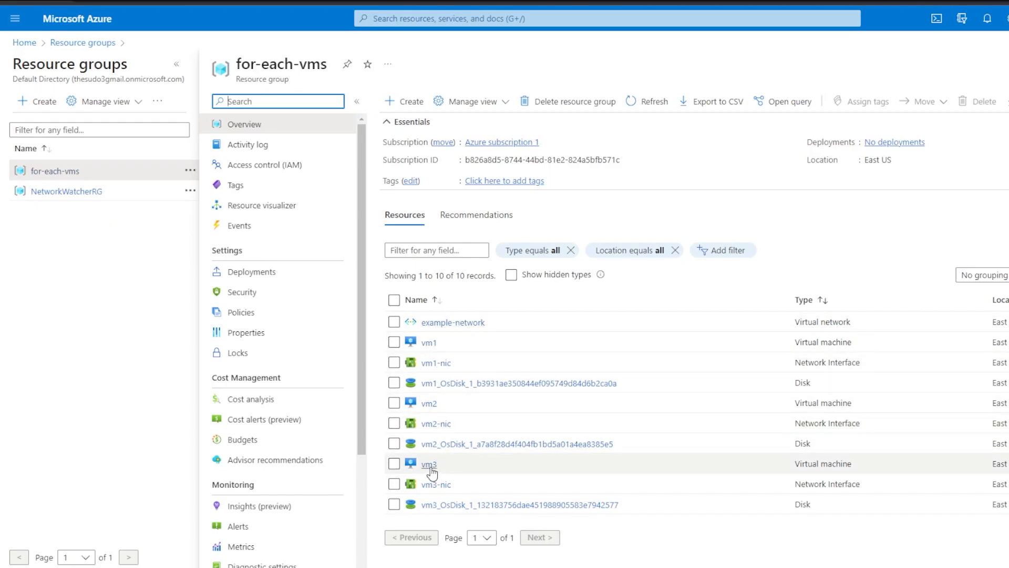
{"action": "left_click", "coordinate": [428, 342]}
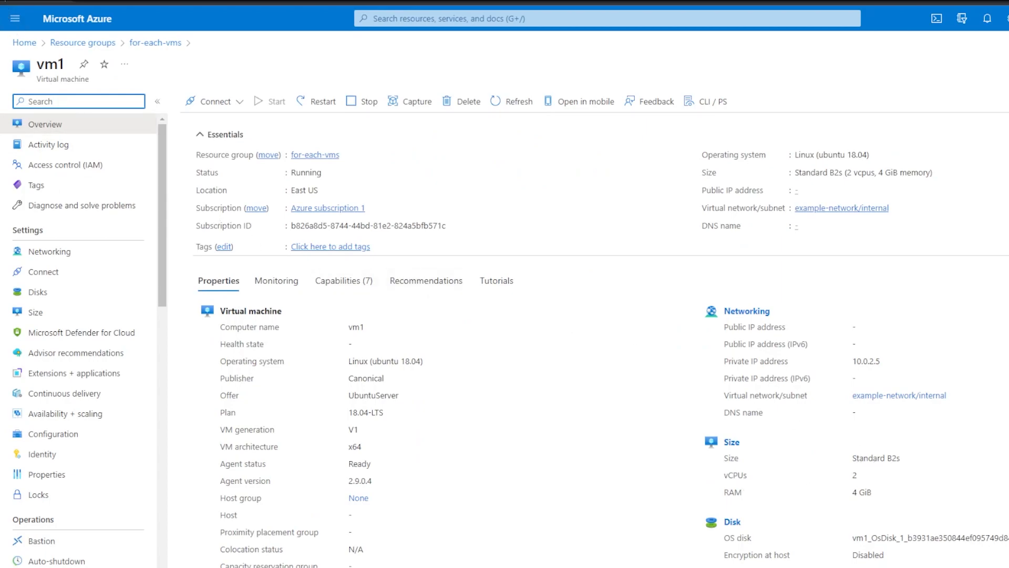
{"action": "left_click", "coordinate": [156, 42]}
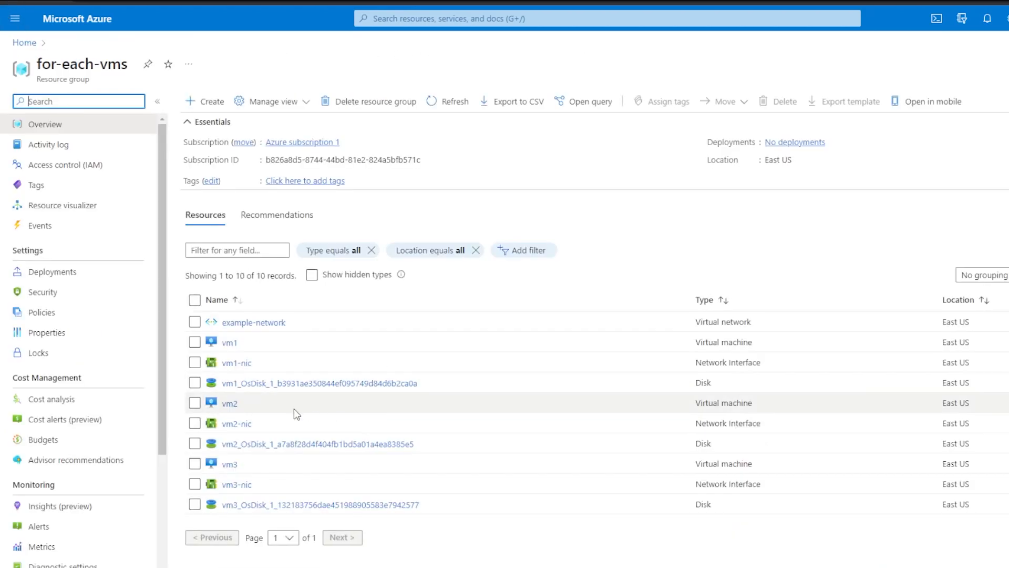
{"action": "left_click", "coordinate": [229, 402]}
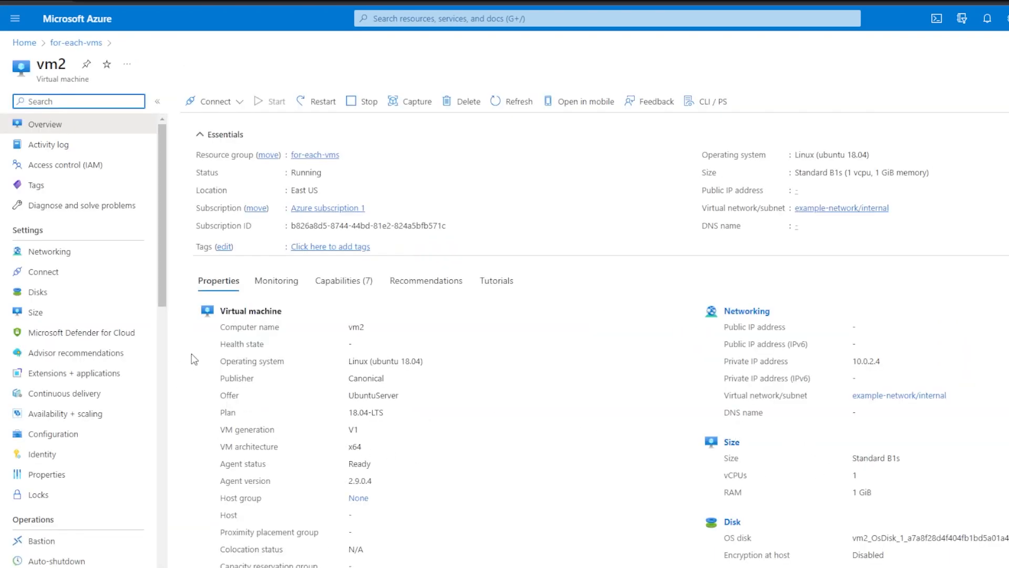
{"action": "mouse_move", "coordinate": [263, 77]}
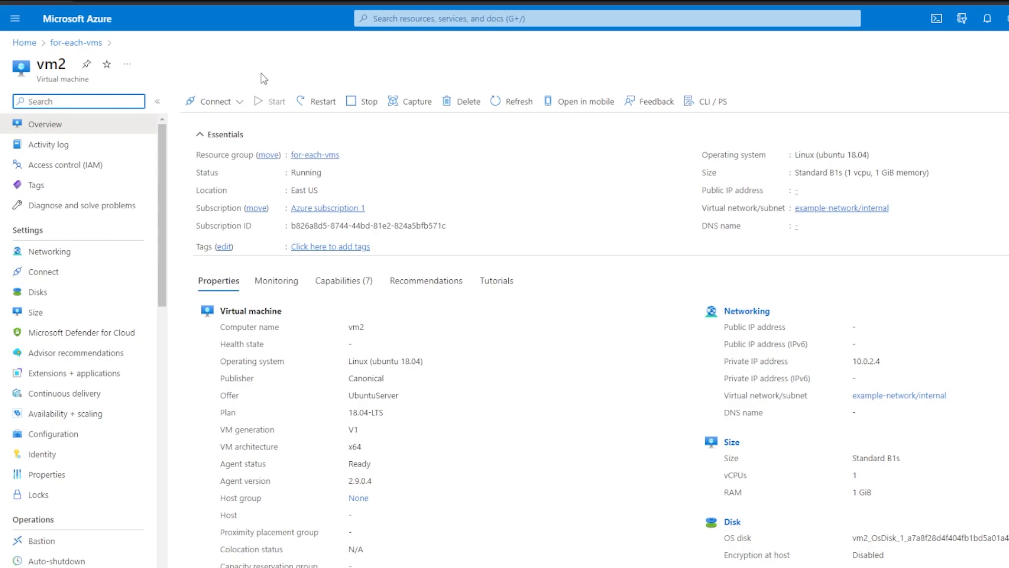
{"action": "mouse_move", "coordinate": [236, 166]}
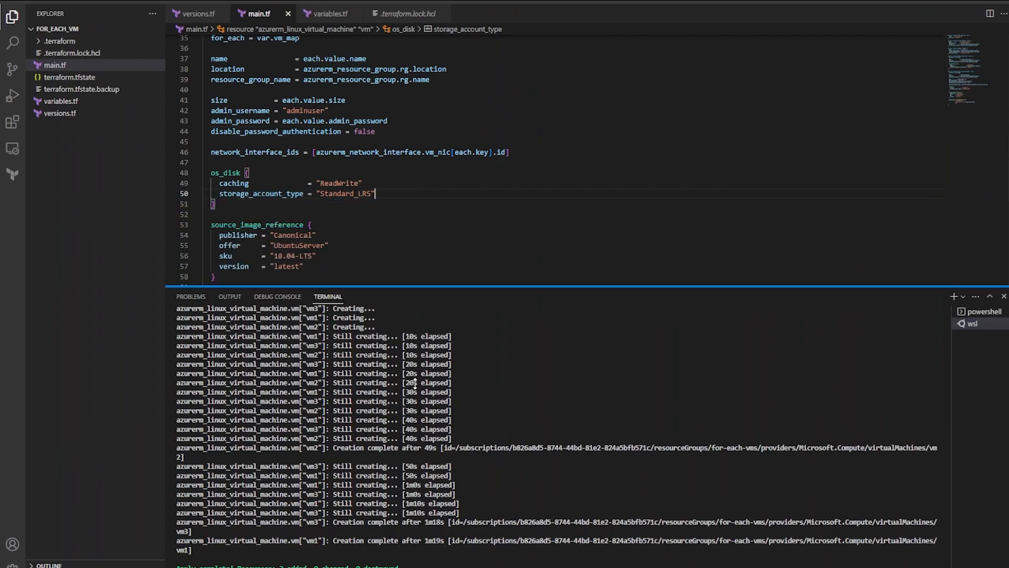
Step: Show variables.tf and point out the vm2 entry in the vm_map defaults
{"action": "scroll", "scroll_direction": "up", "scroll_amount": 3}
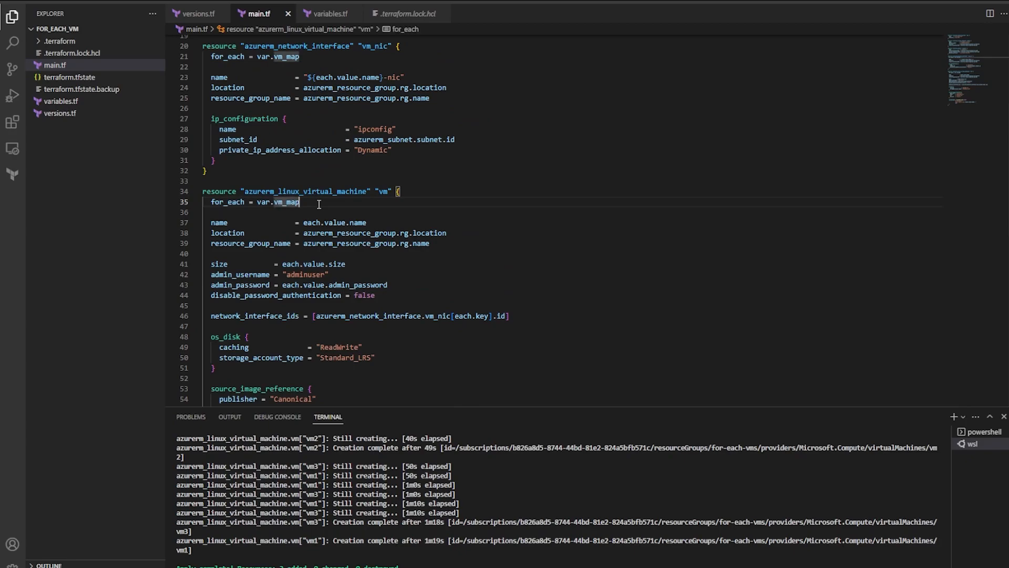
{"action": "mouse_move", "coordinate": [322, 18]}
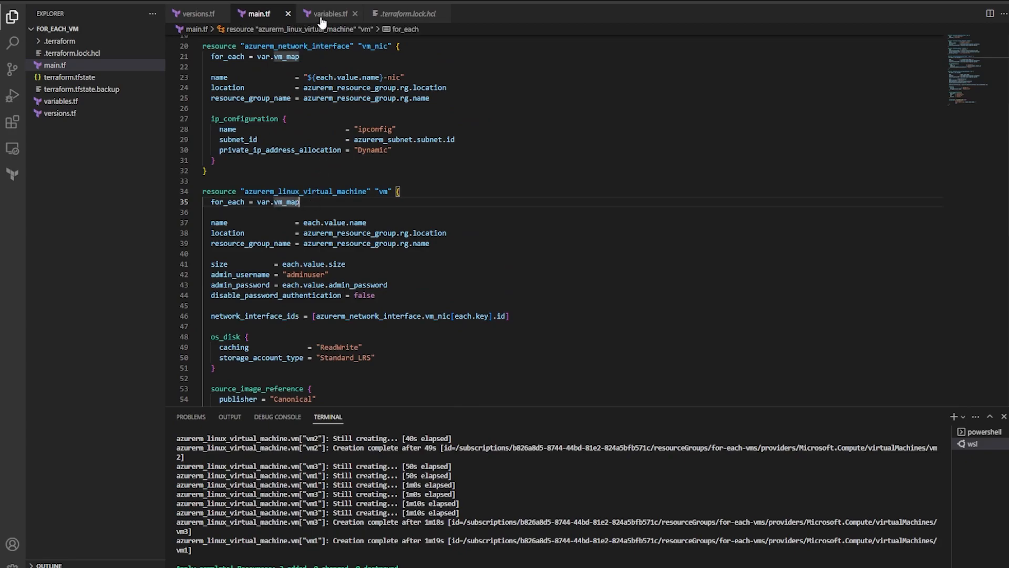
{"action": "left_click", "coordinate": [329, 13]}
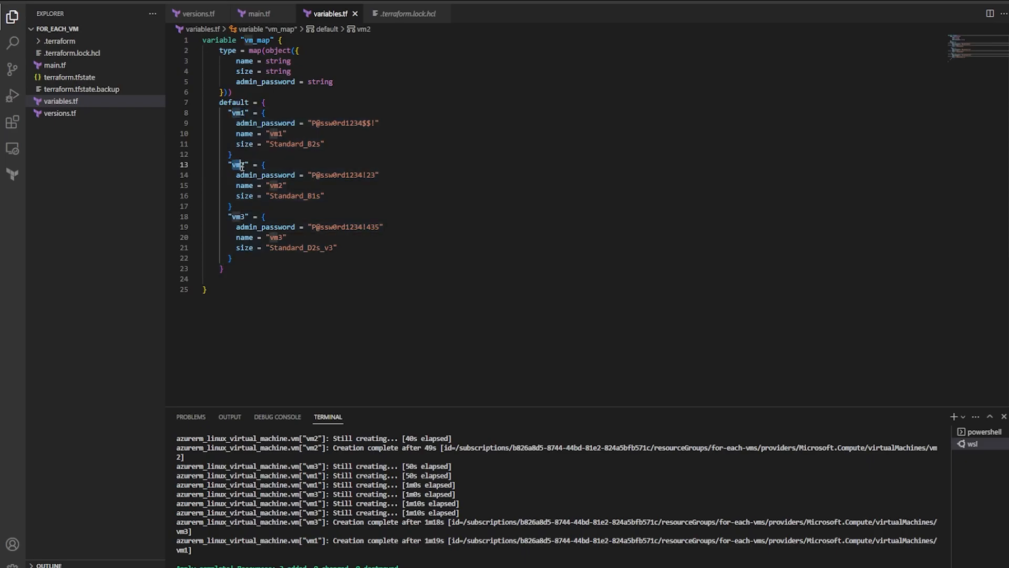
{"action": "left_click", "coordinate": [251, 174]}
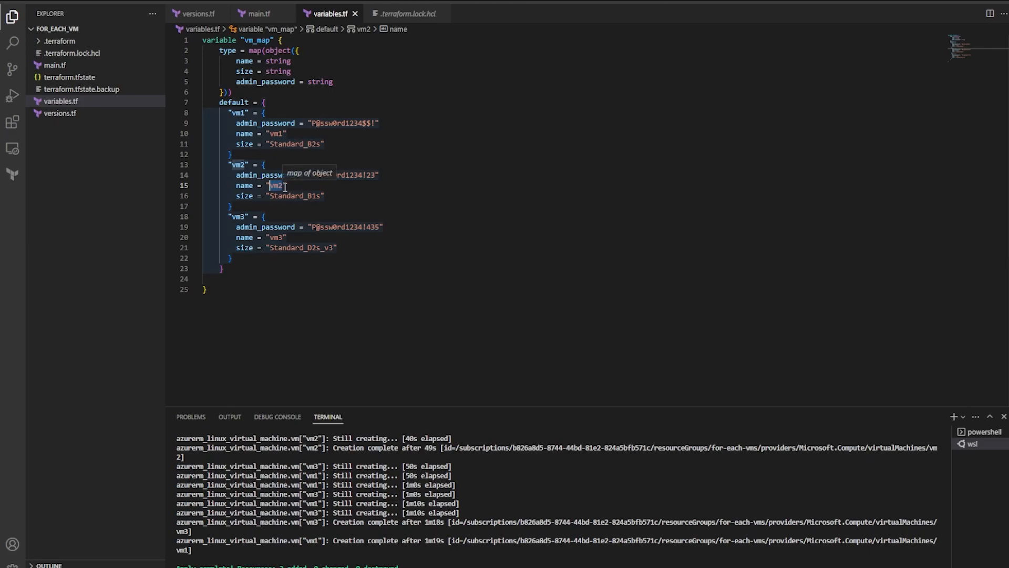
{"action": "left_click", "coordinate": [303, 174]}
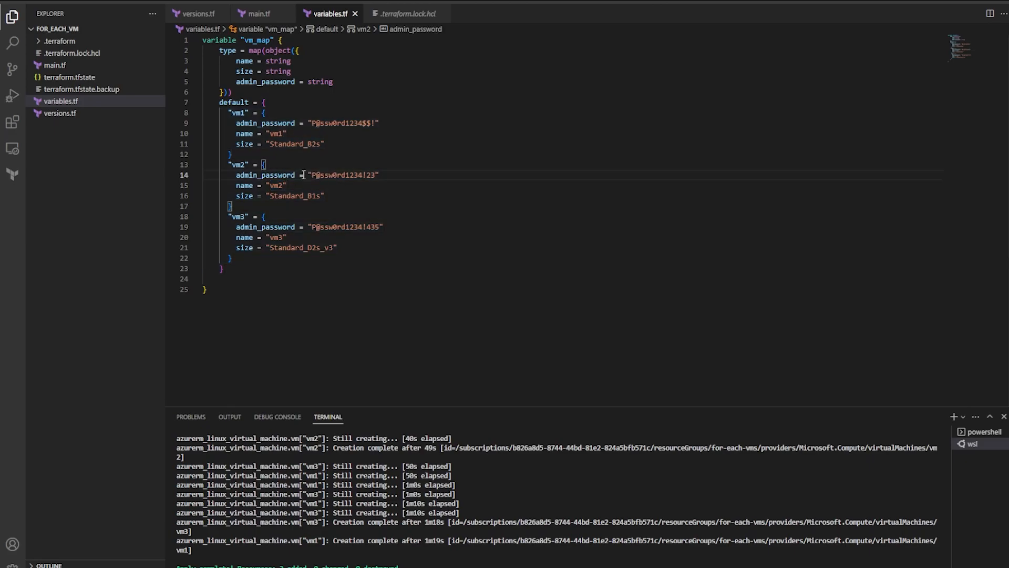